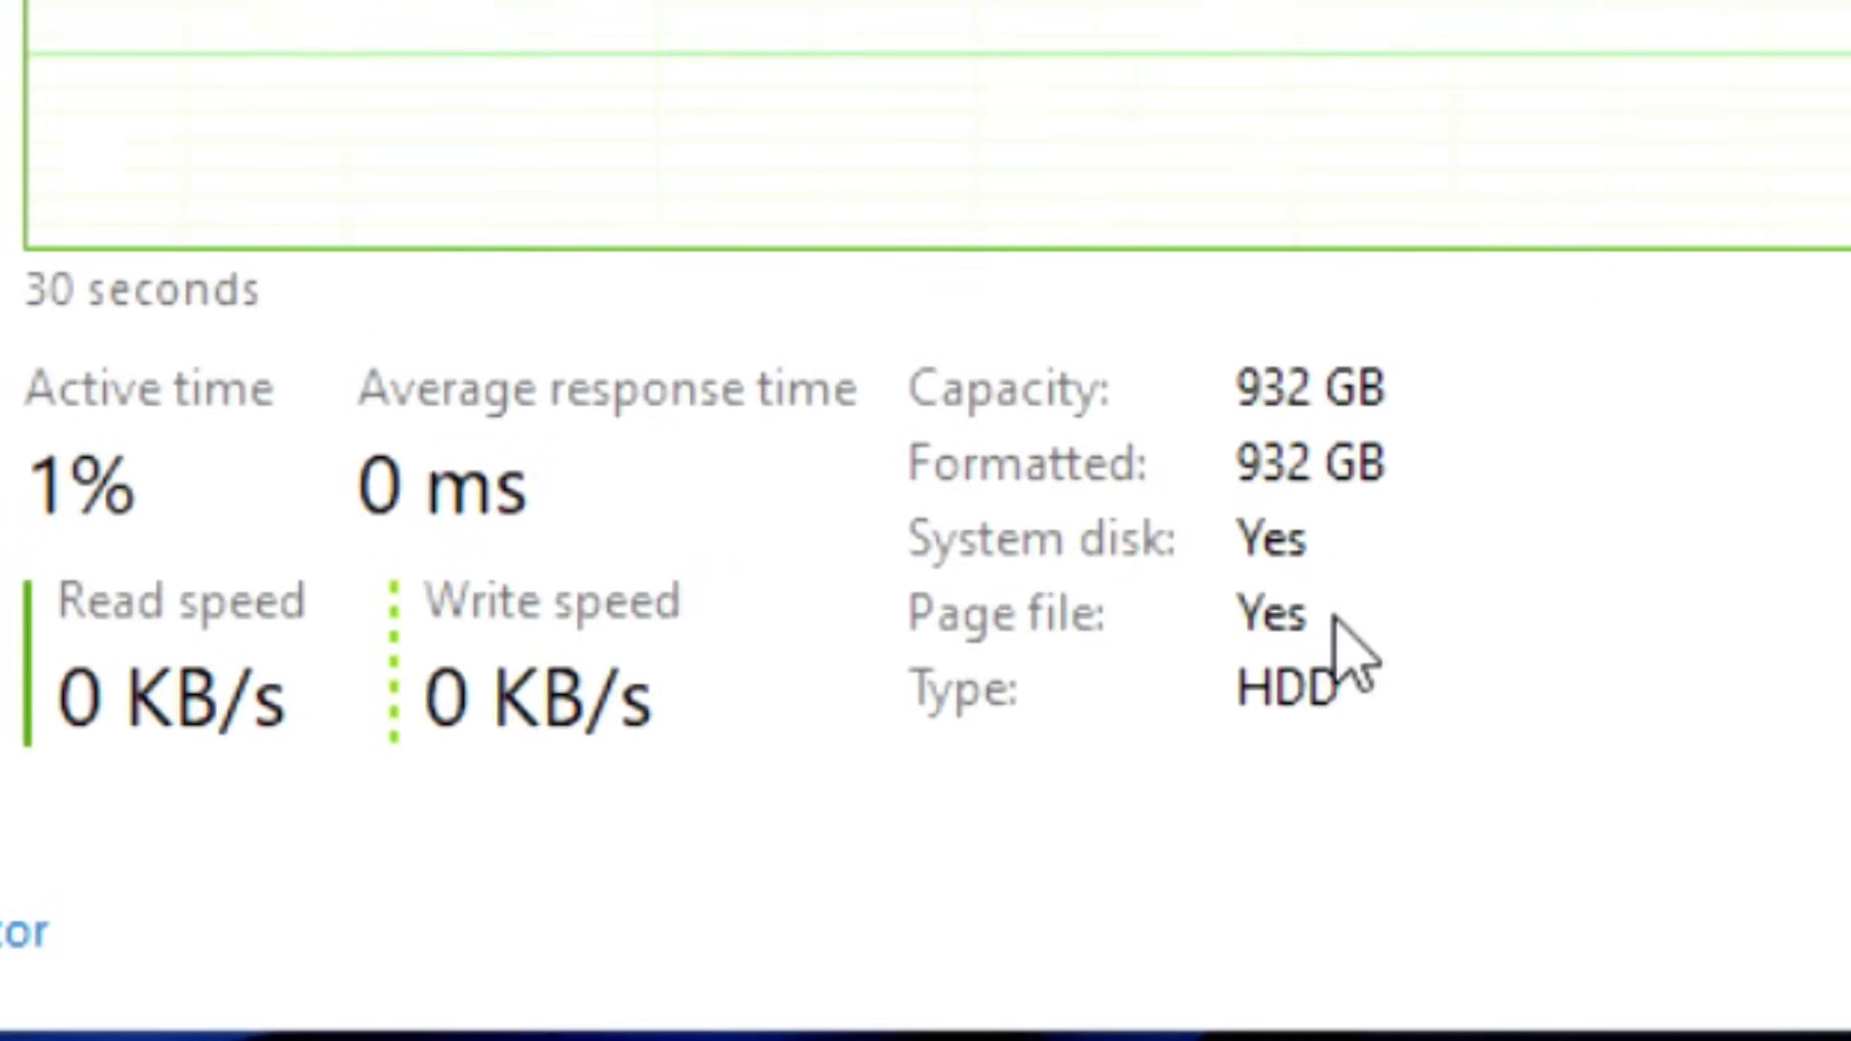
pyautogui.moveTo(950, 673)
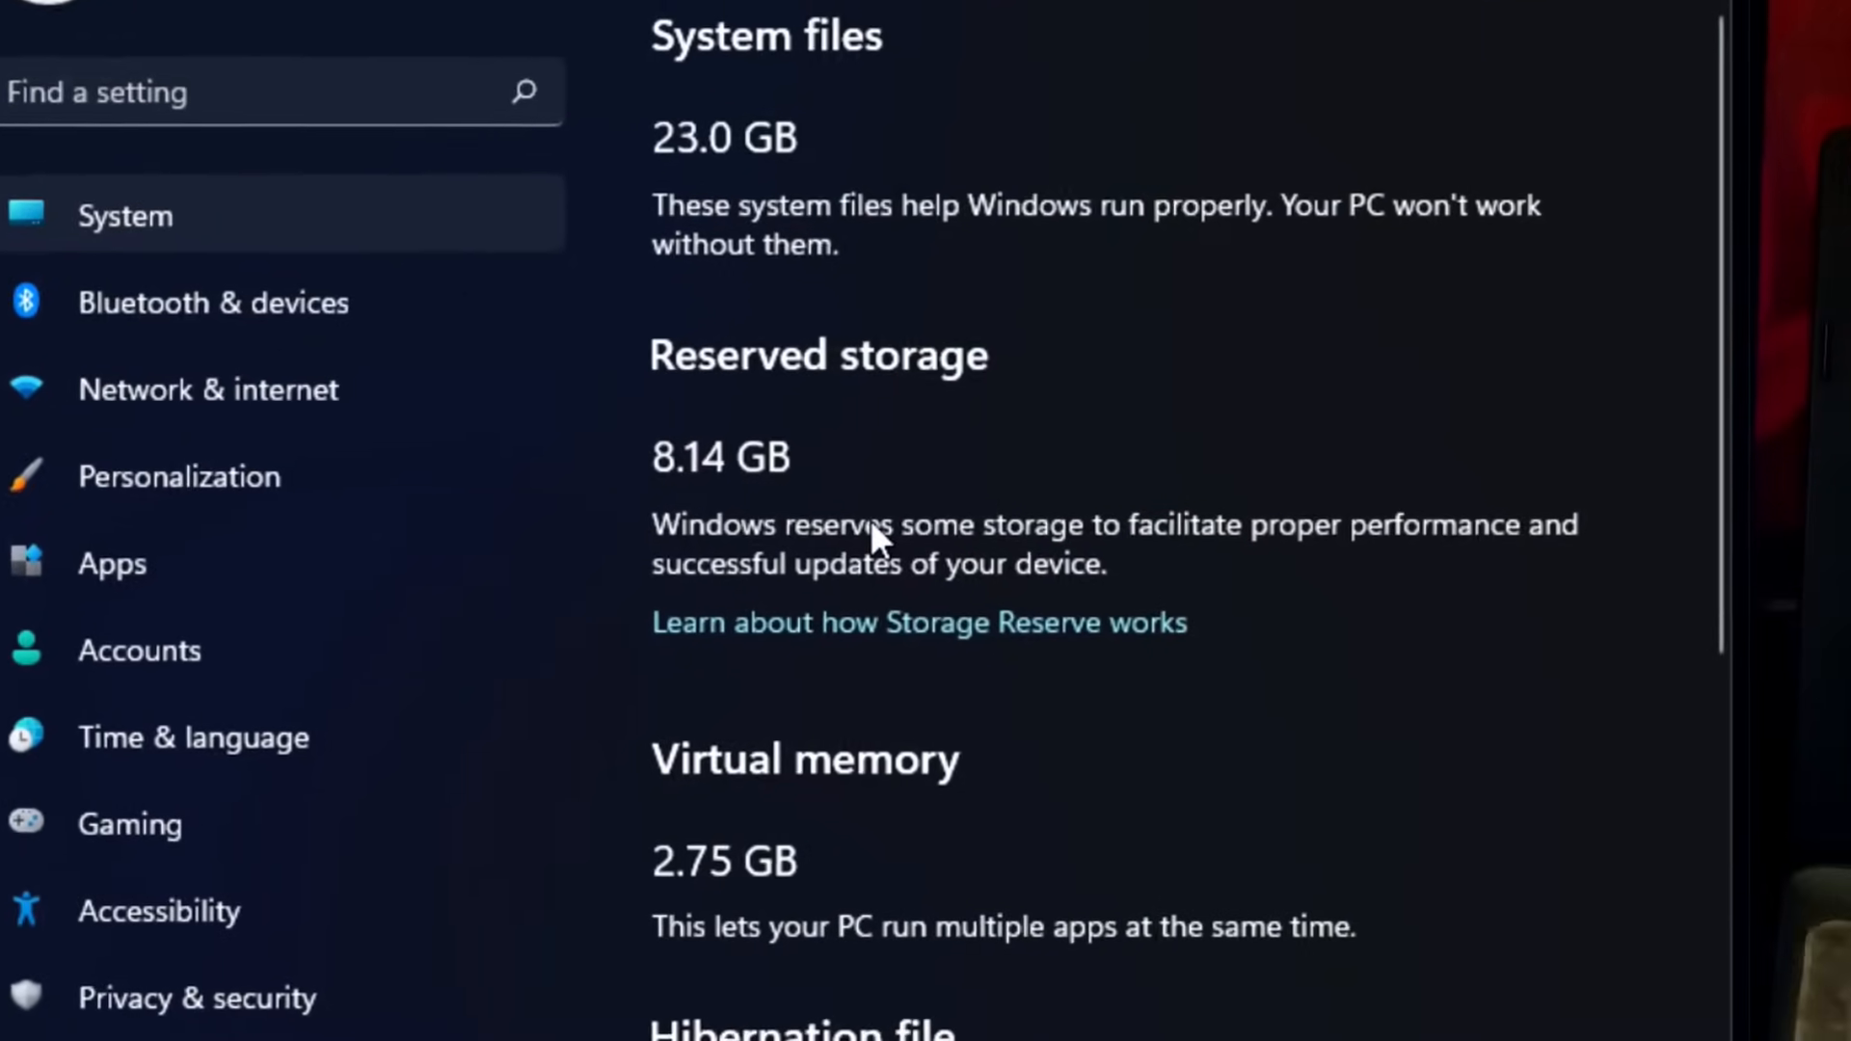
# Scroll the System & reserved storage page down to the Virtual memory 2.75 GB entry
pyautogui.scroll(-3)
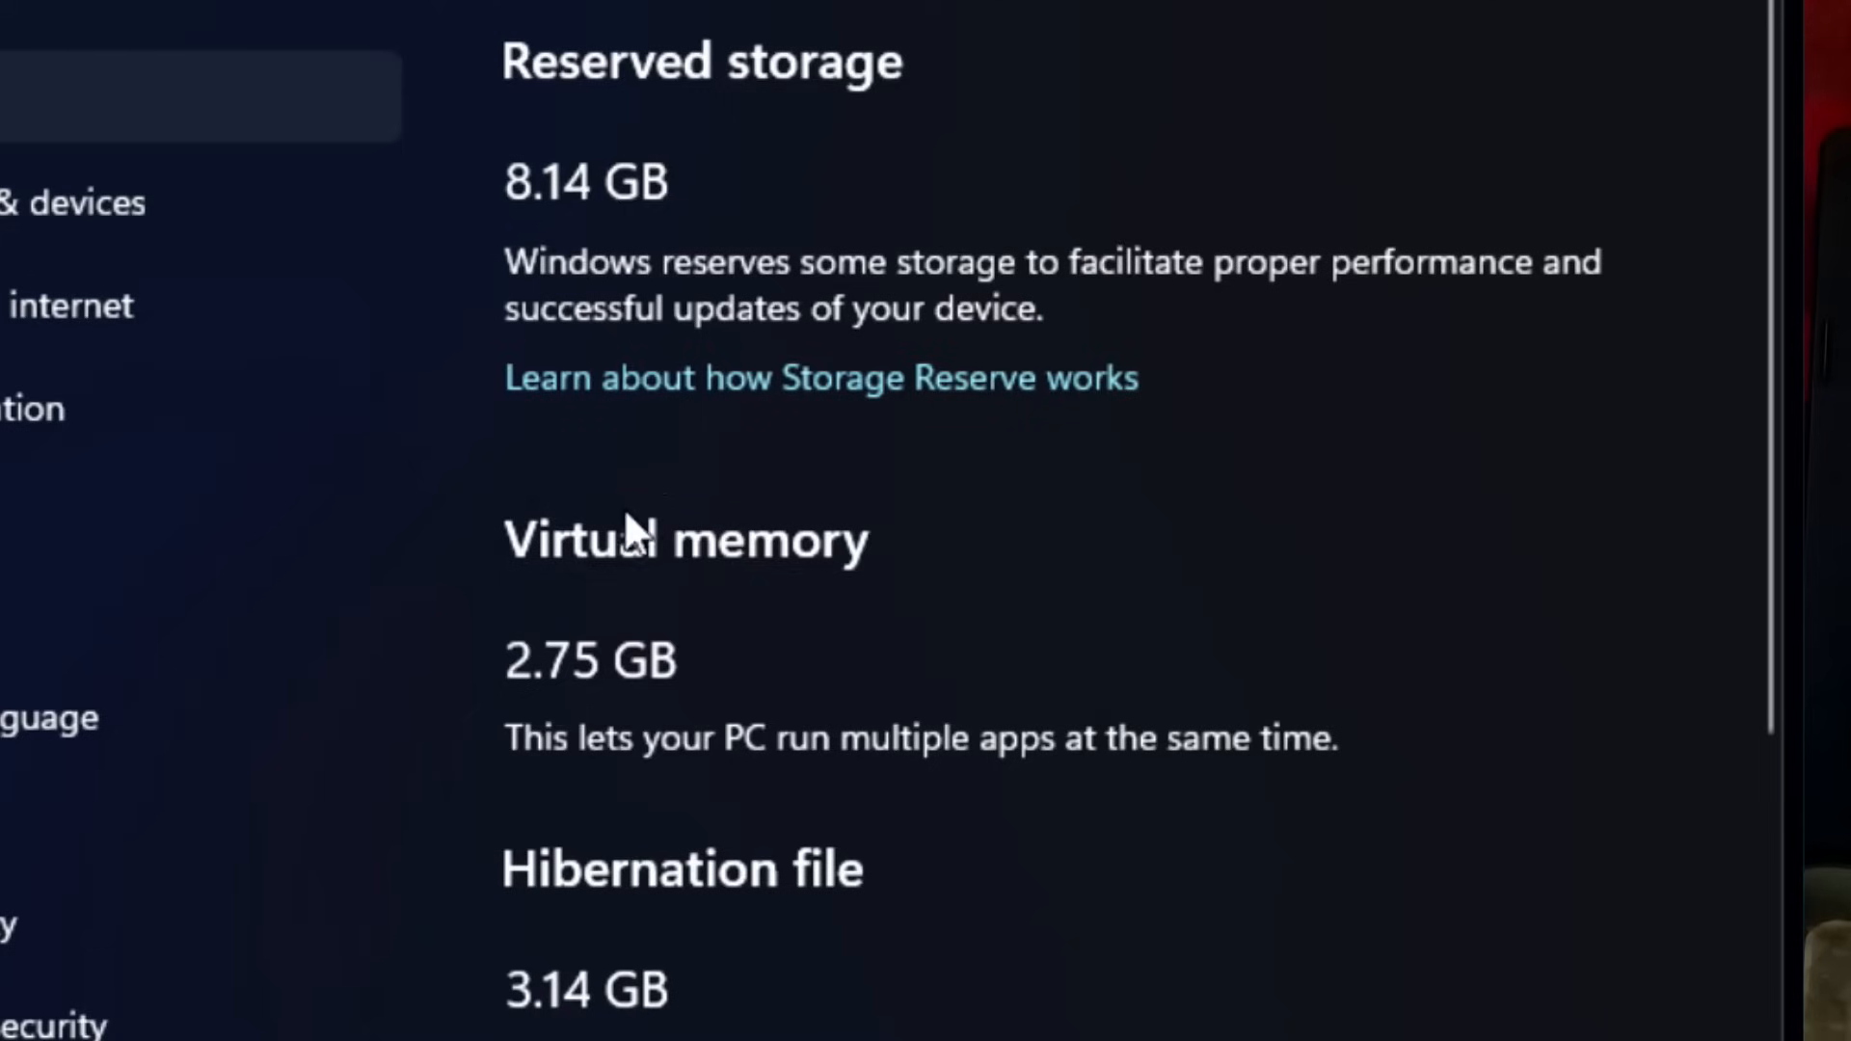
pyautogui.moveTo(756, 650)
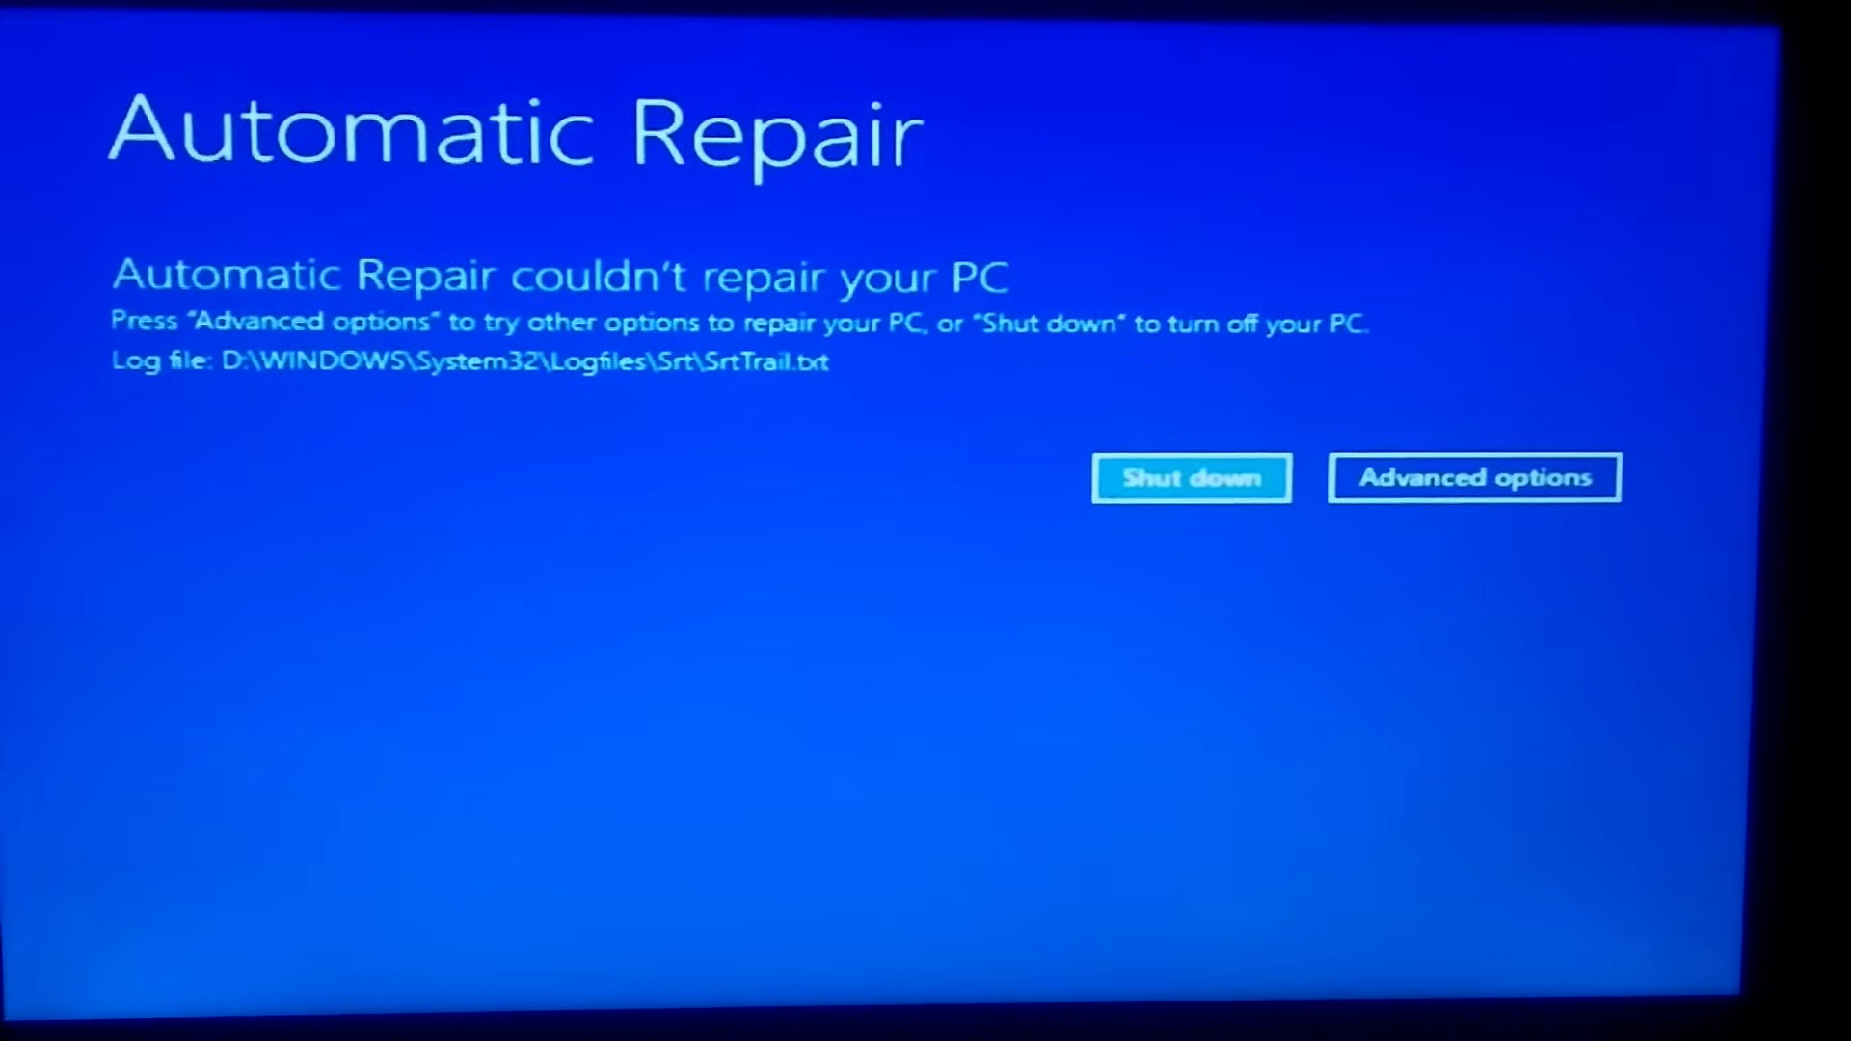
# From Advanced options choose Startup Settings and restart, reaching the Windows sign-in screen
pyautogui.click(1473, 478)
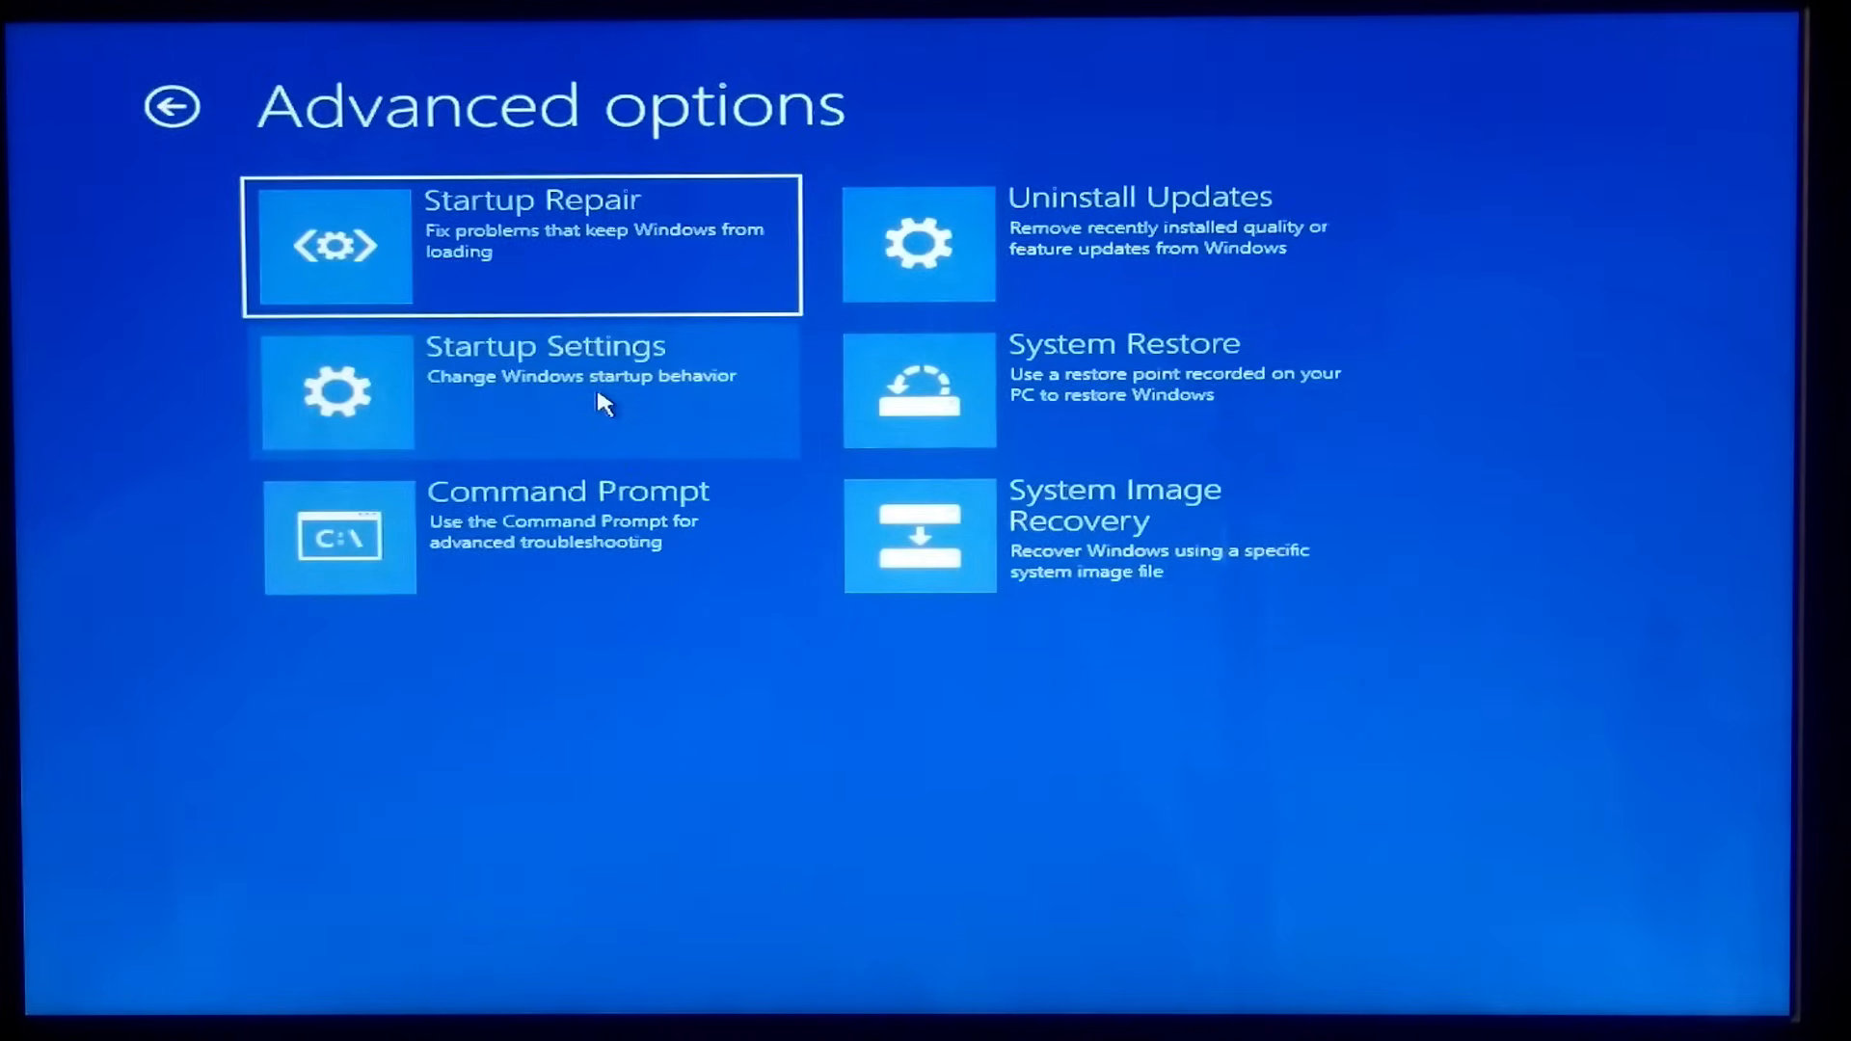
pyautogui.click(524, 389)
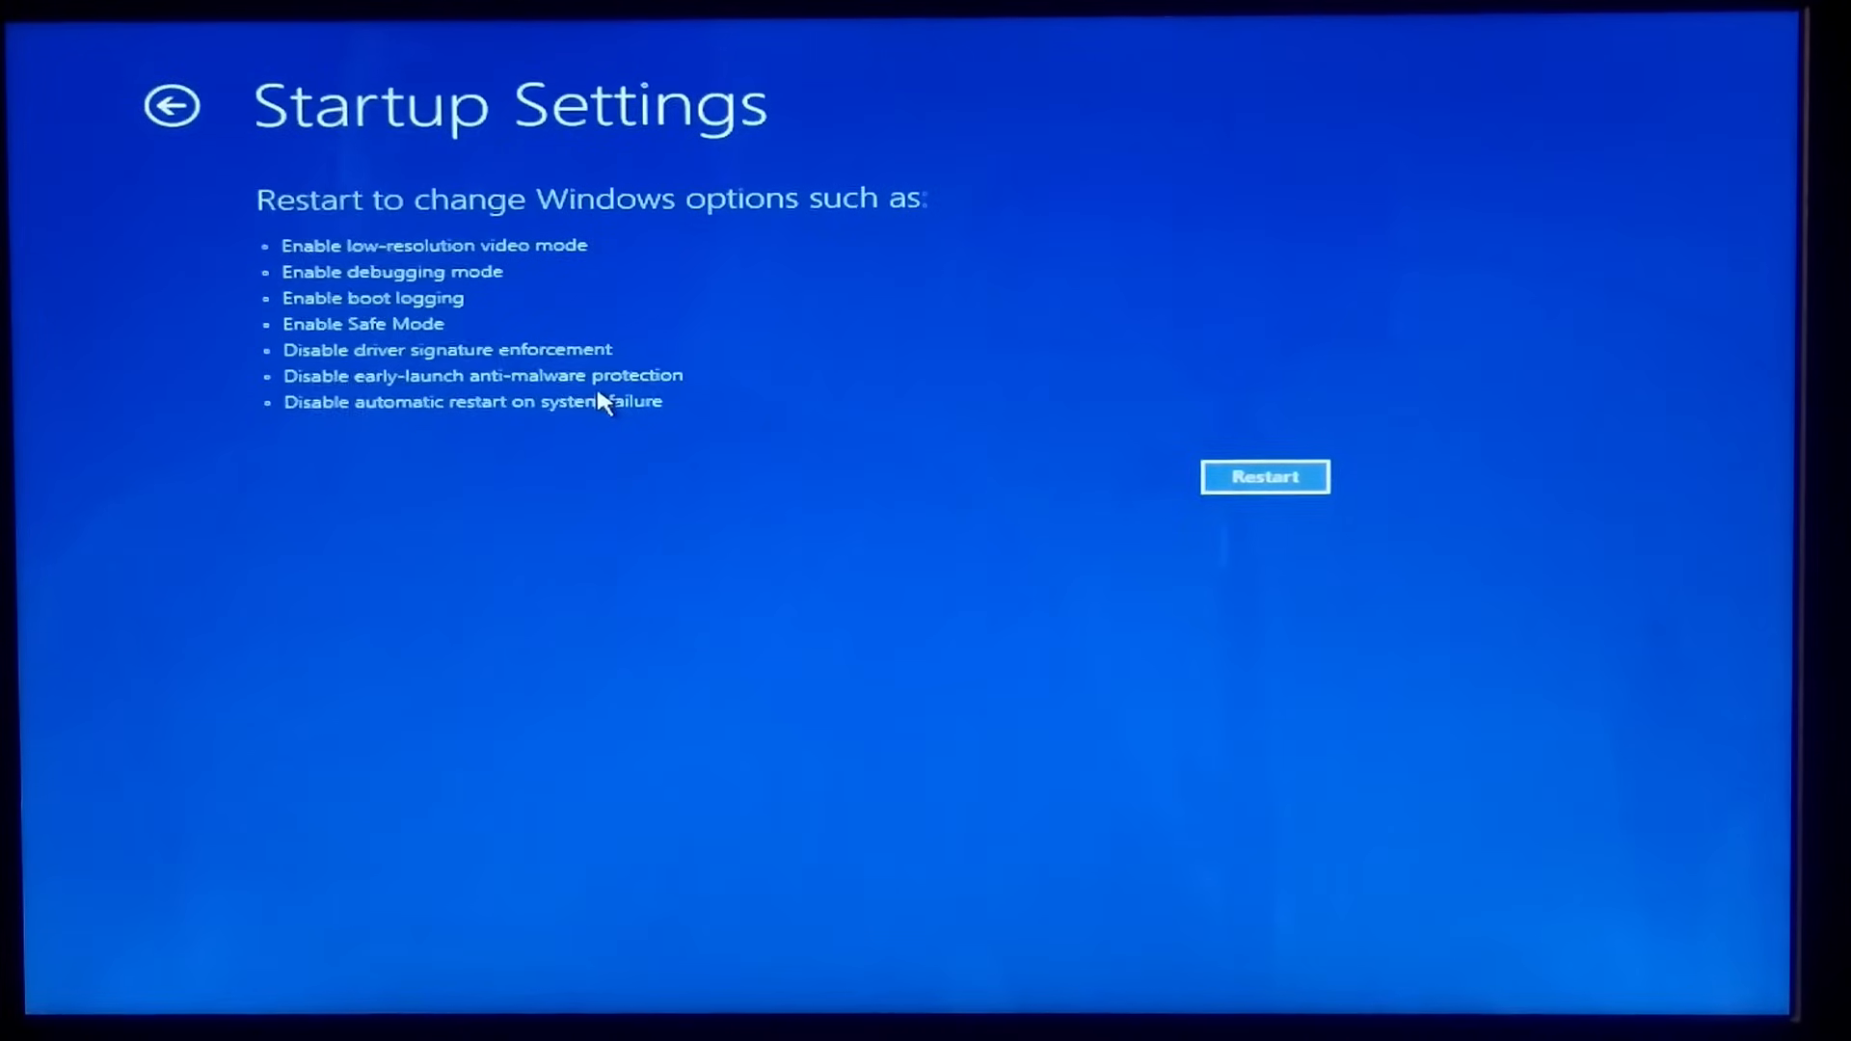
pyautogui.click(1263, 476)
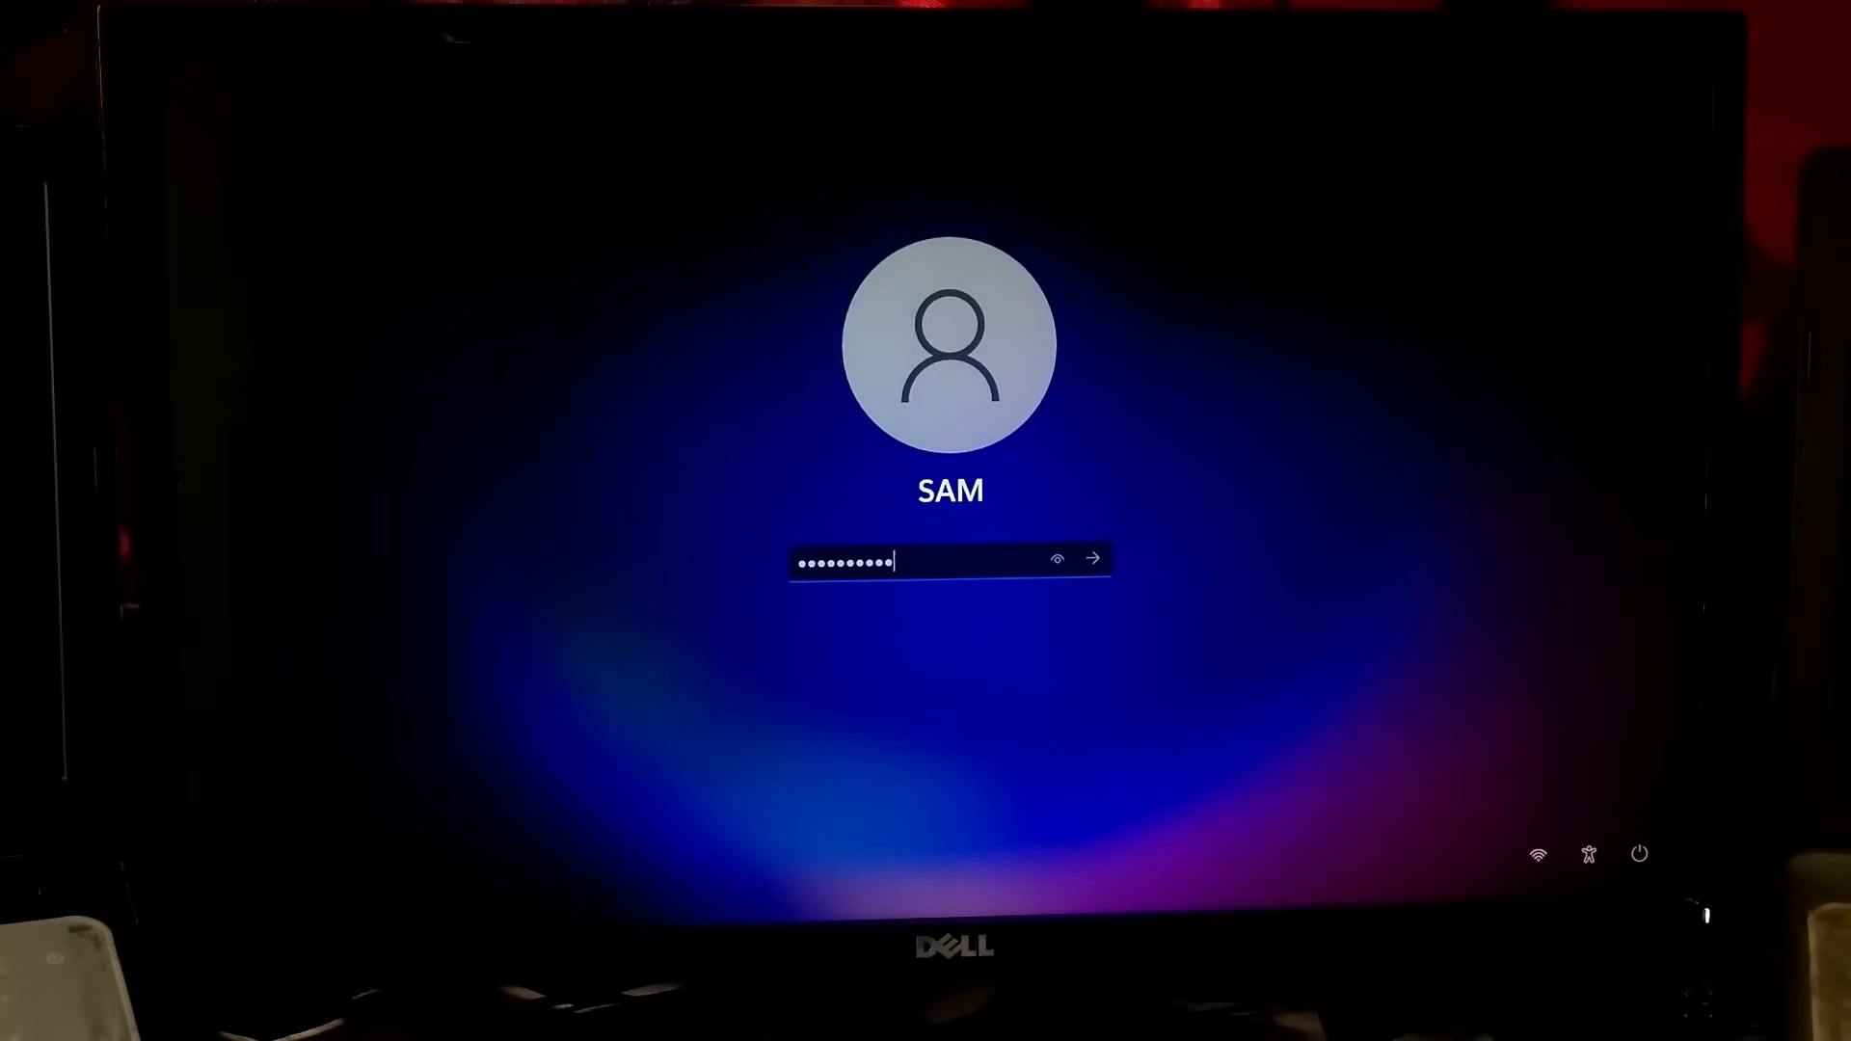
# Sign in and reach Virtual Memory via 'advanced system settings' search and Performance > Advanced
pyautogui.click(1091, 557)
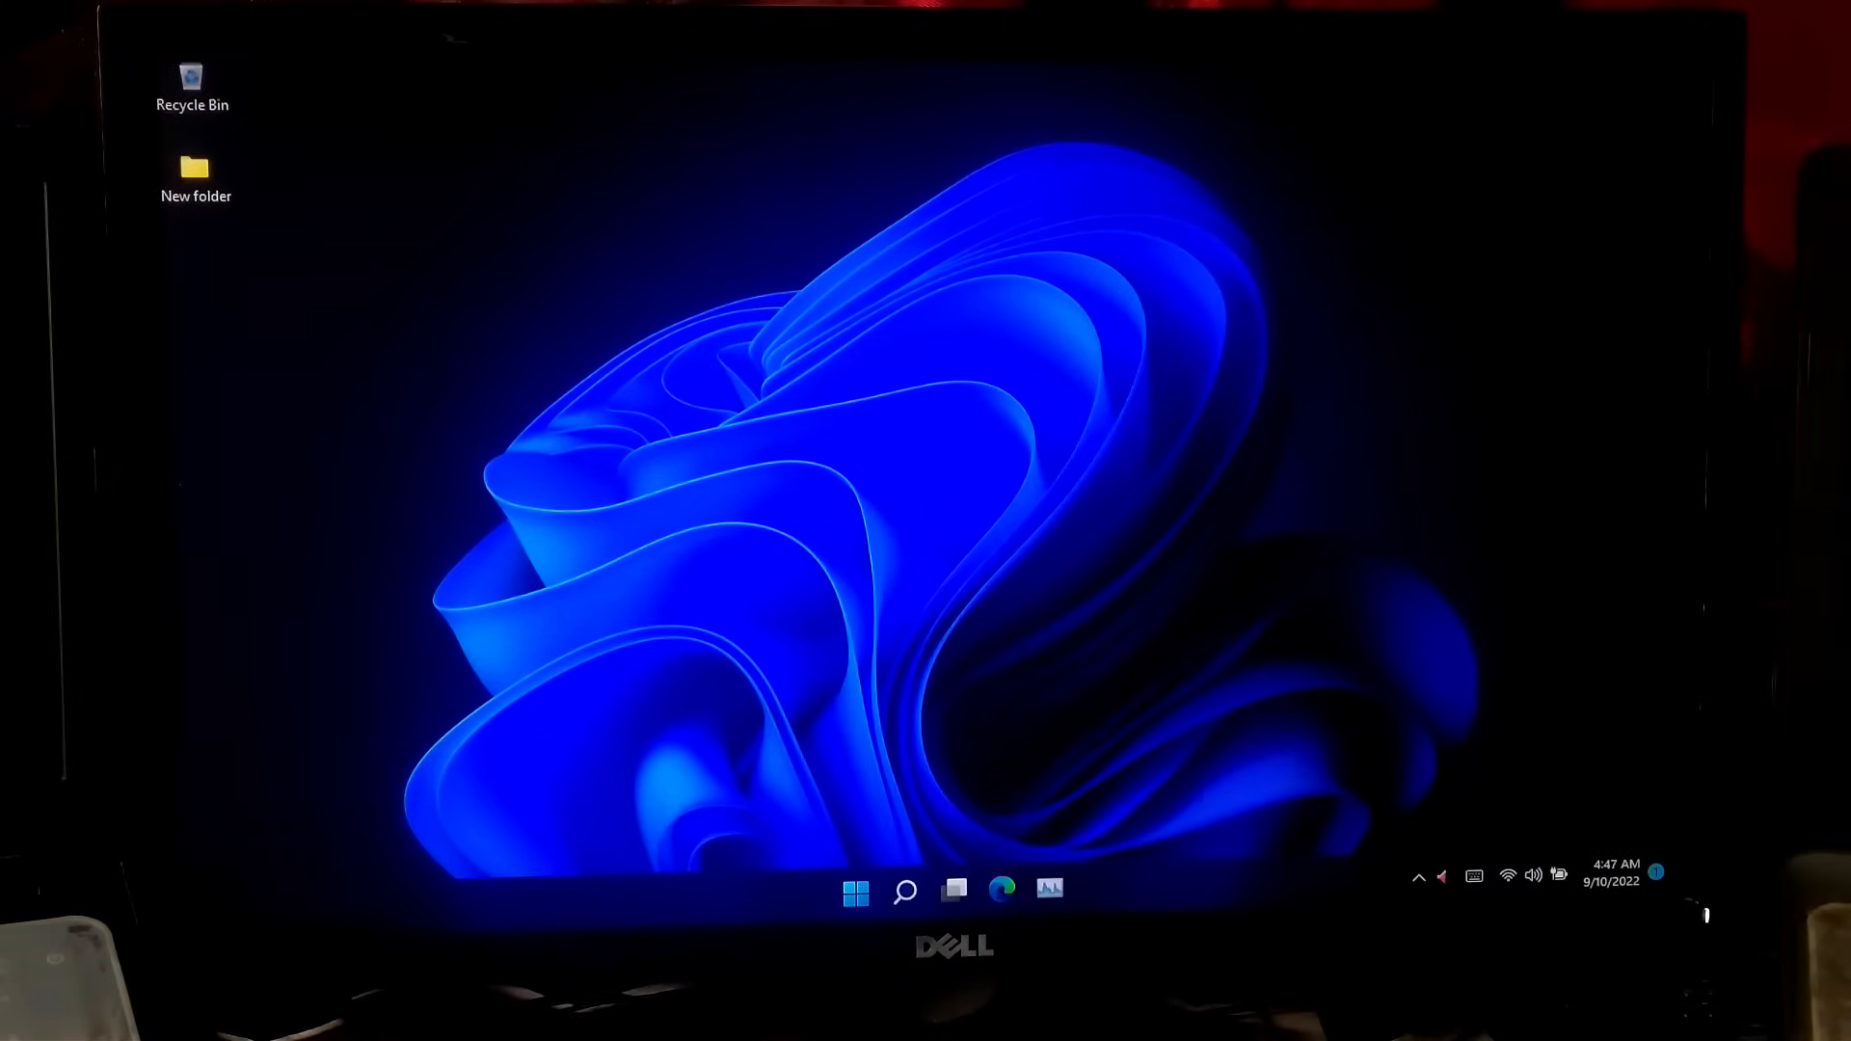
pyautogui.click(904, 891)
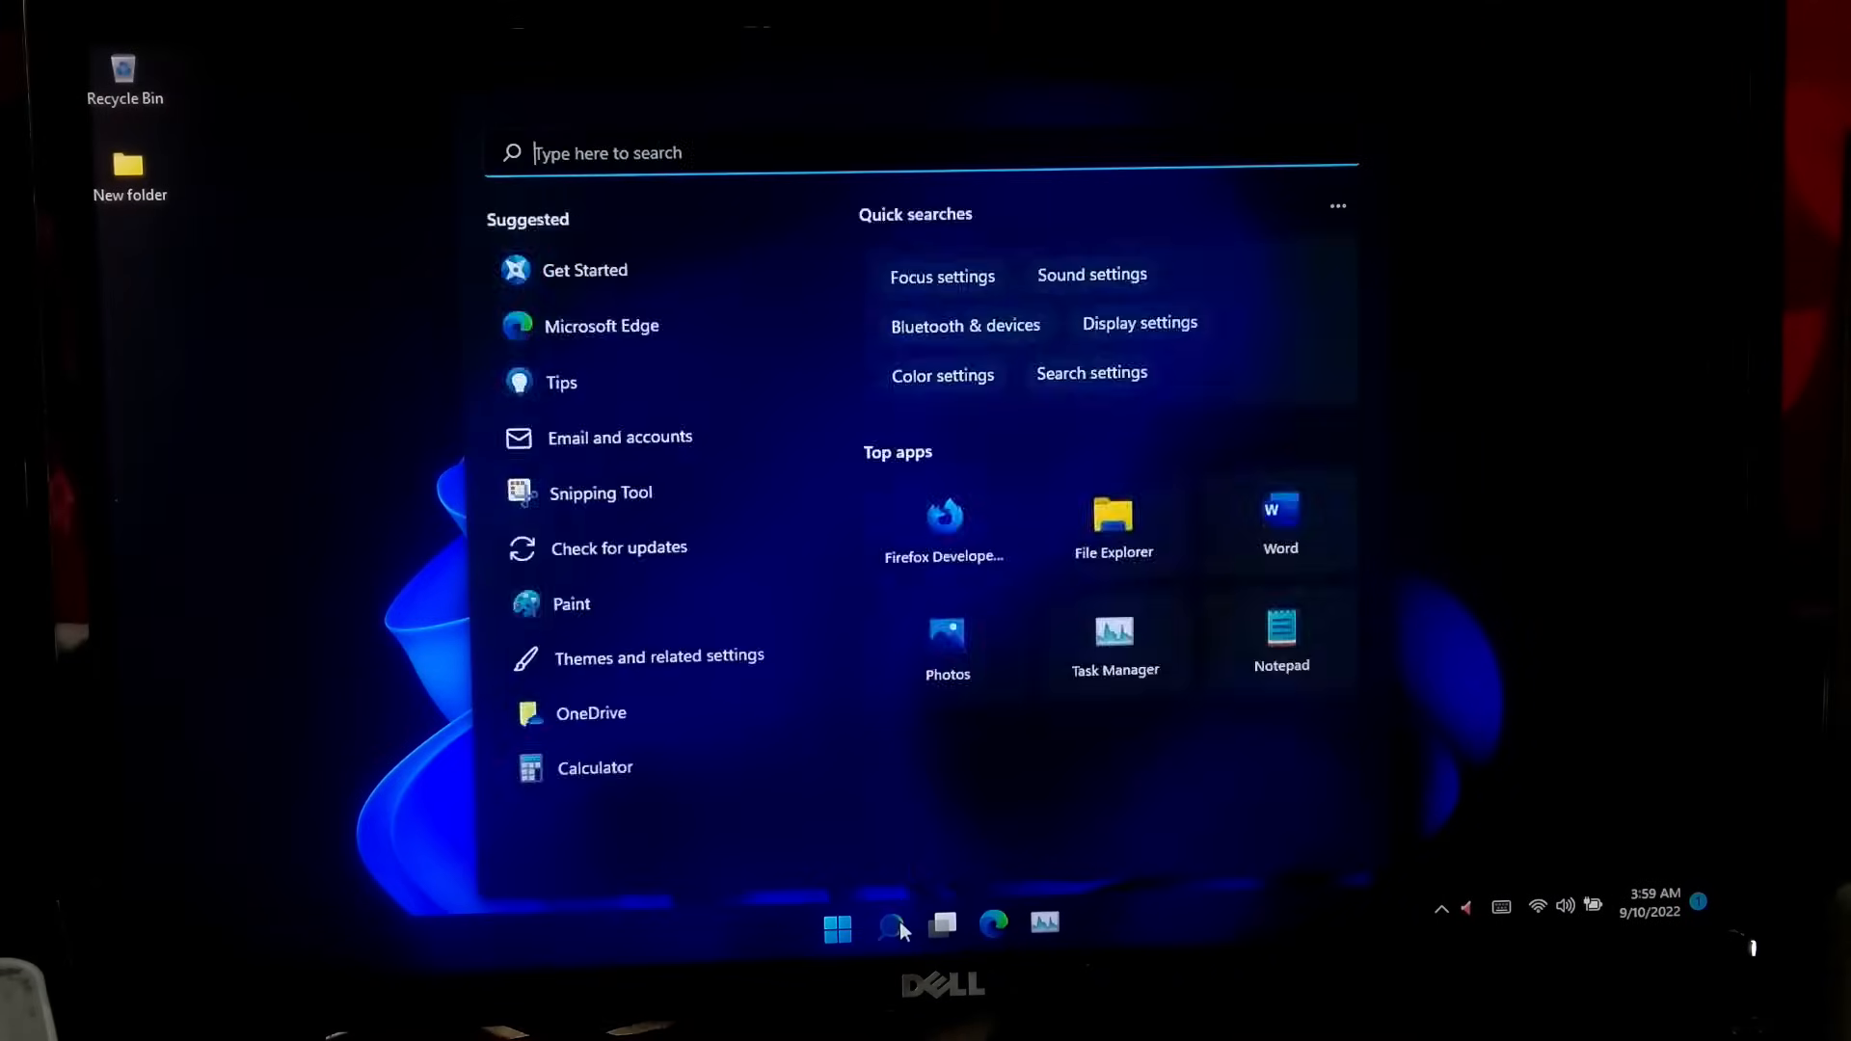
pyautogui.write('advanced system settings')
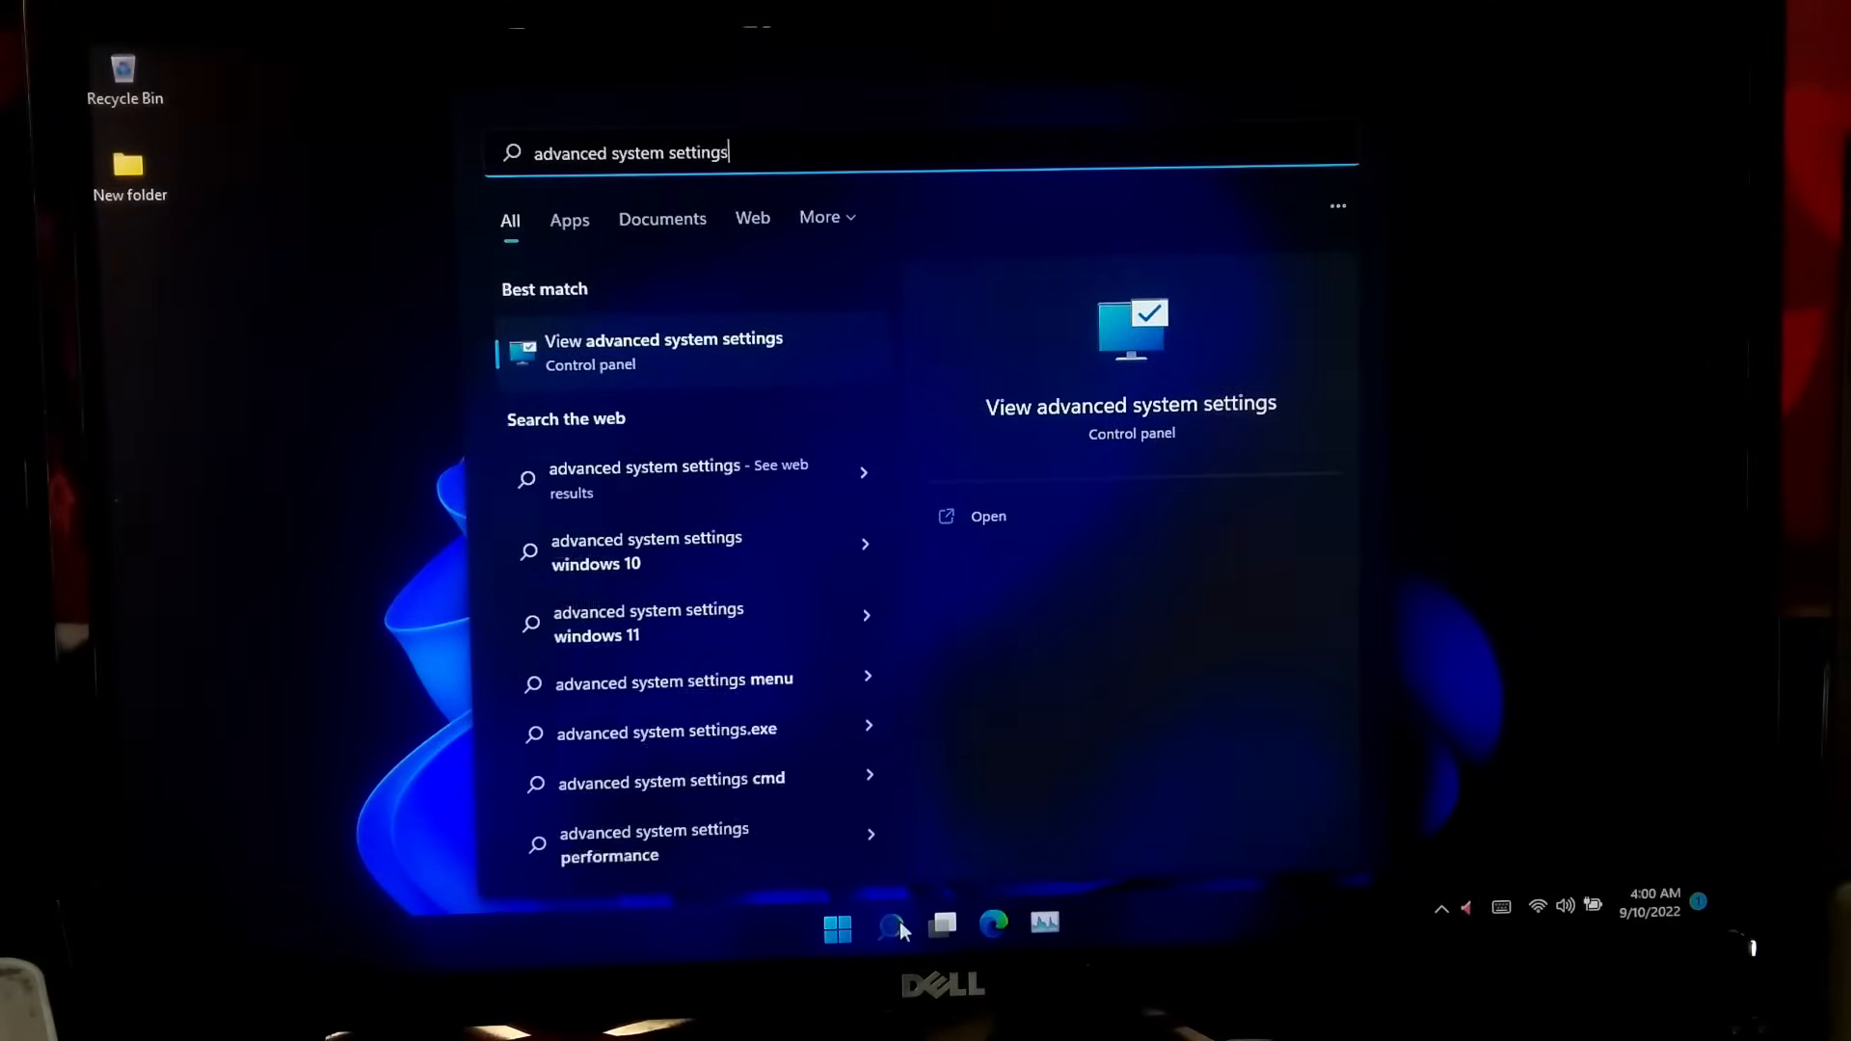
pyautogui.click(663, 351)
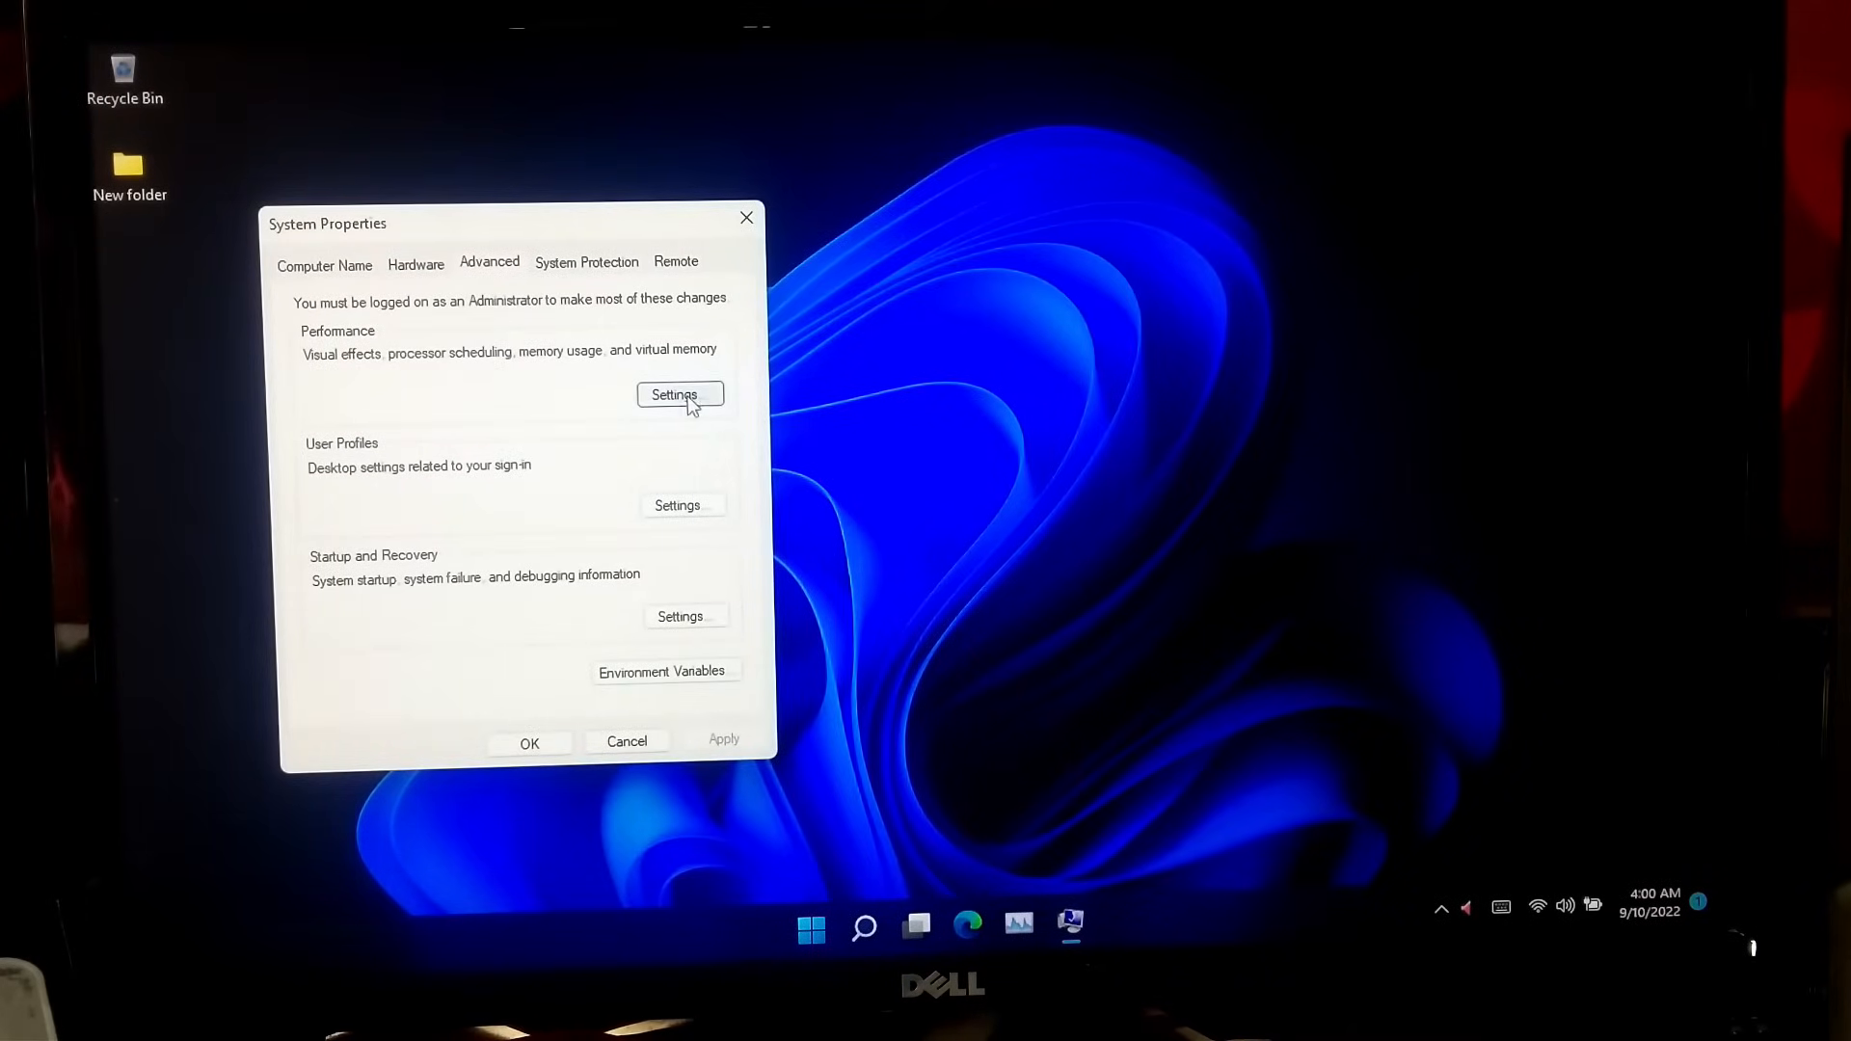
pyautogui.click(679, 394)
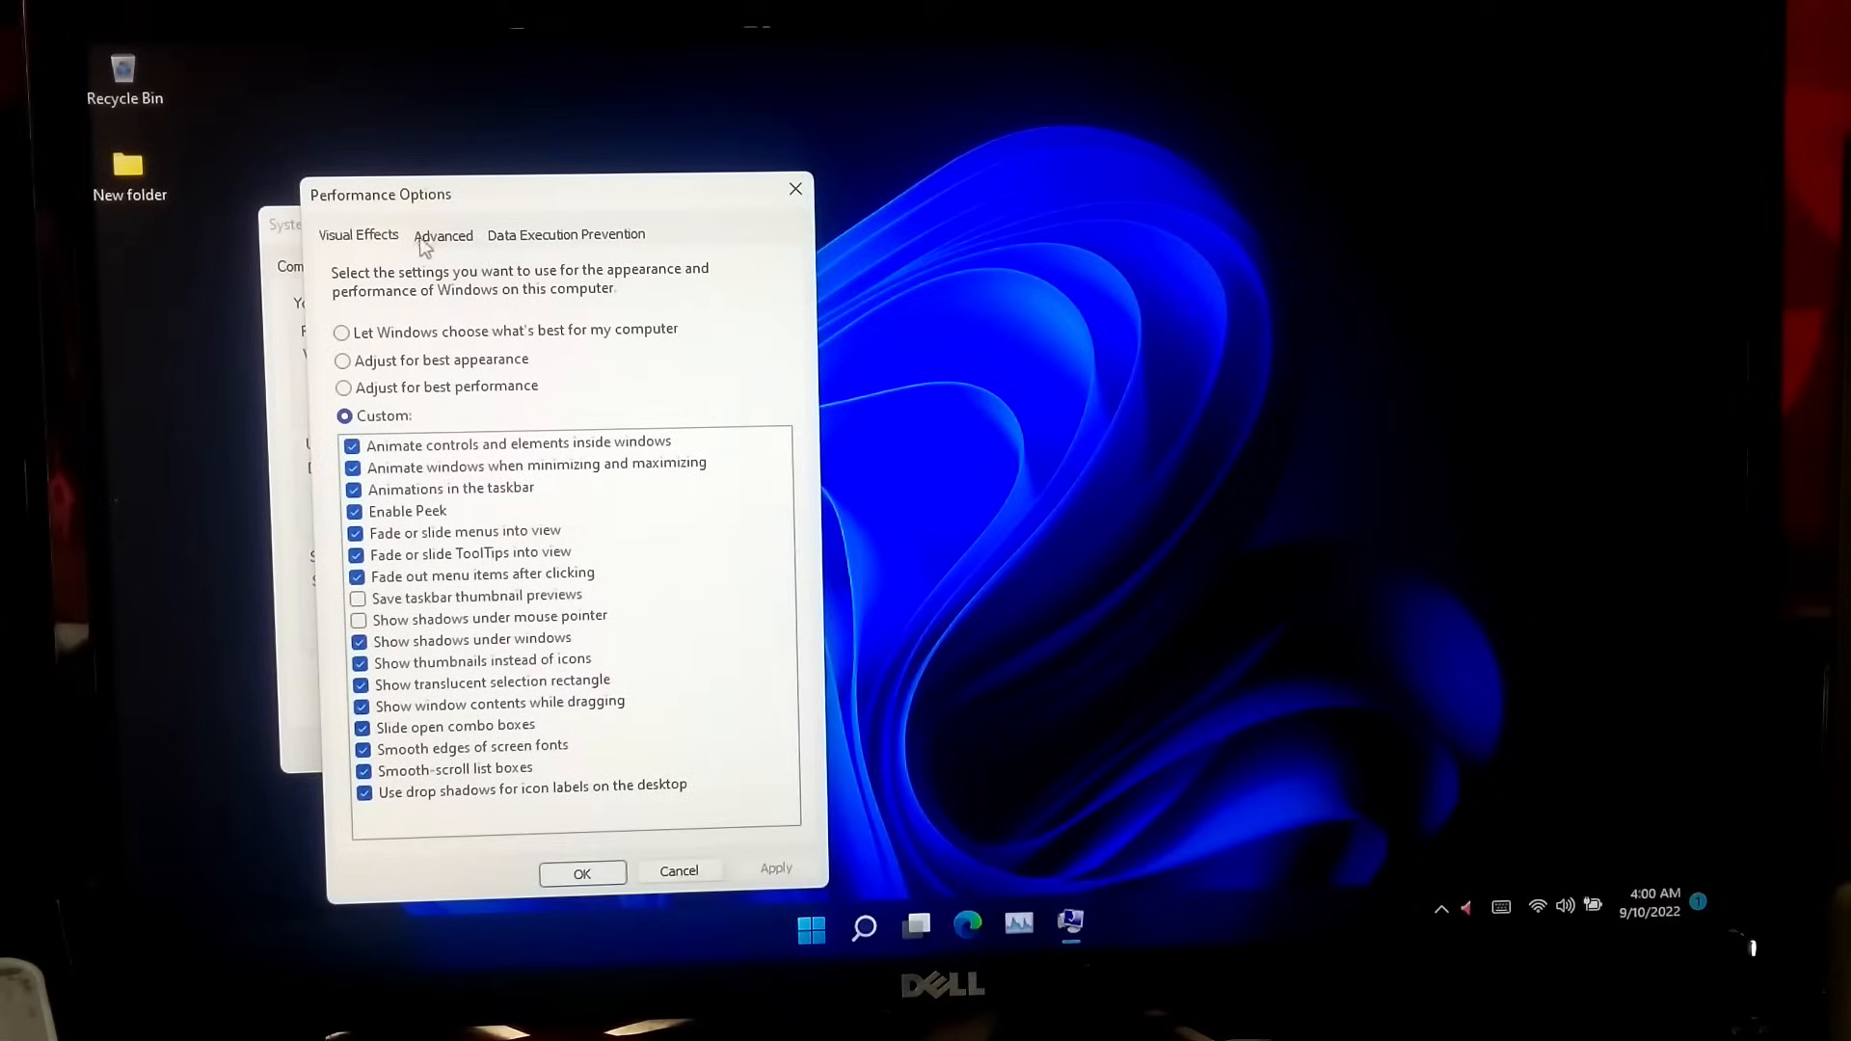
pyautogui.click(444, 233)
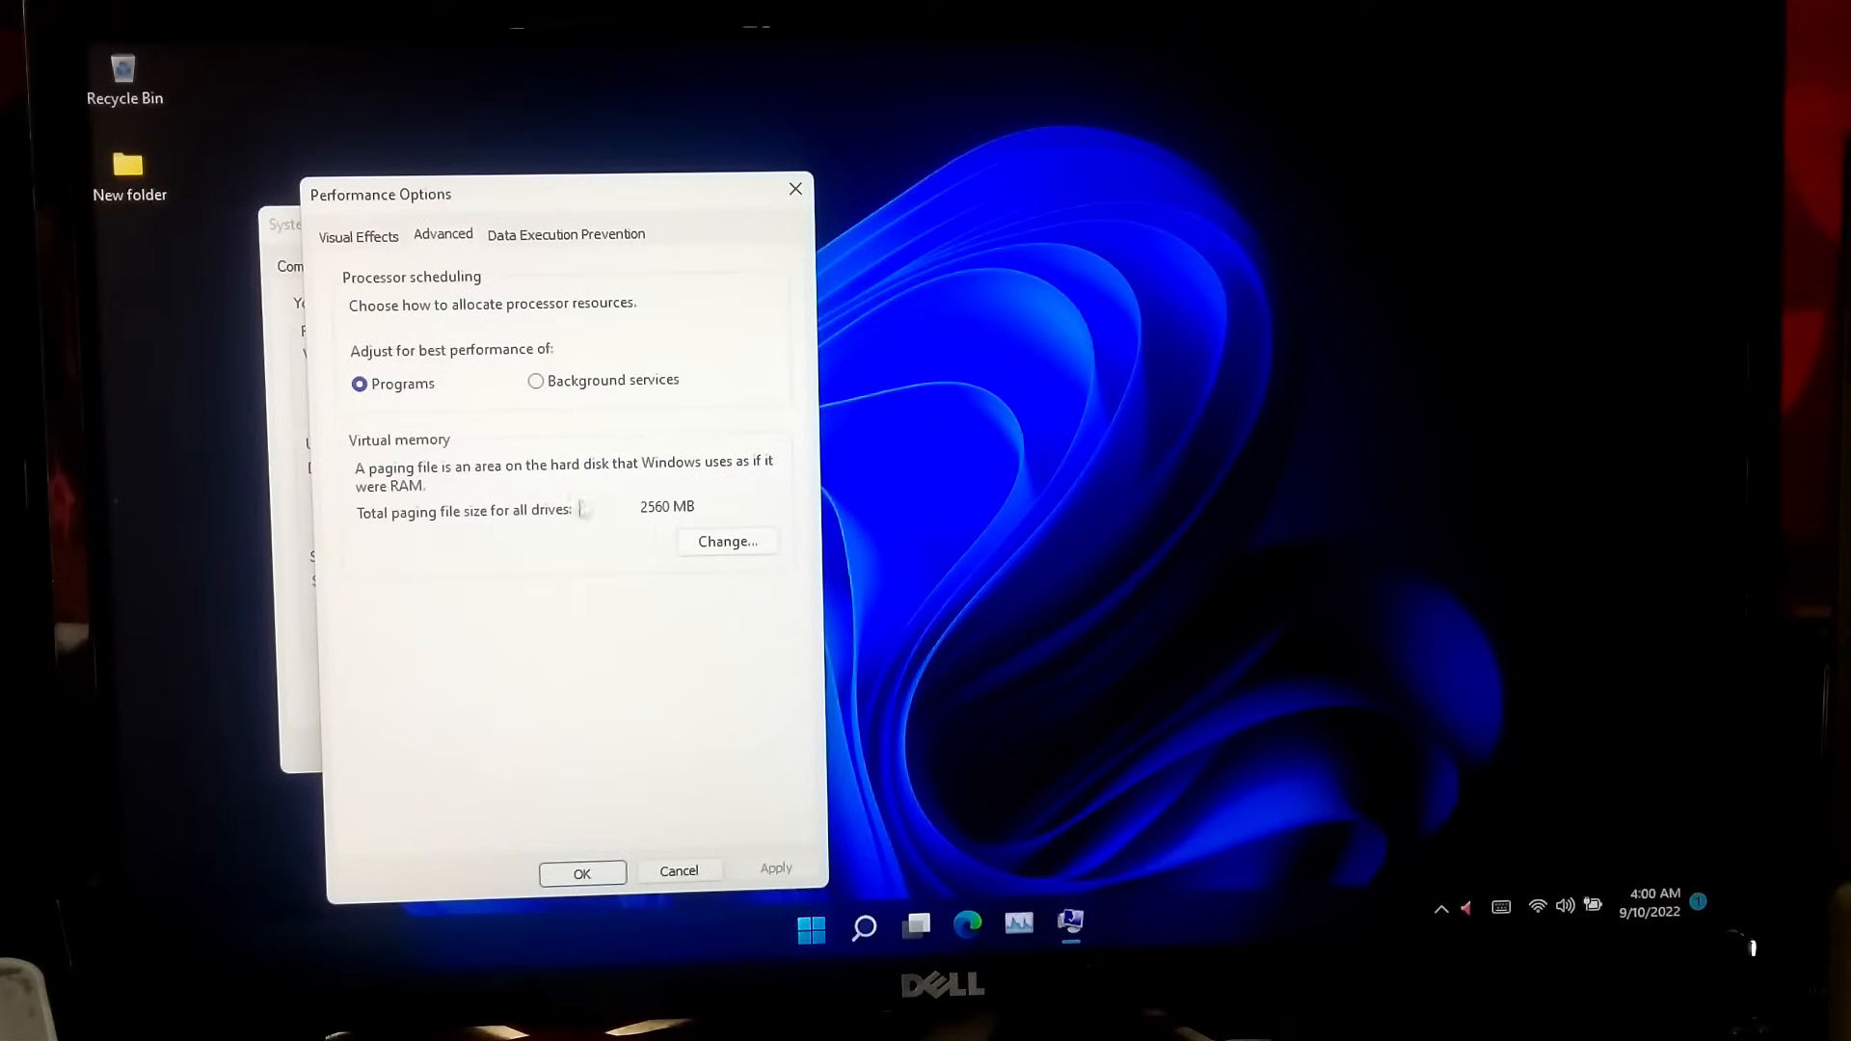
pyautogui.click(726, 540)
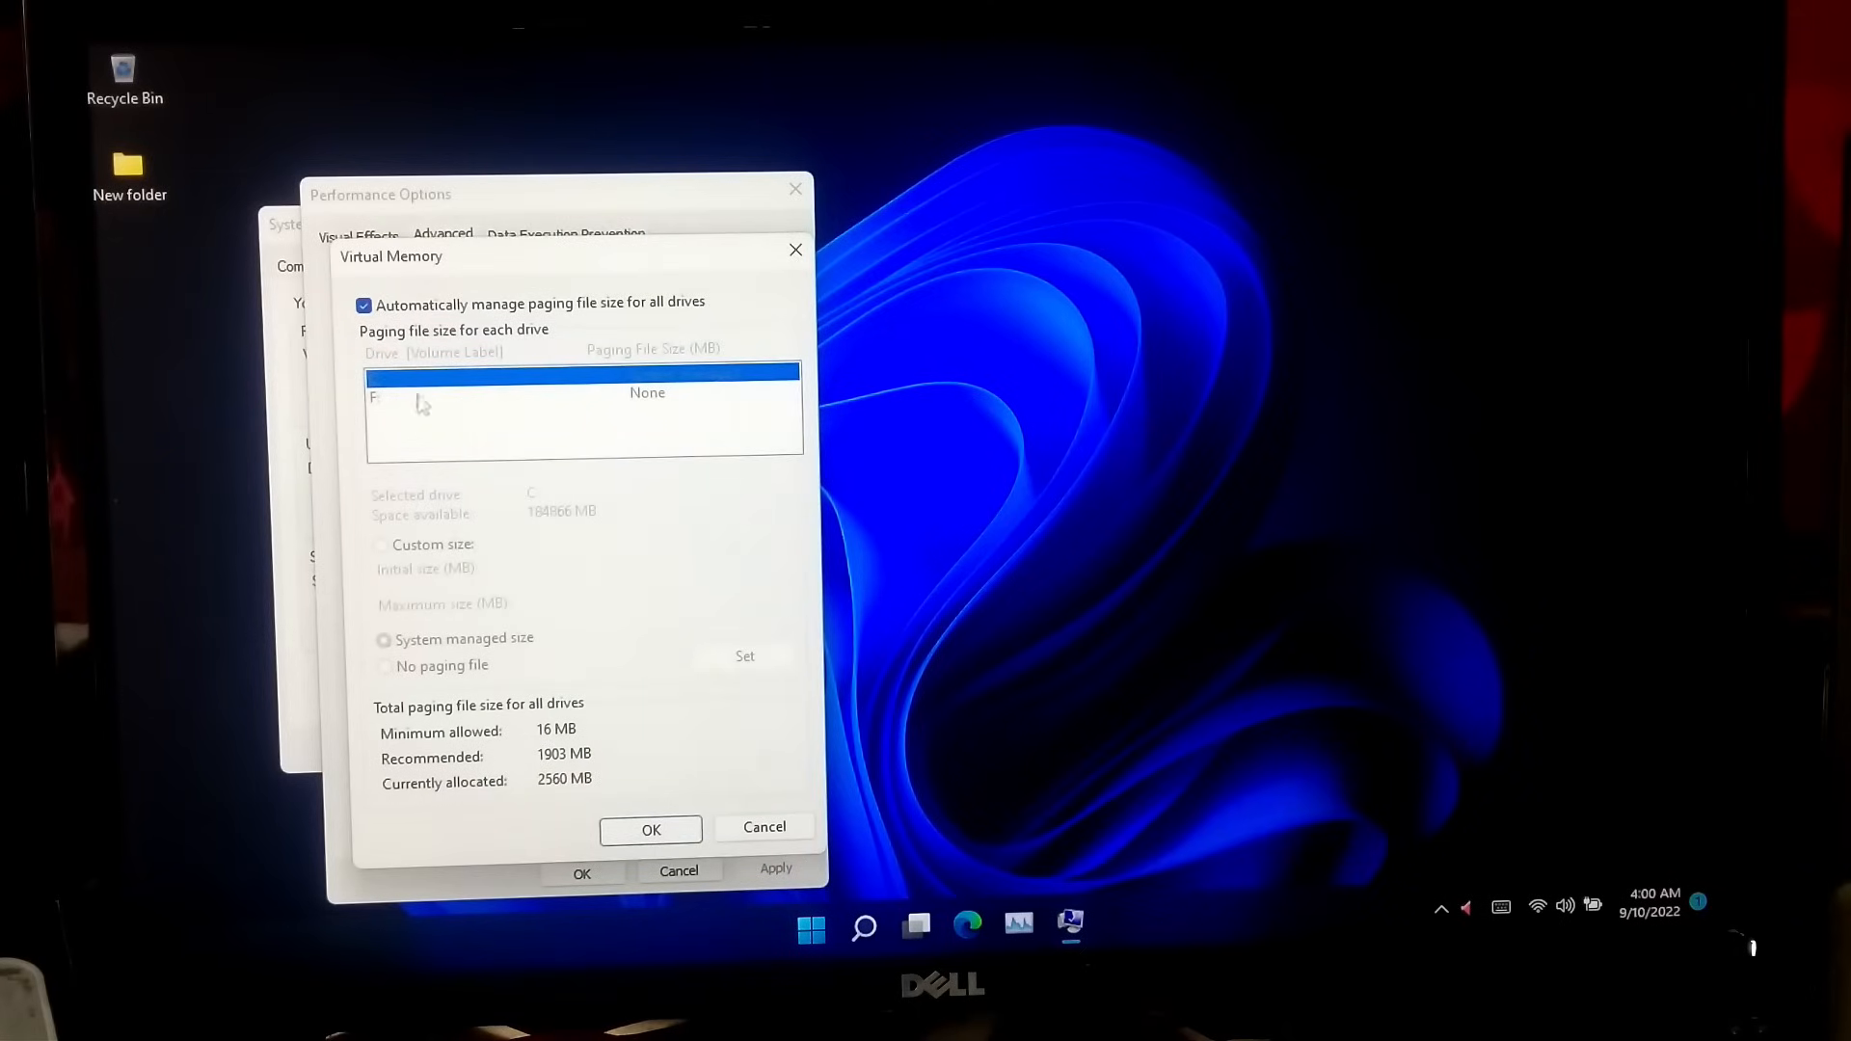
# Make the C: paging file system-managed instead of automatic and accept the restart-required notice
pyautogui.click(364, 302)
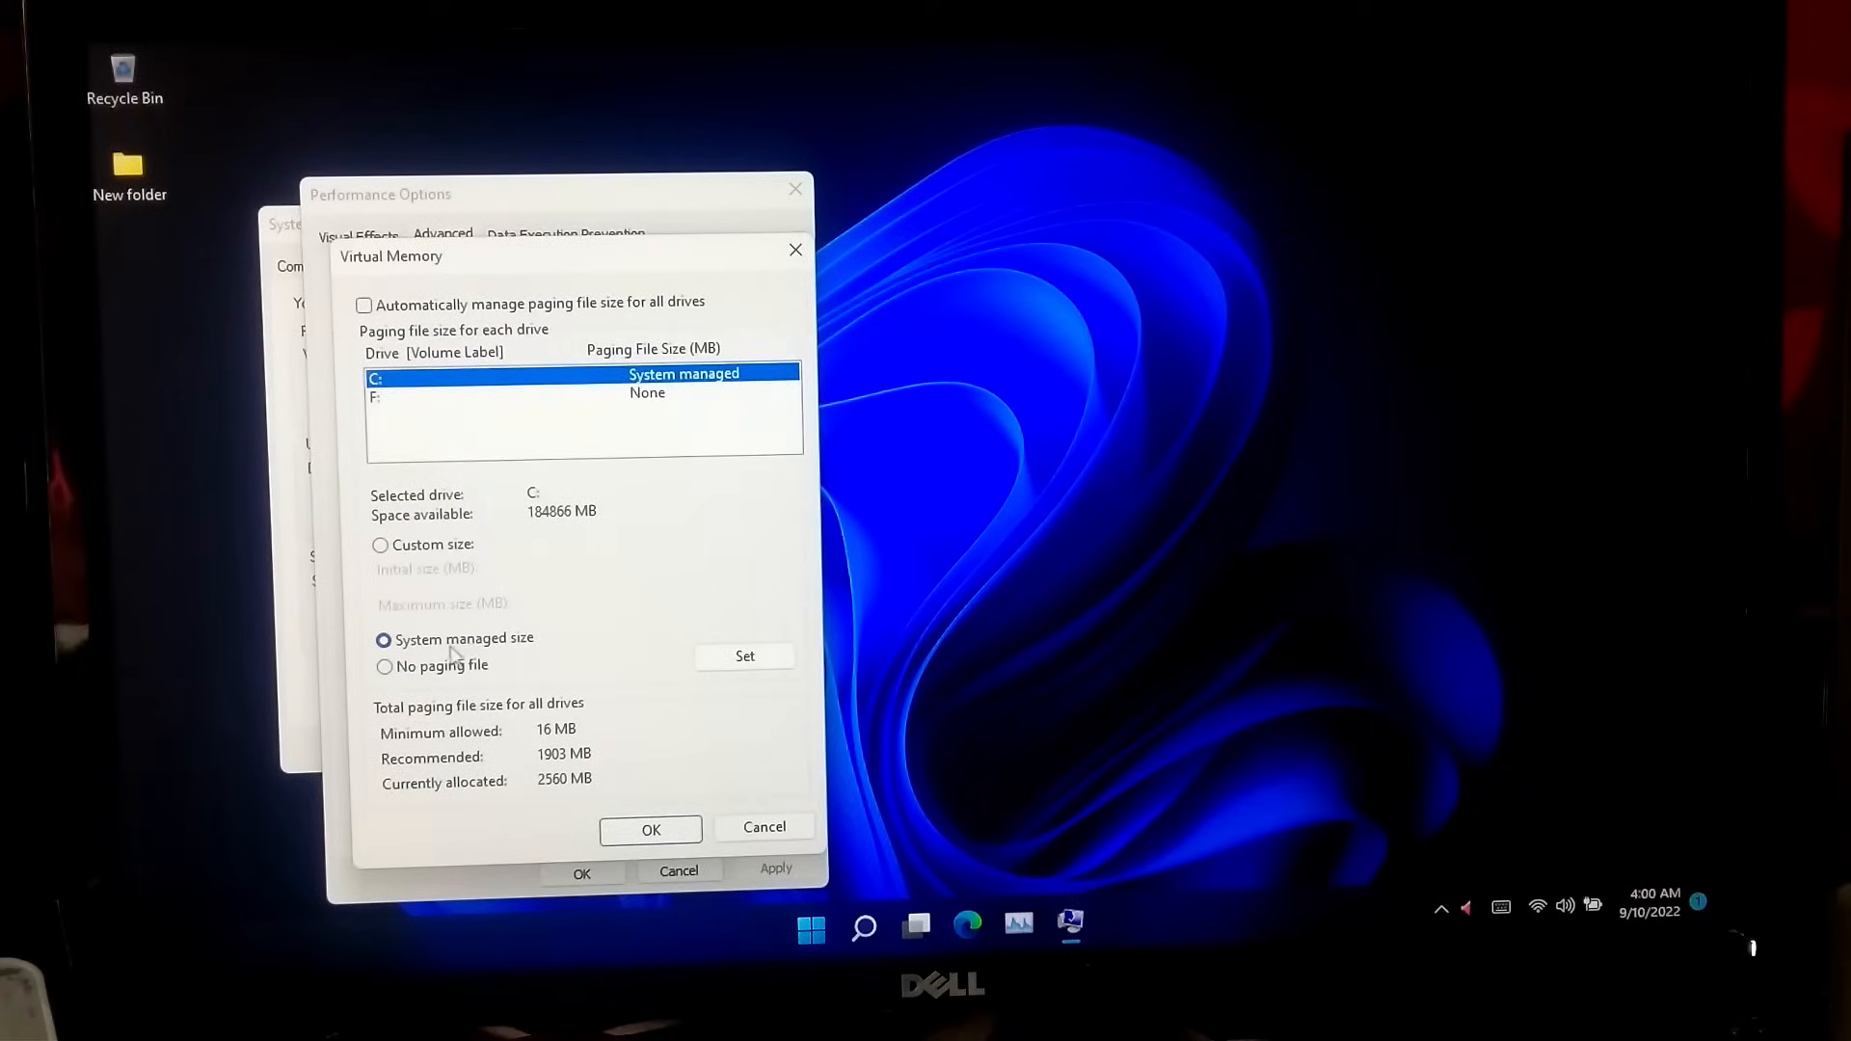
pyautogui.moveTo(640, 661)
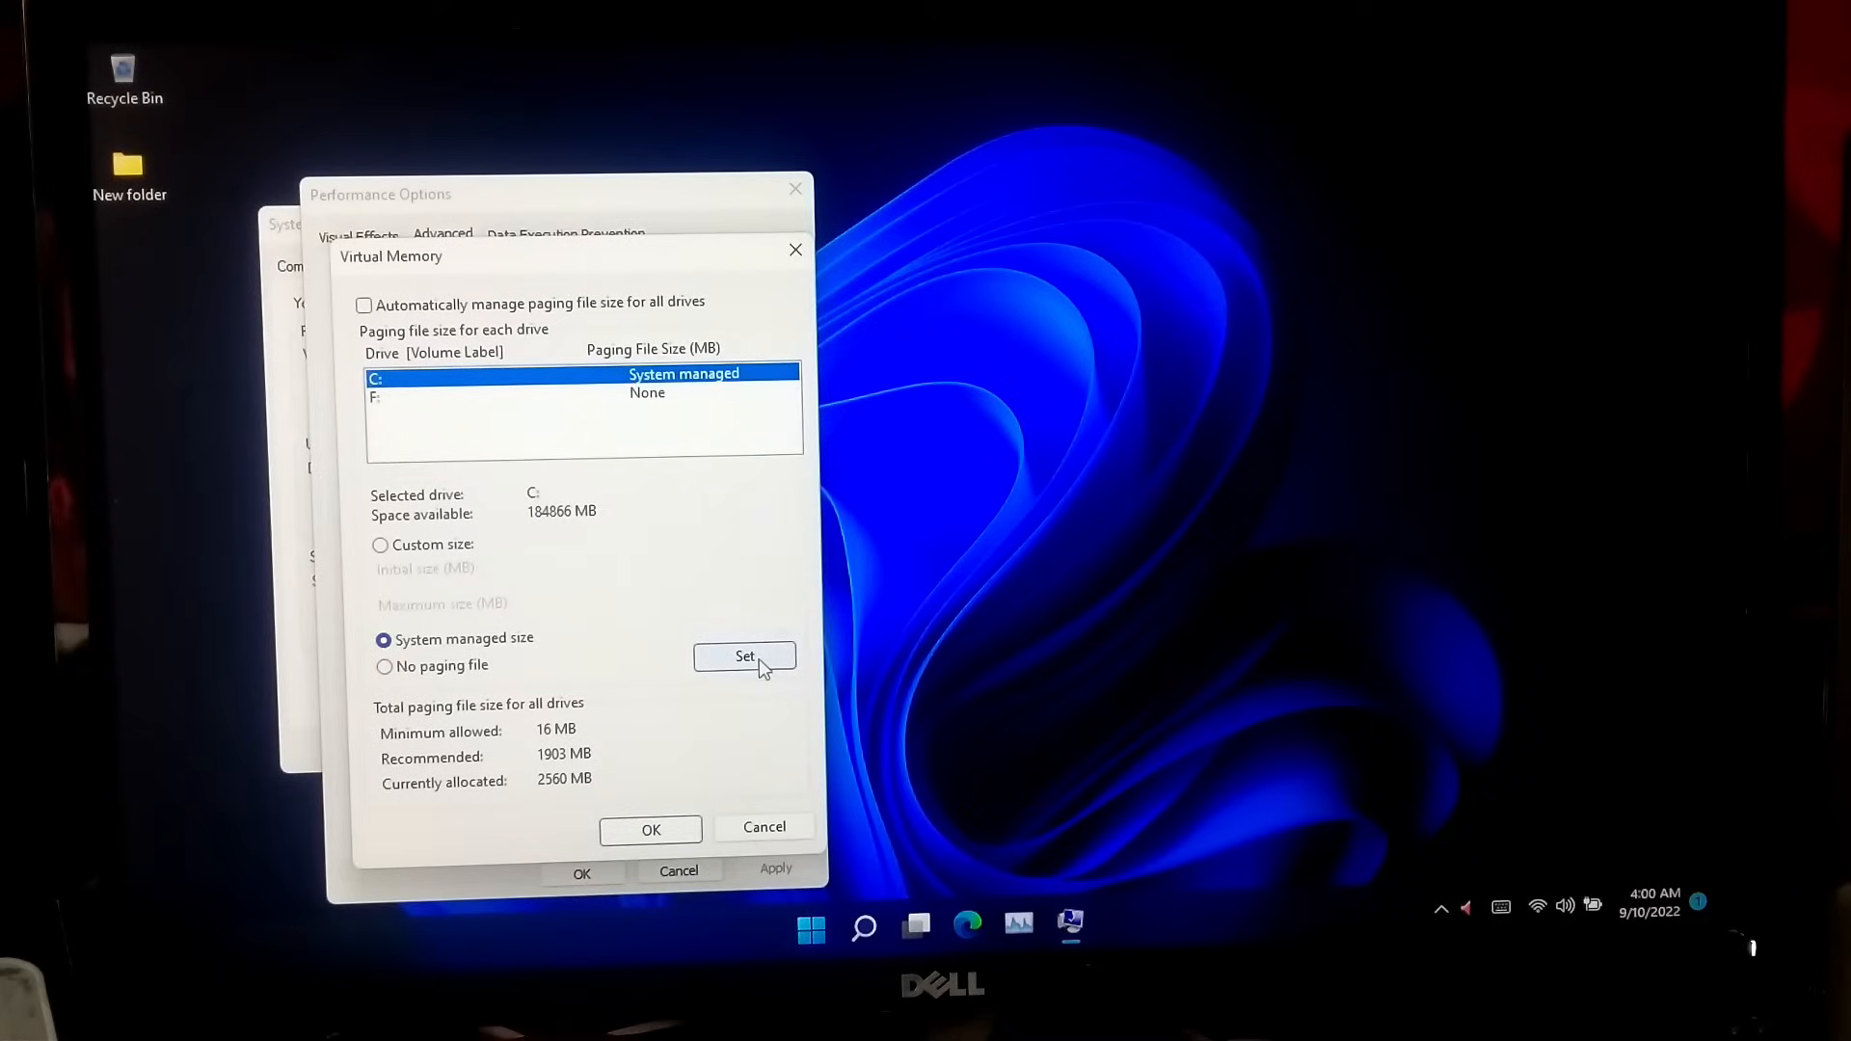
pyautogui.click(649, 829)
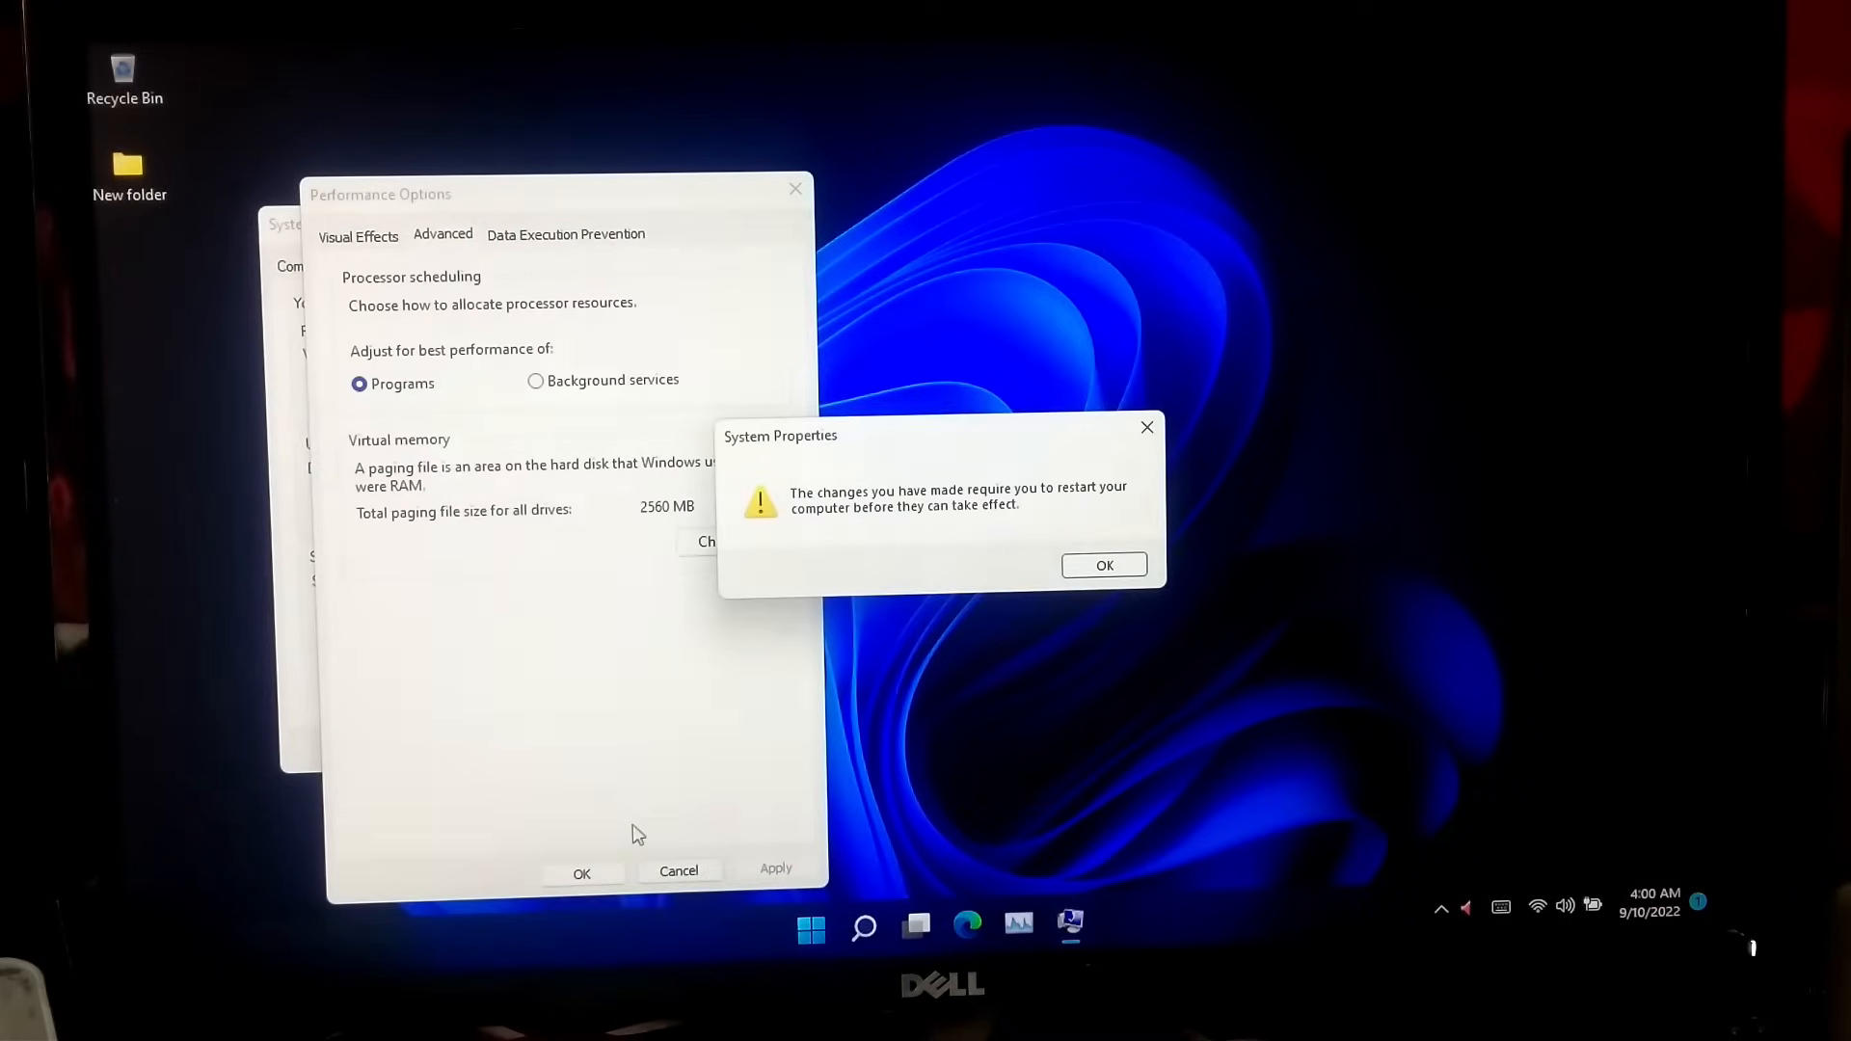
pyautogui.click(1100, 565)
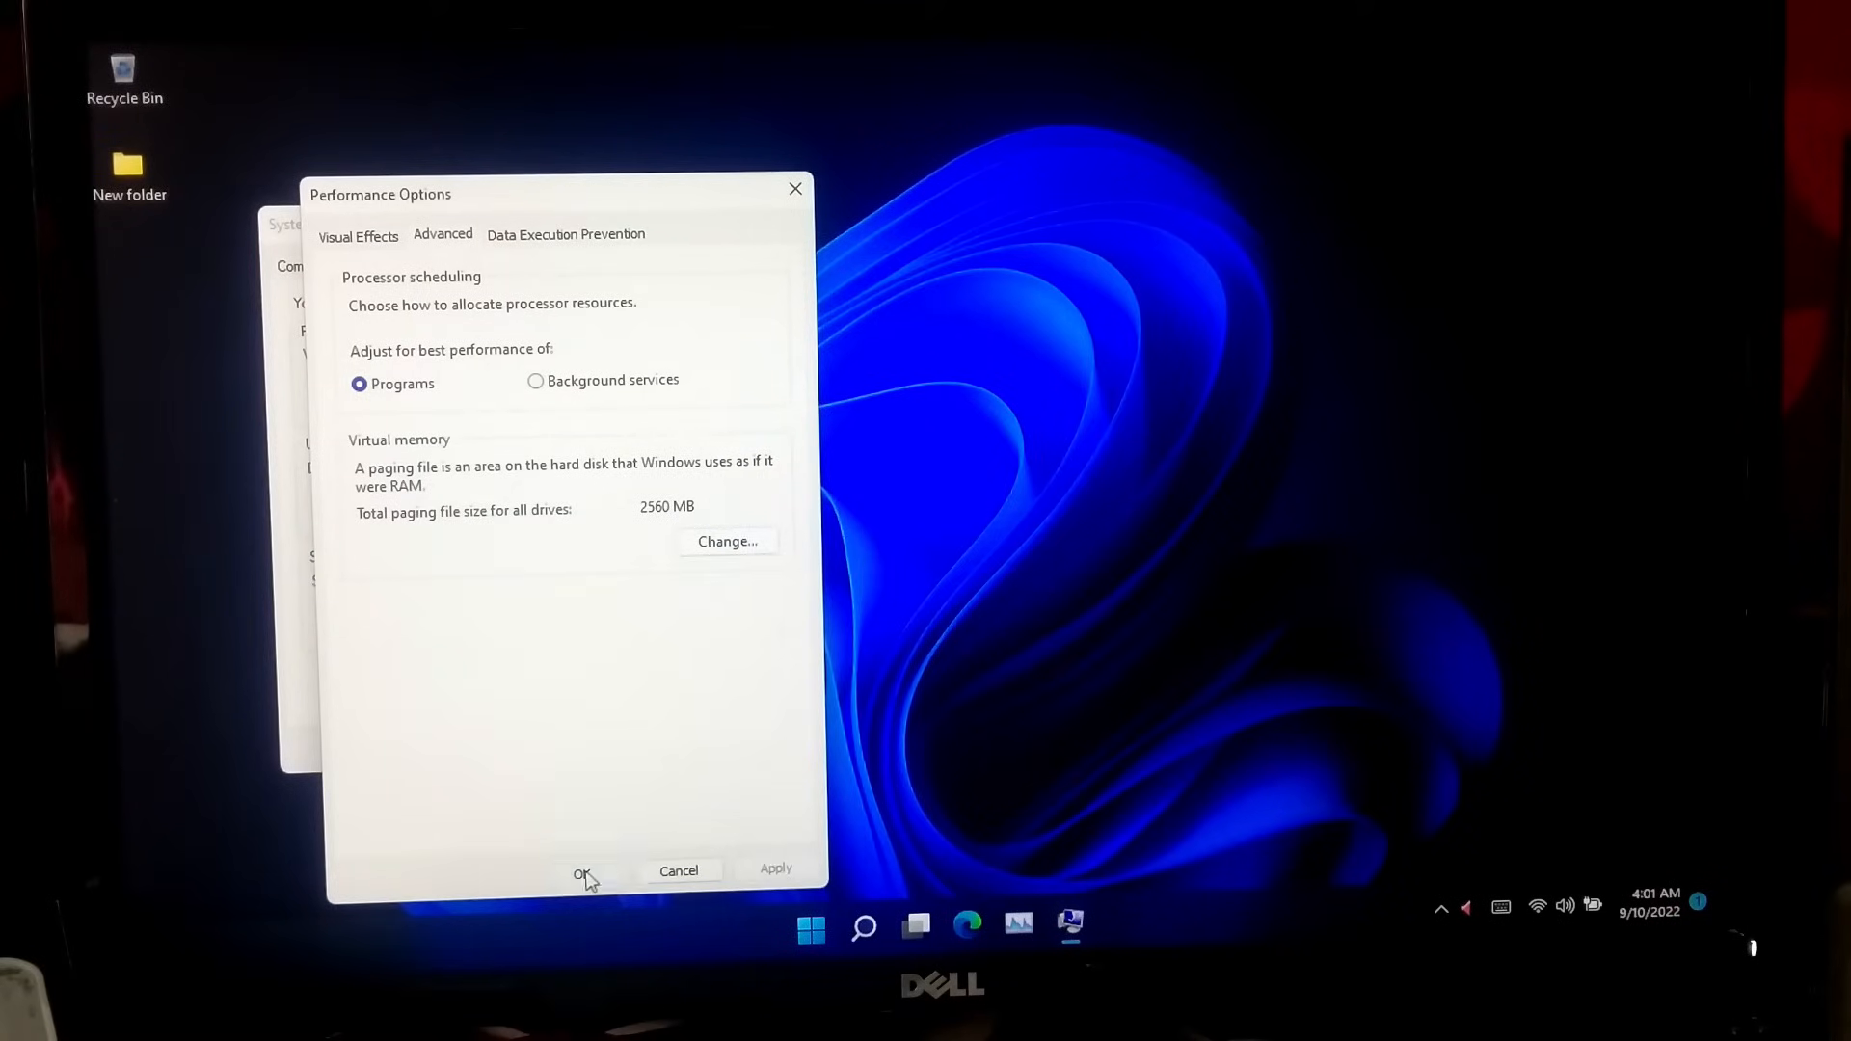
pyautogui.click(580, 874)
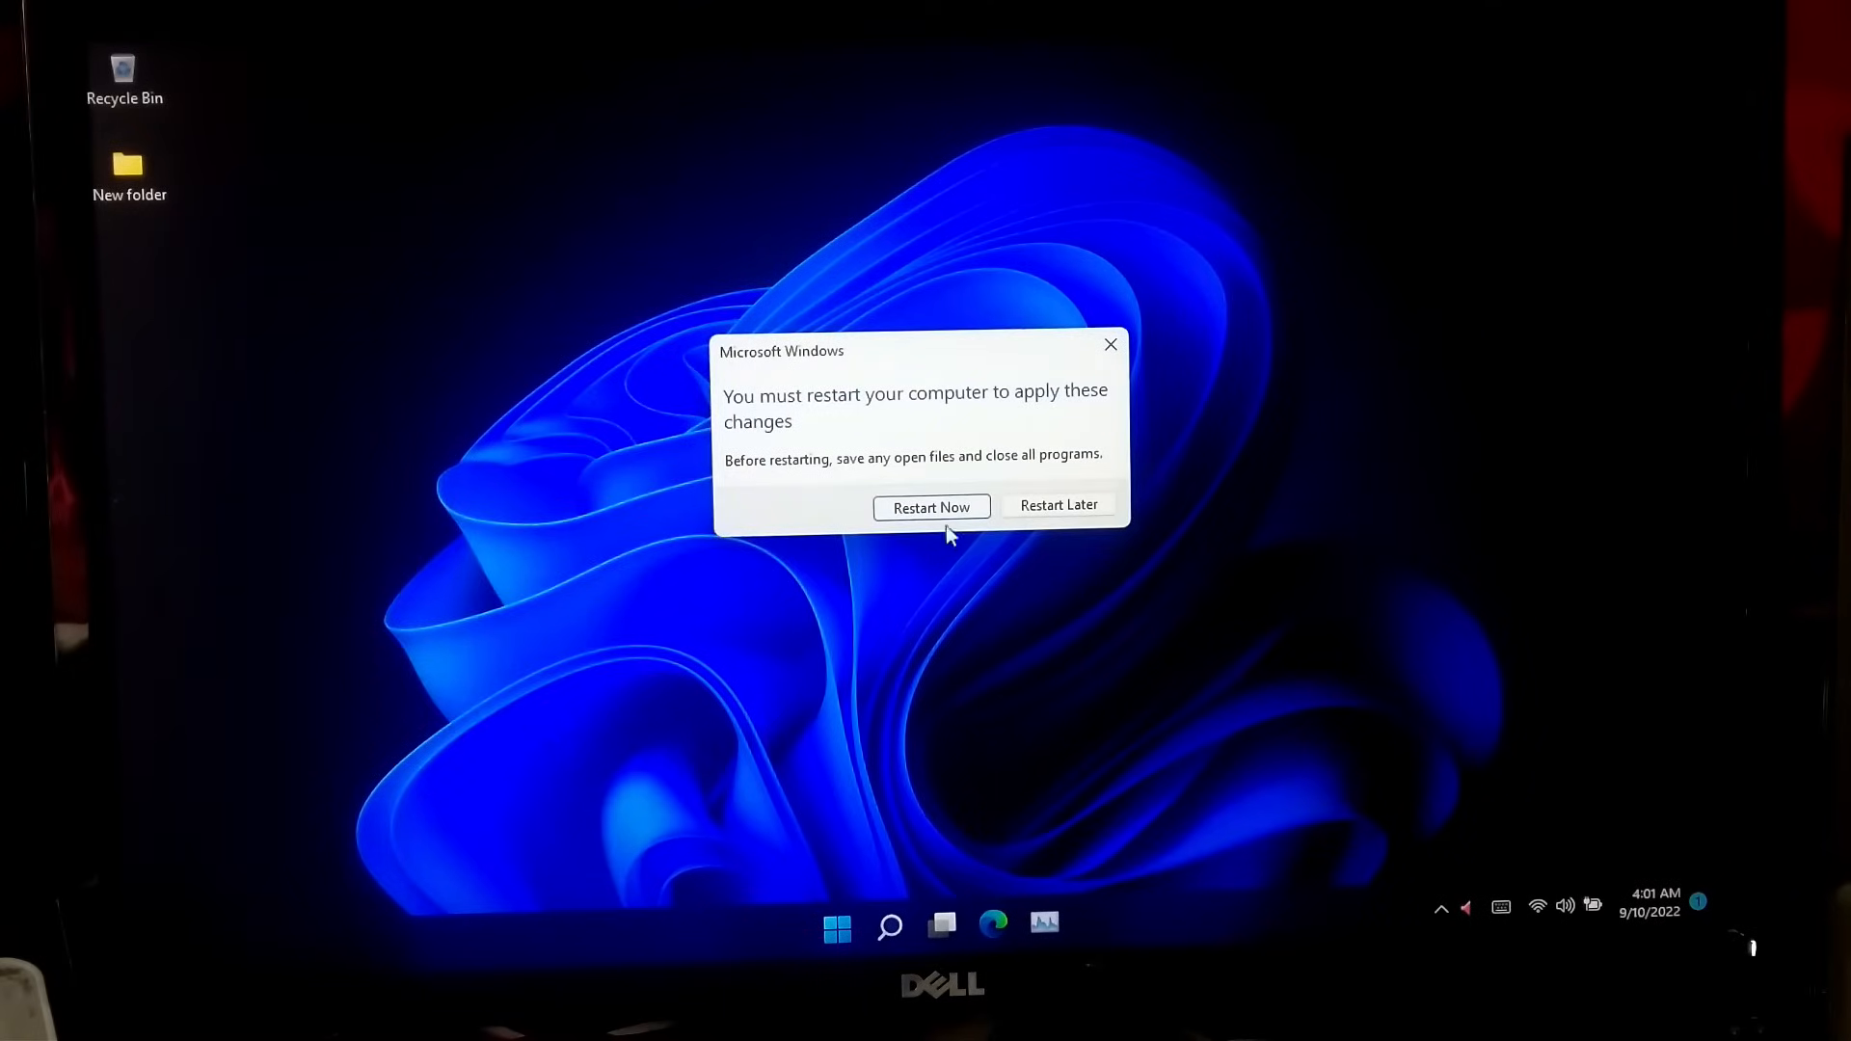
pyautogui.click(930, 507)
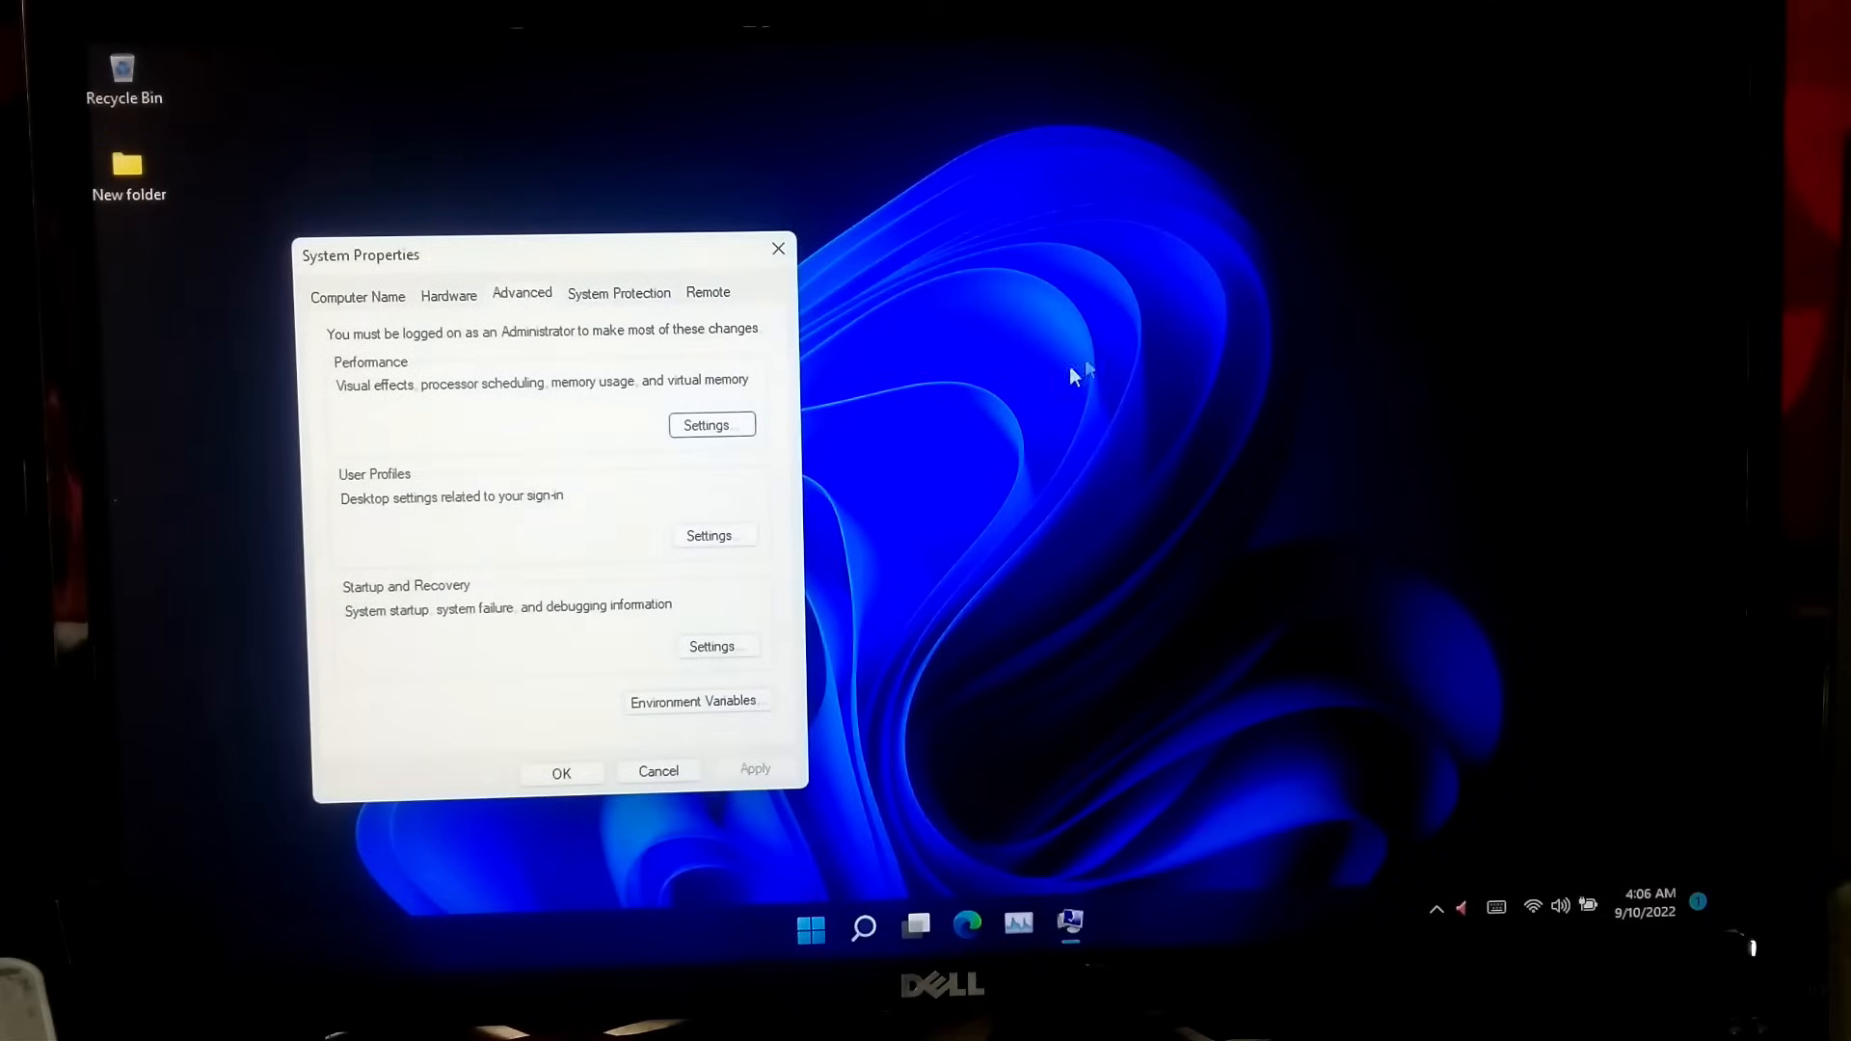
pyautogui.moveTo(461, 601)
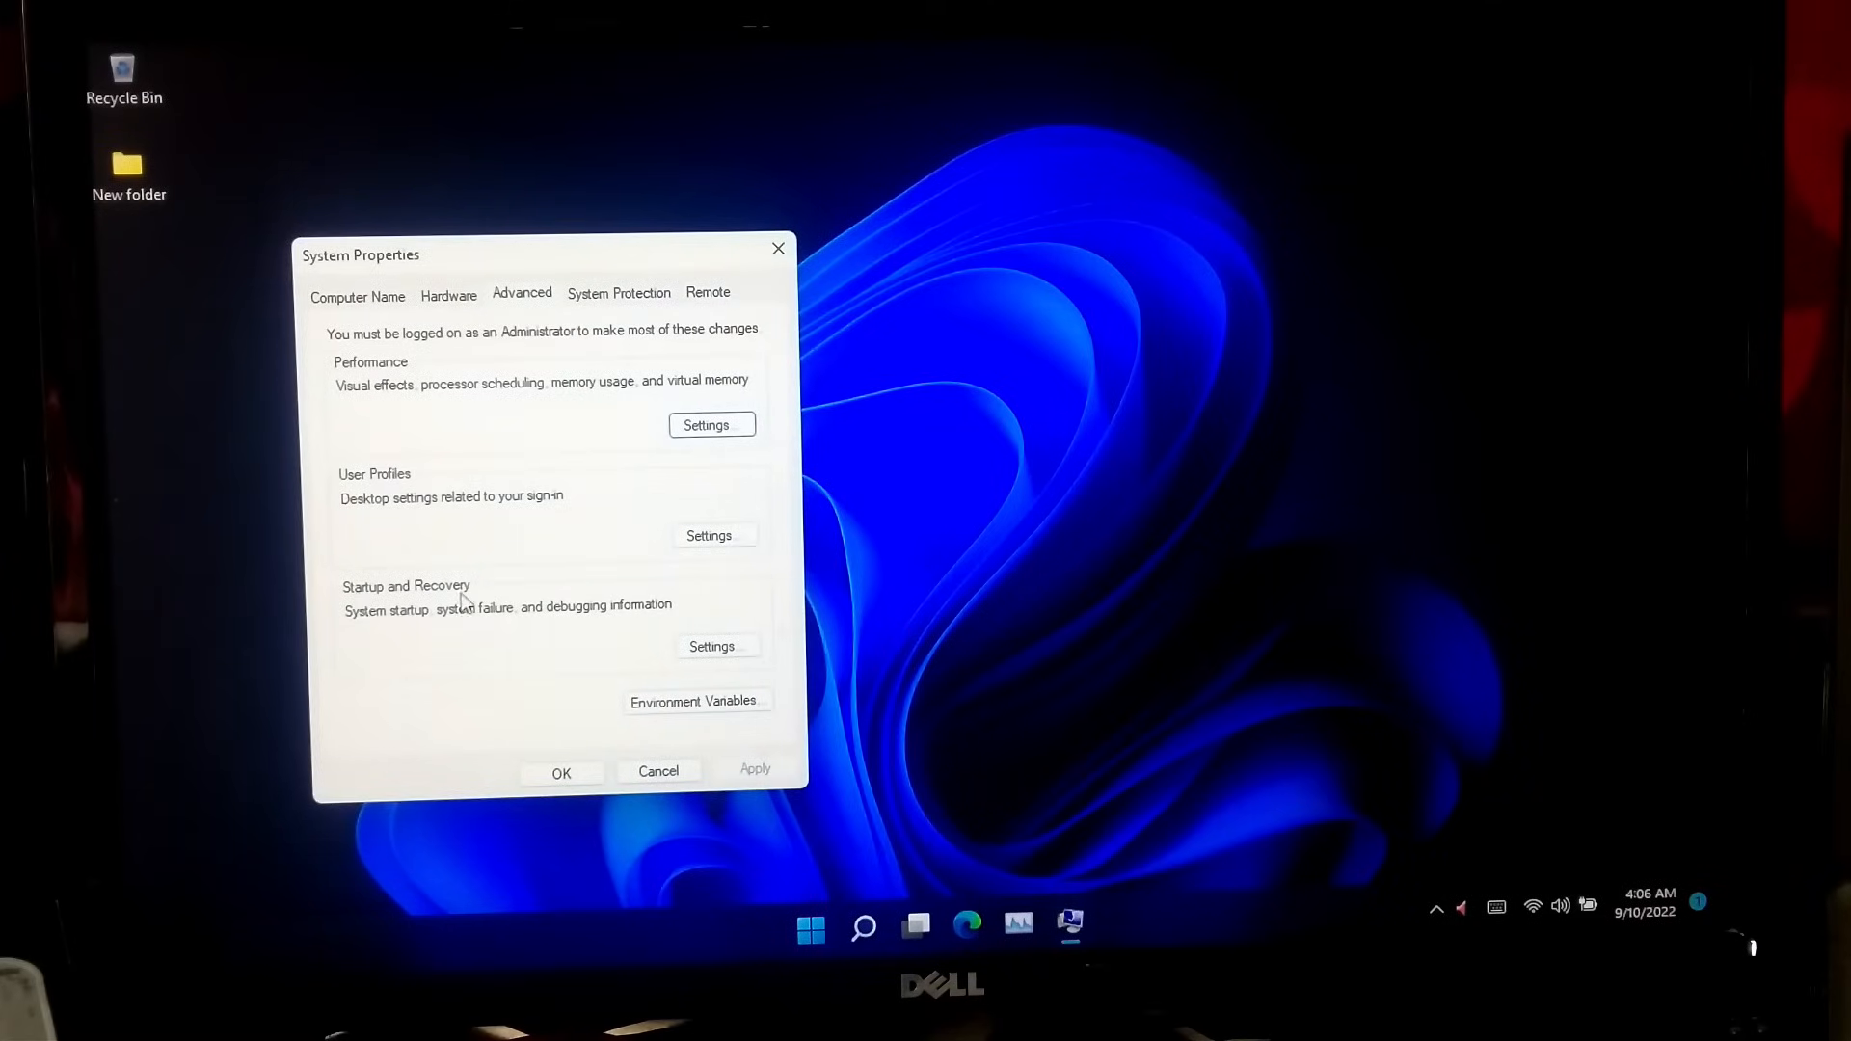
# In Startup and Recovery, turn off system-log event writing and automatic restart on failure, then confirm
pyautogui.click(712, 646)
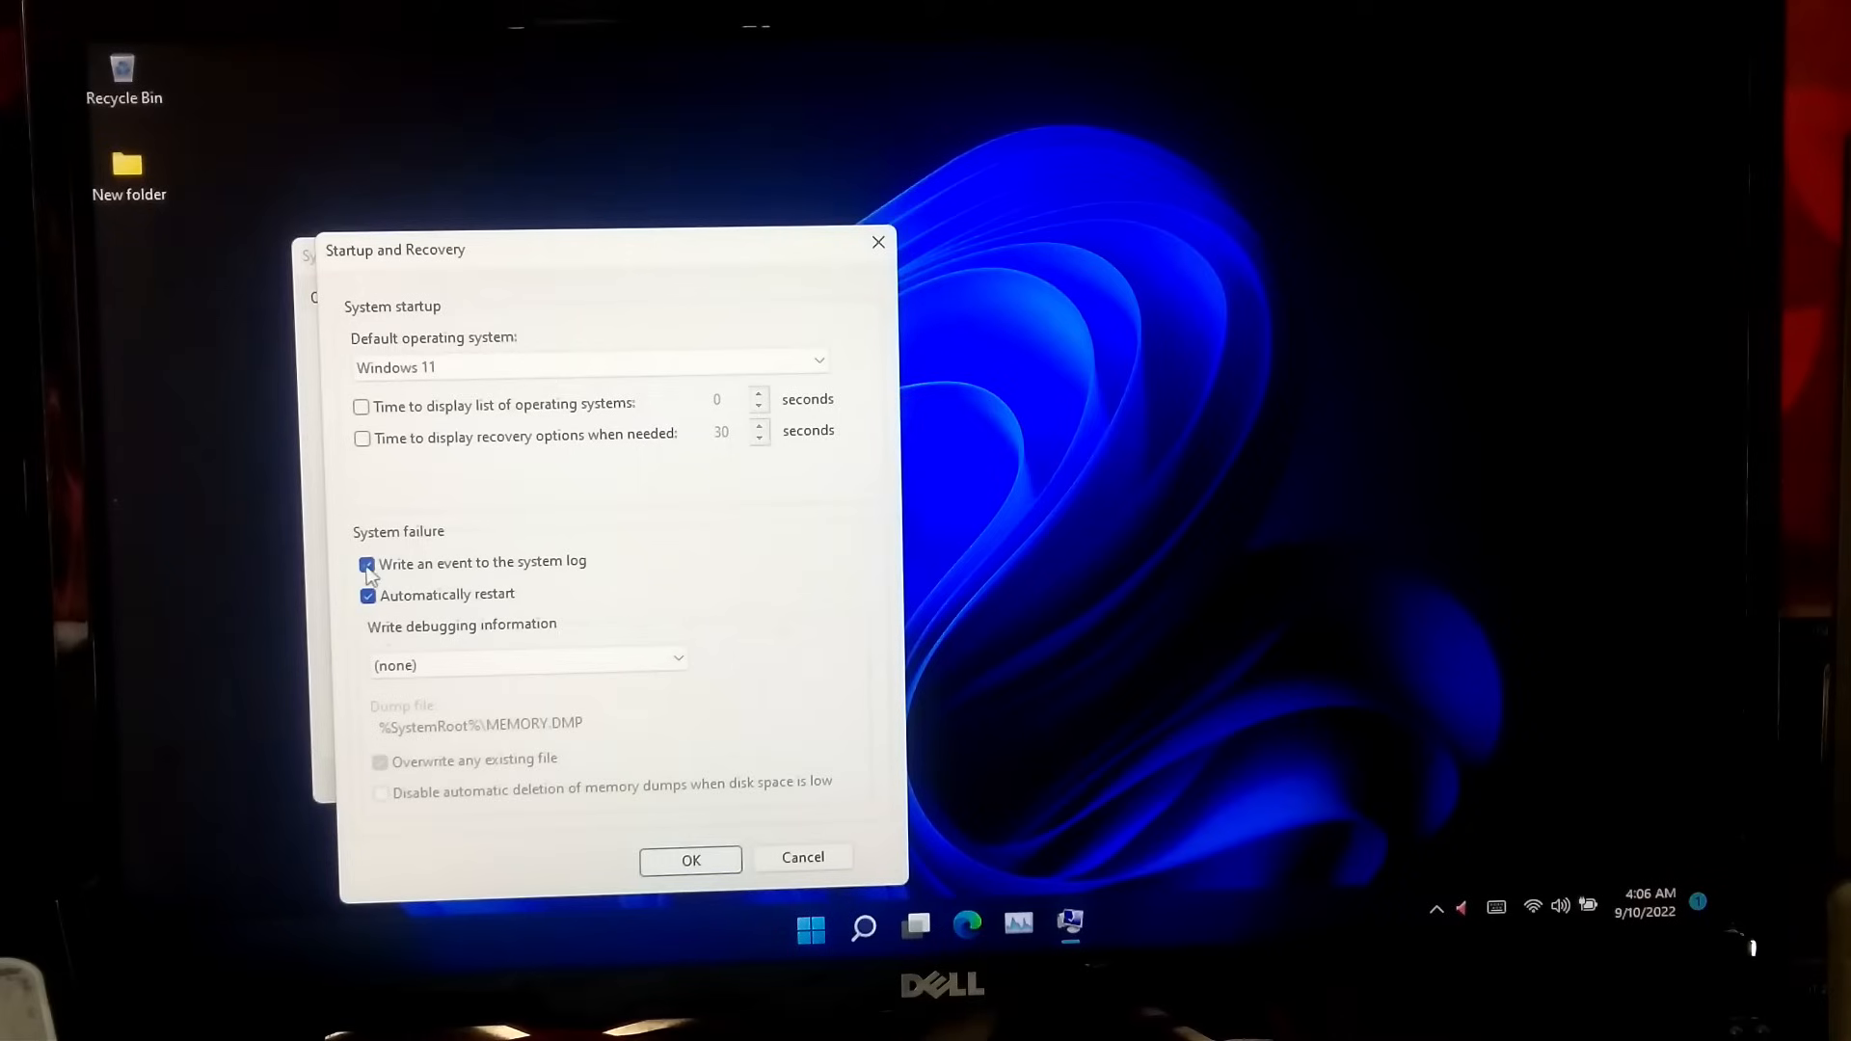
pyautogui.click(366, 565)
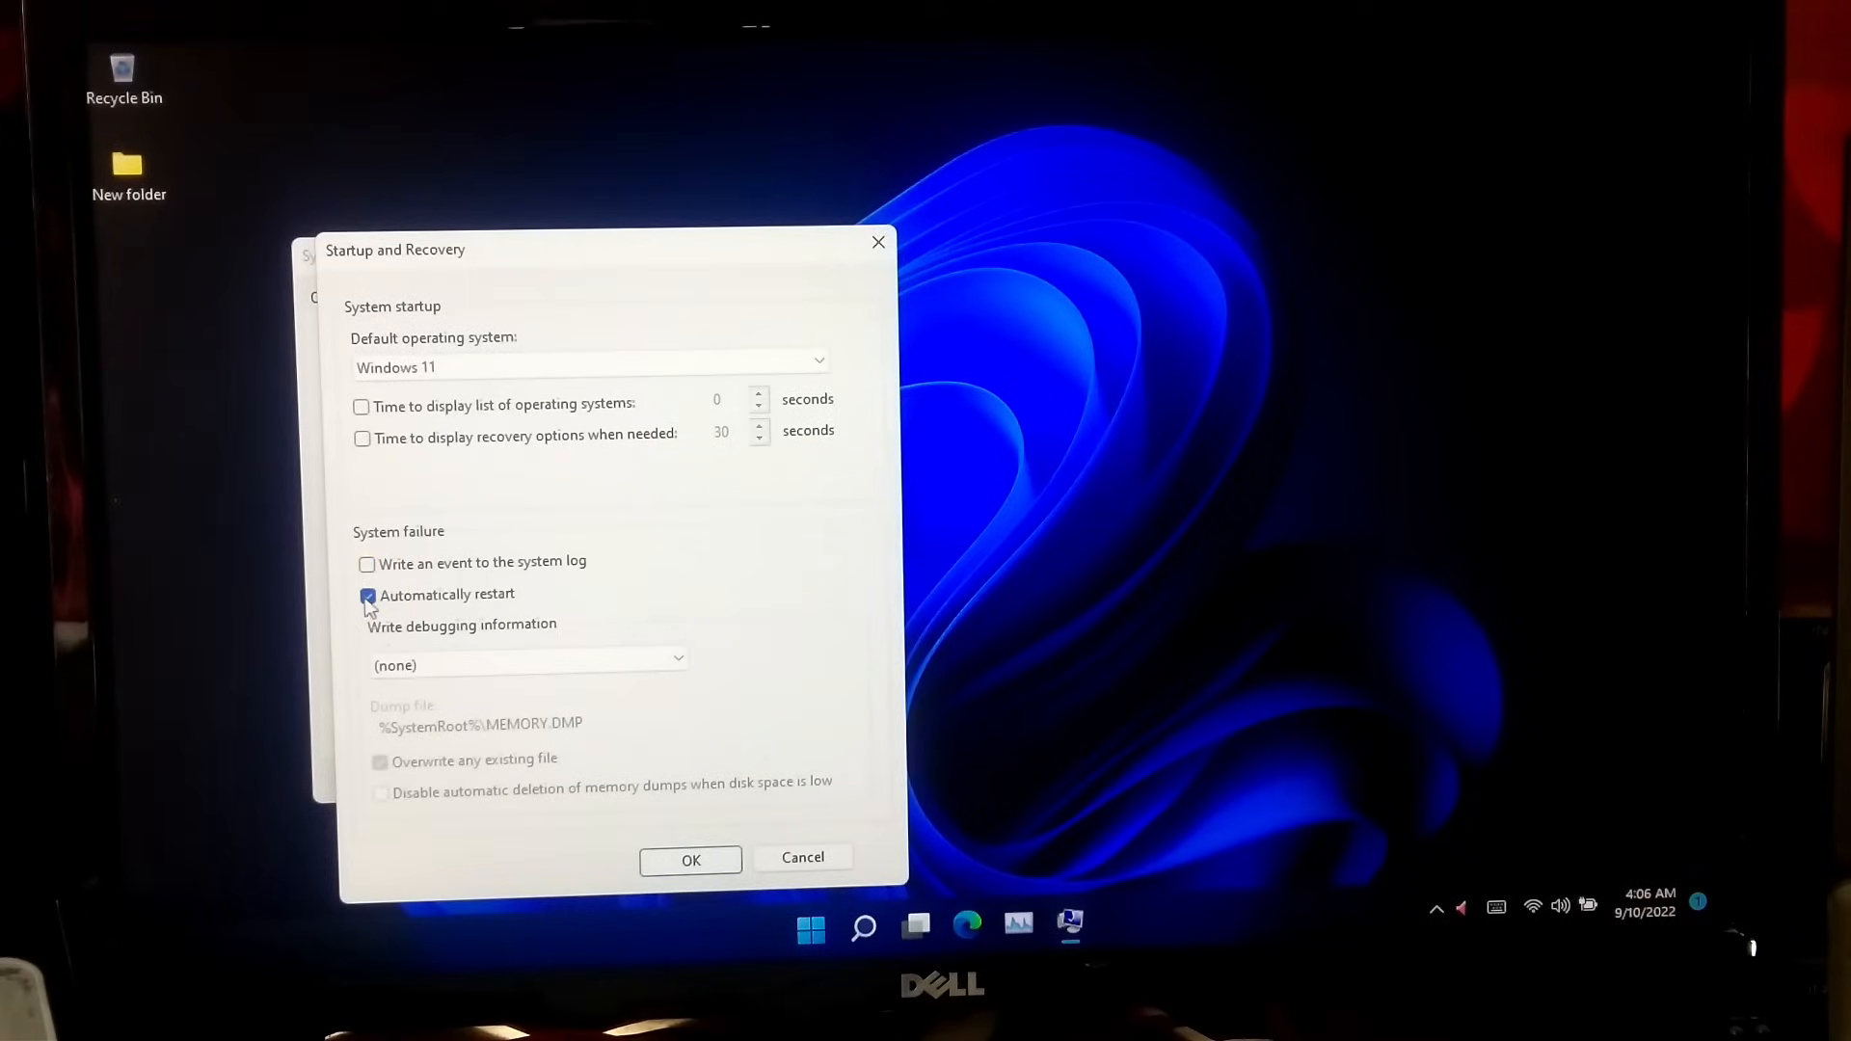
pyautogui.click(366, 596)
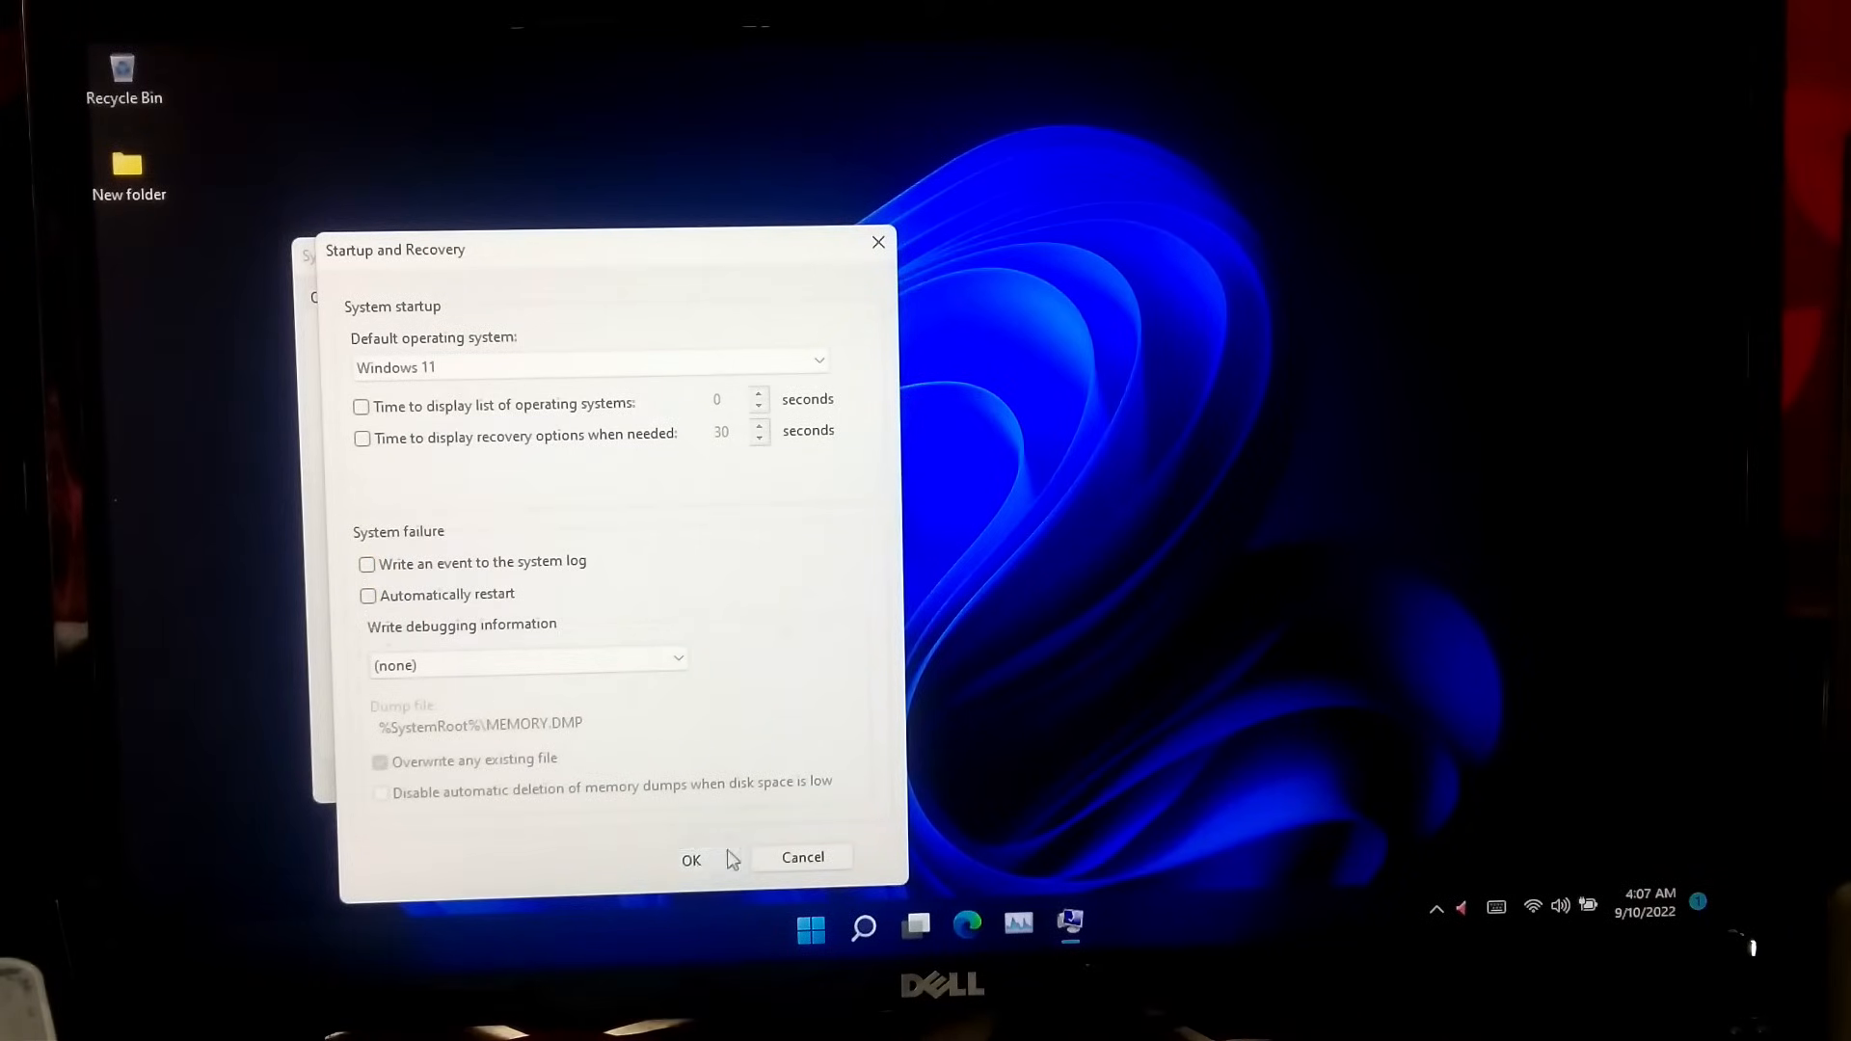
pyautogui.click(692, 858)
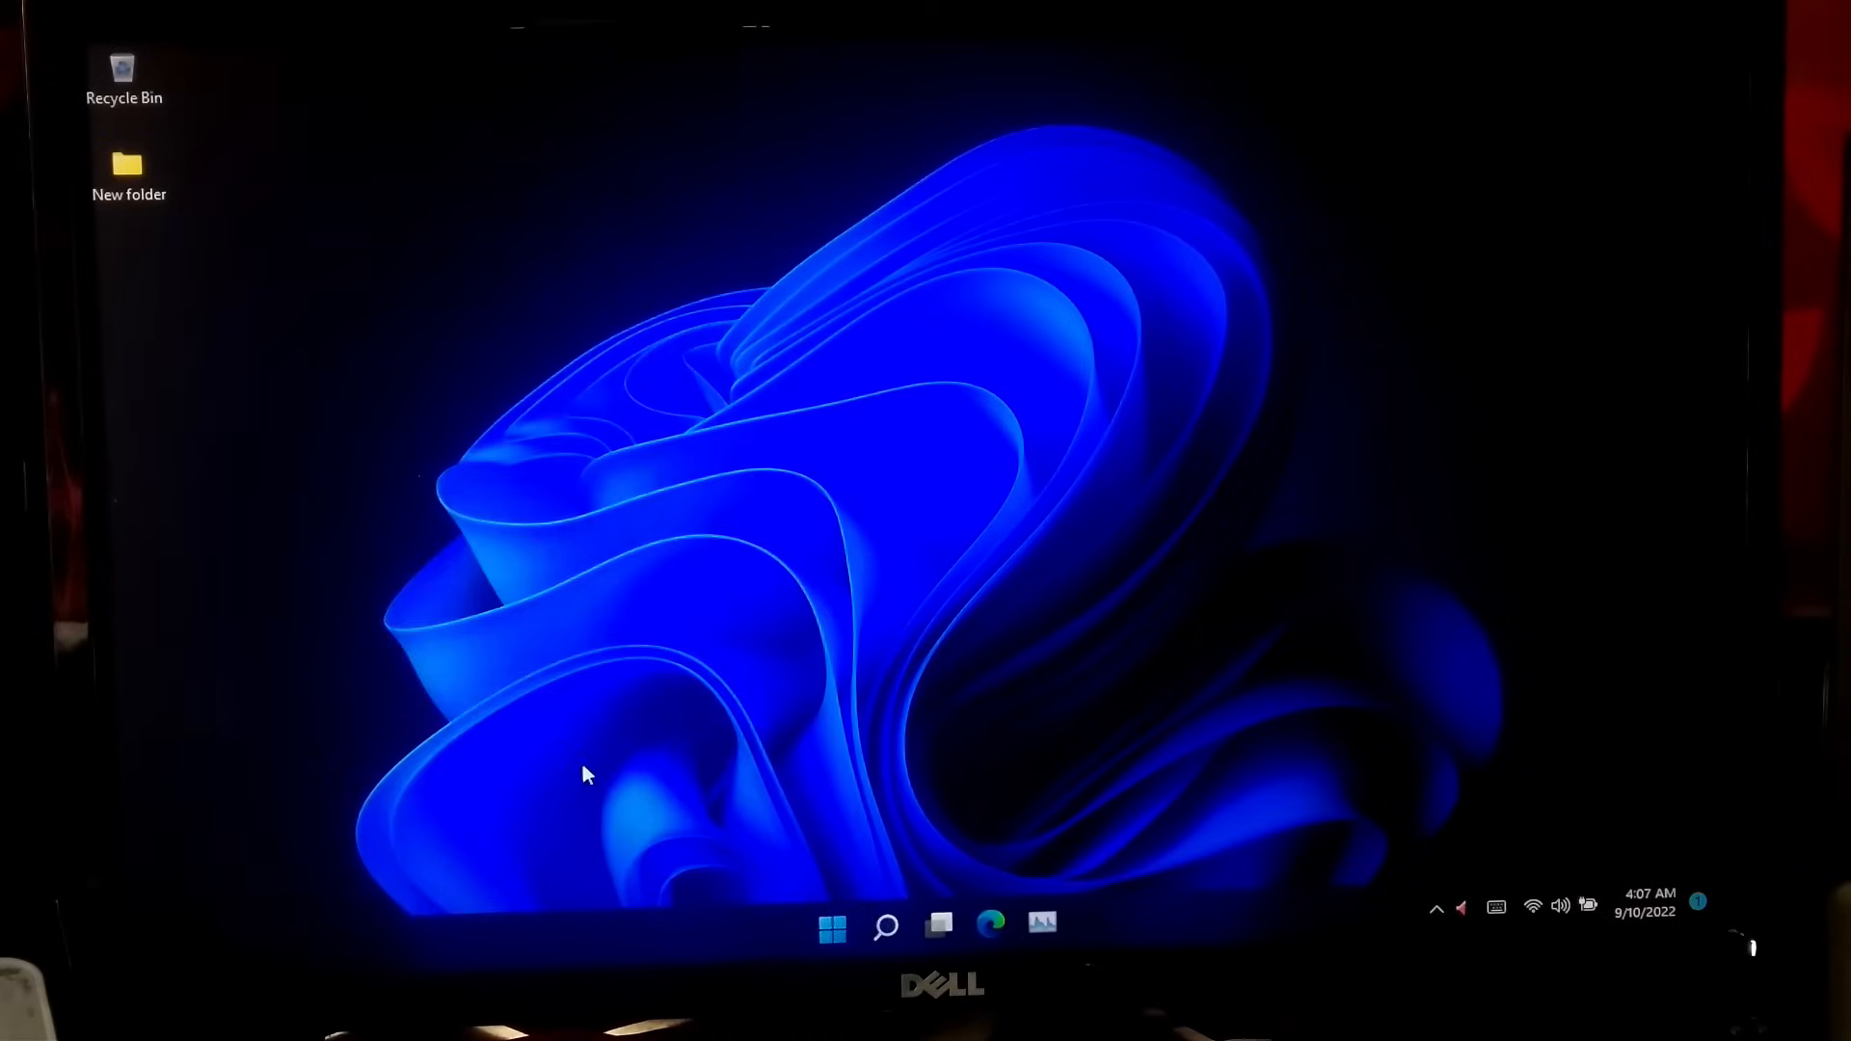
pyautogui.moveTo(850, 885)
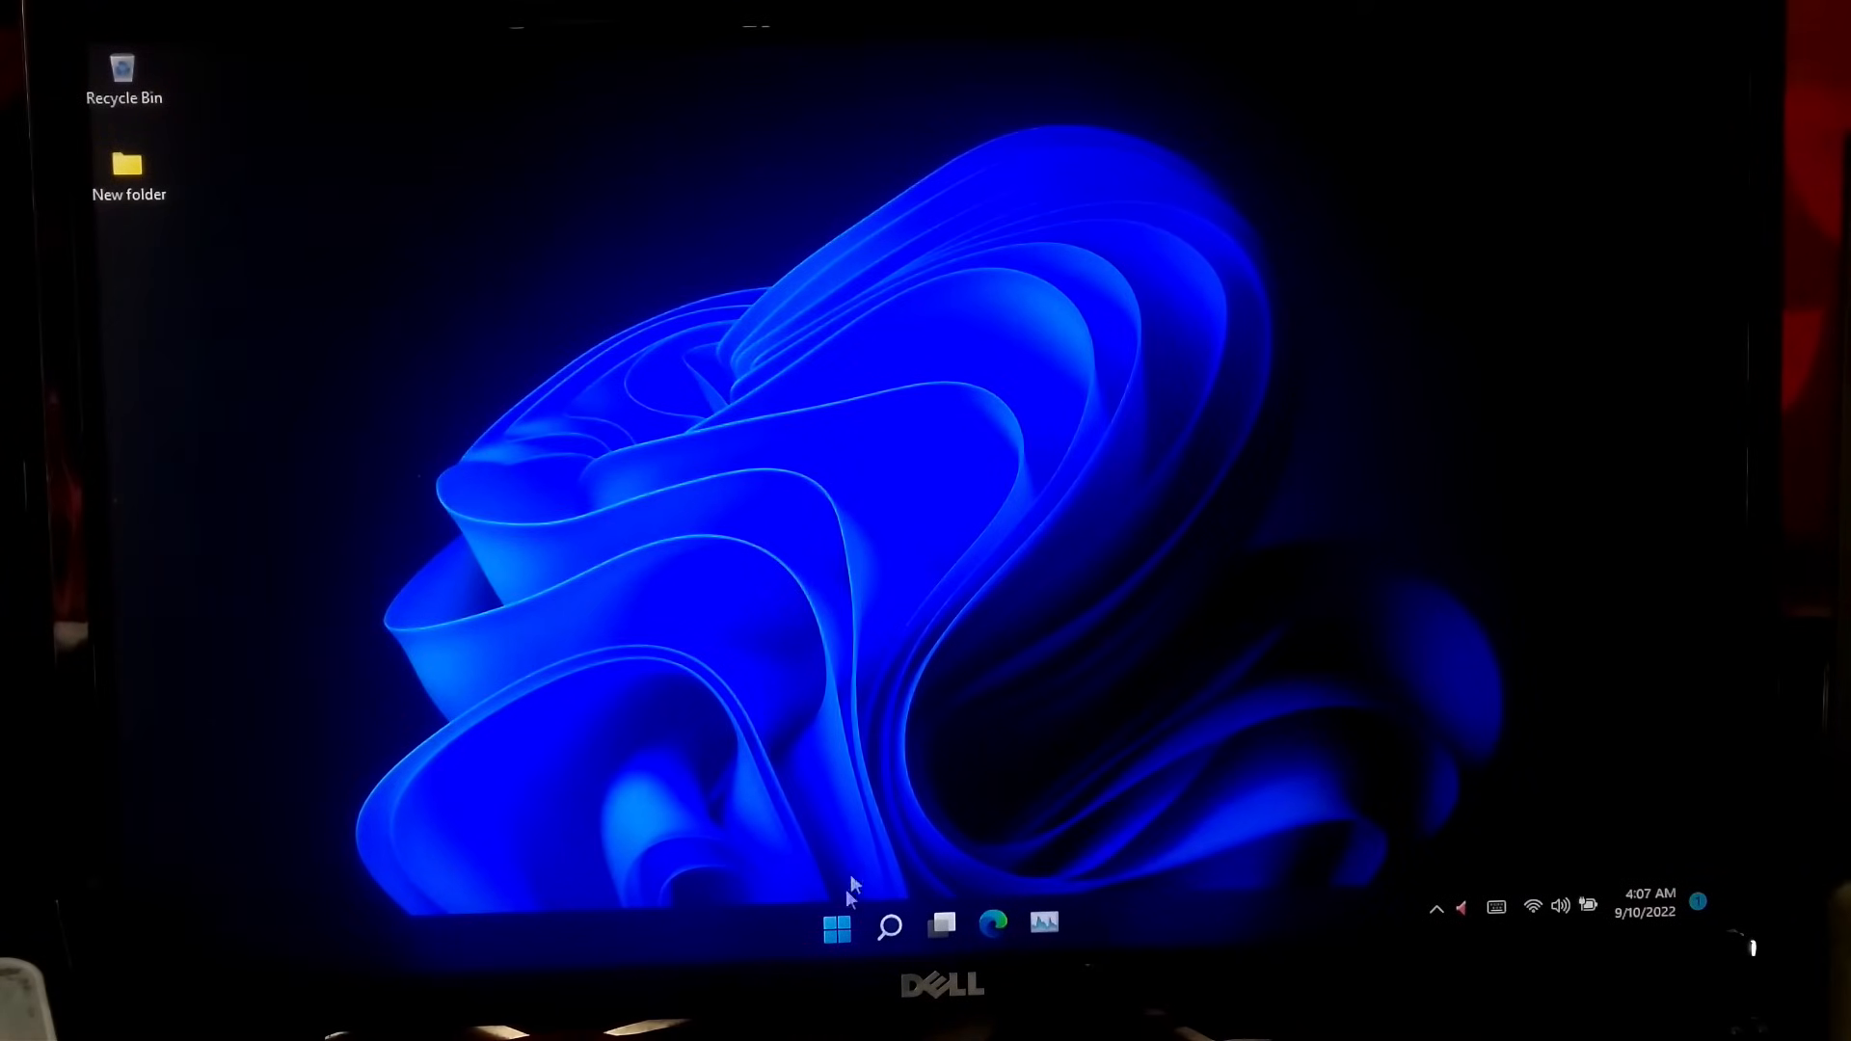
# Restart the computer from the Start menu power options
pyautogui.click(835, 925)
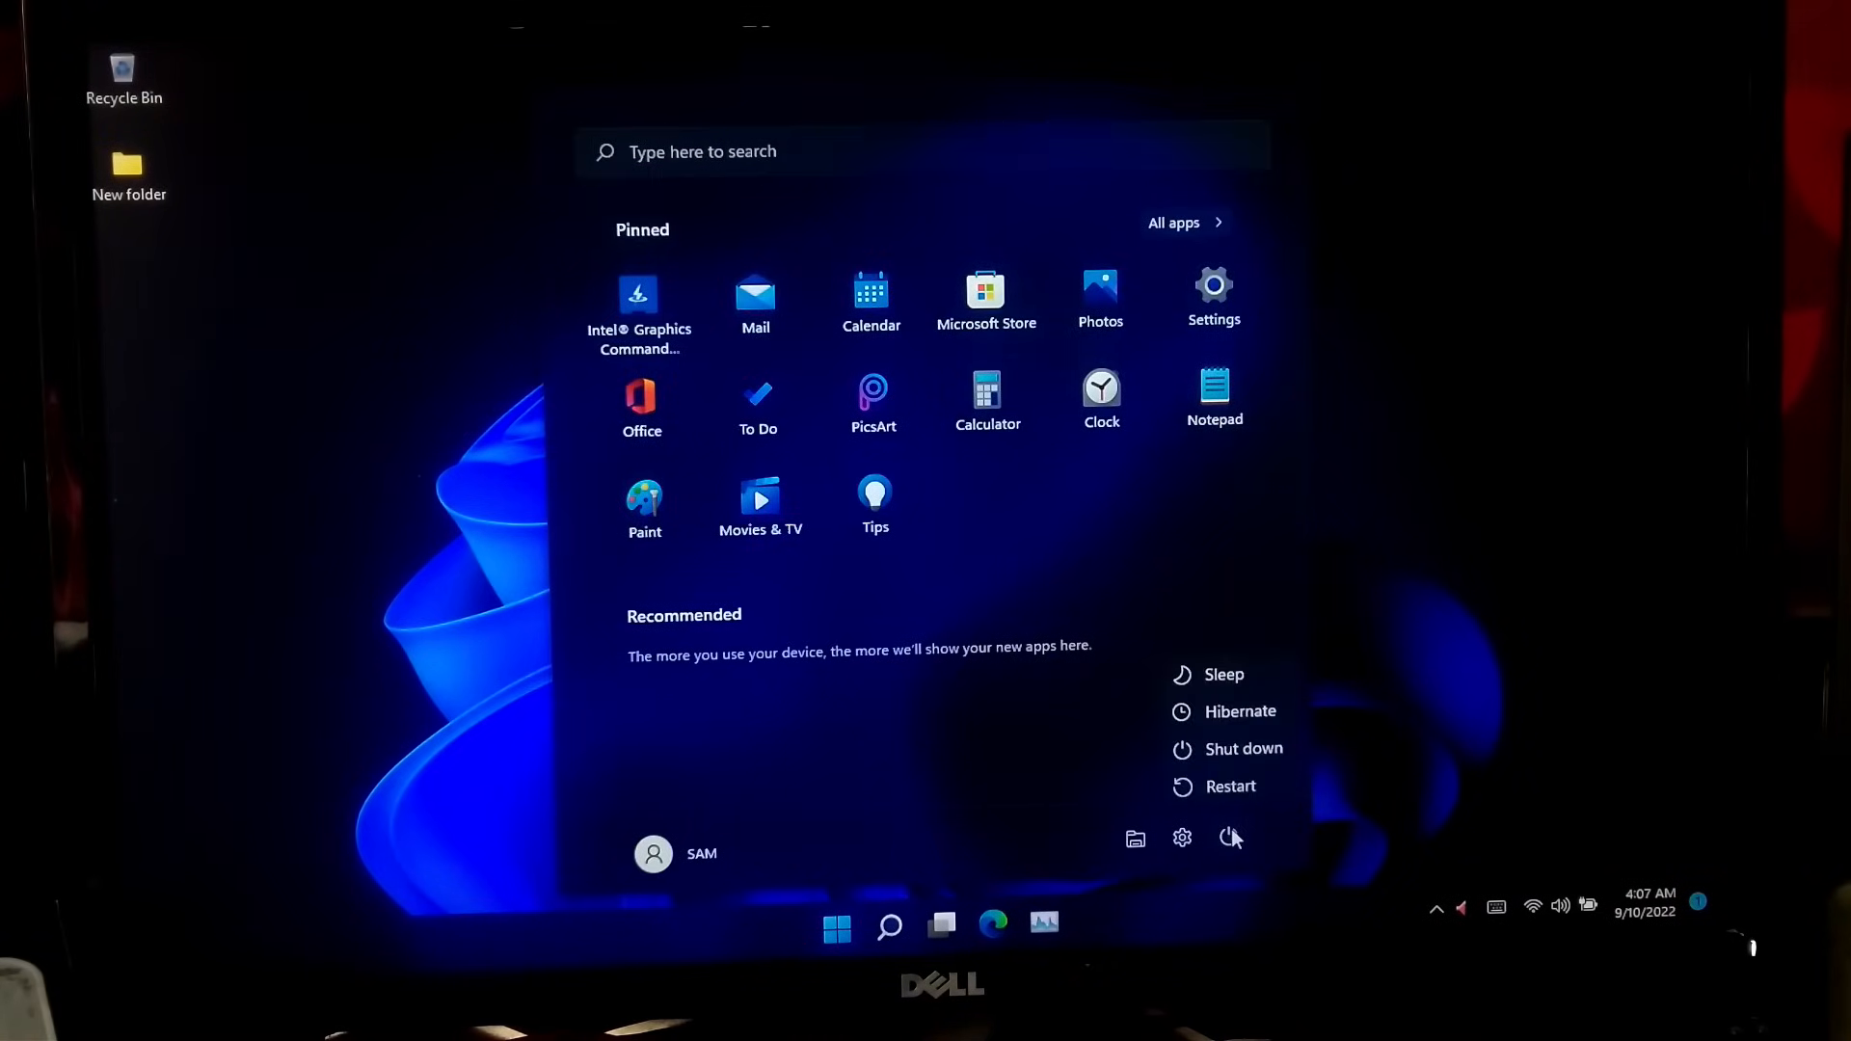
pyautogui.click(1228, 786)
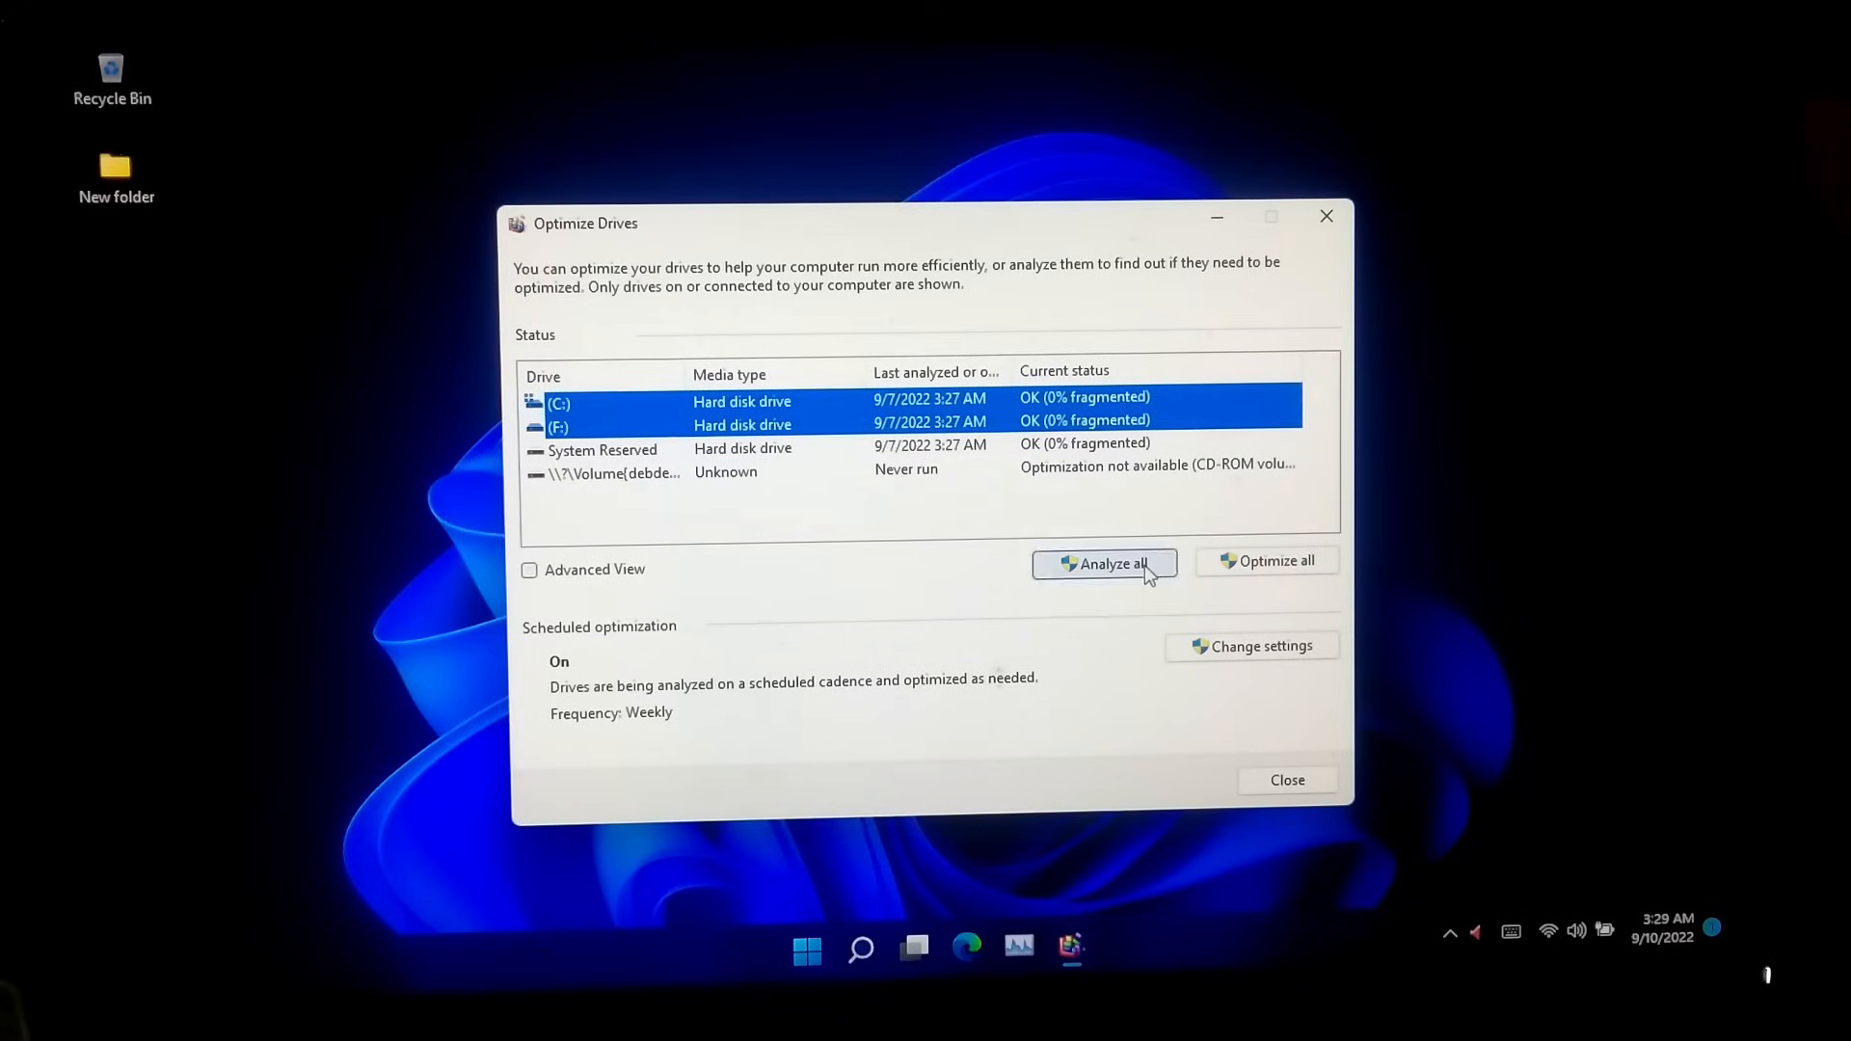
# Analyze all drives and optimize drive C back to 0% fragmented, then leave Optimize Drives
pyautogui.click(1103, 561)
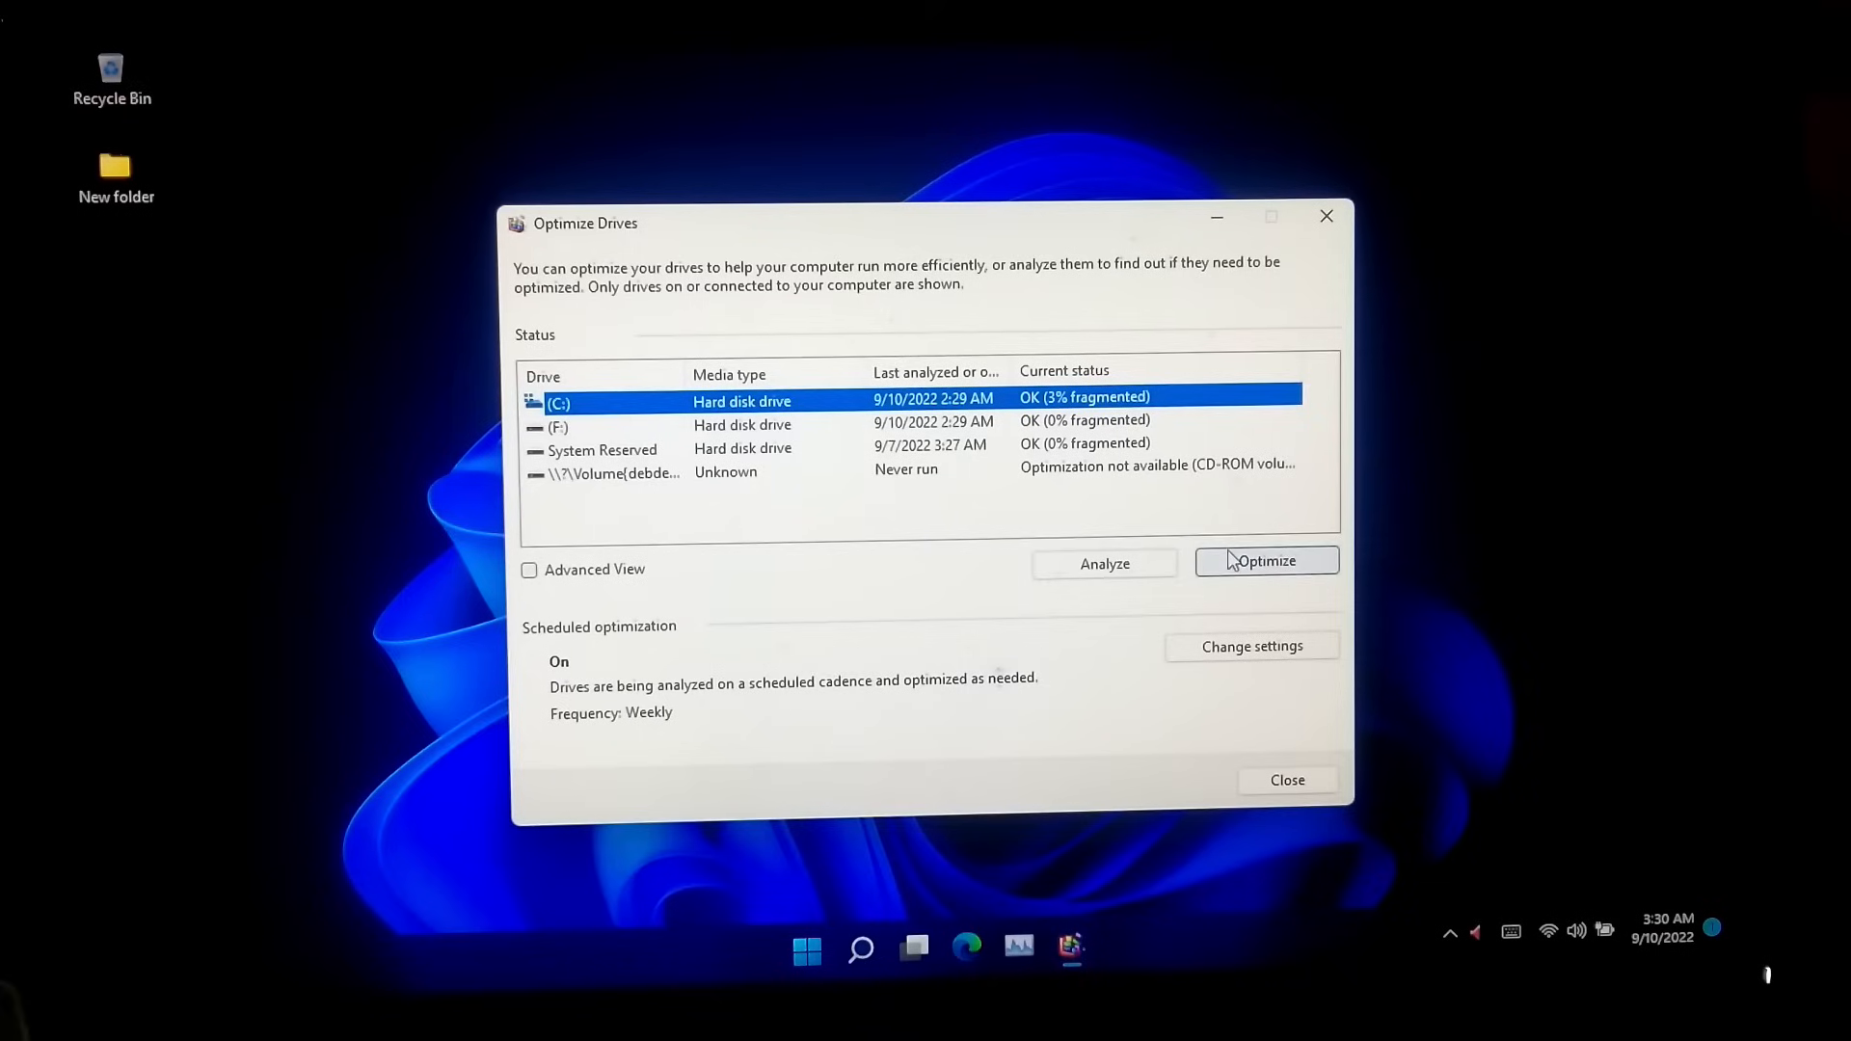
pyautogui.click(1265, 561)
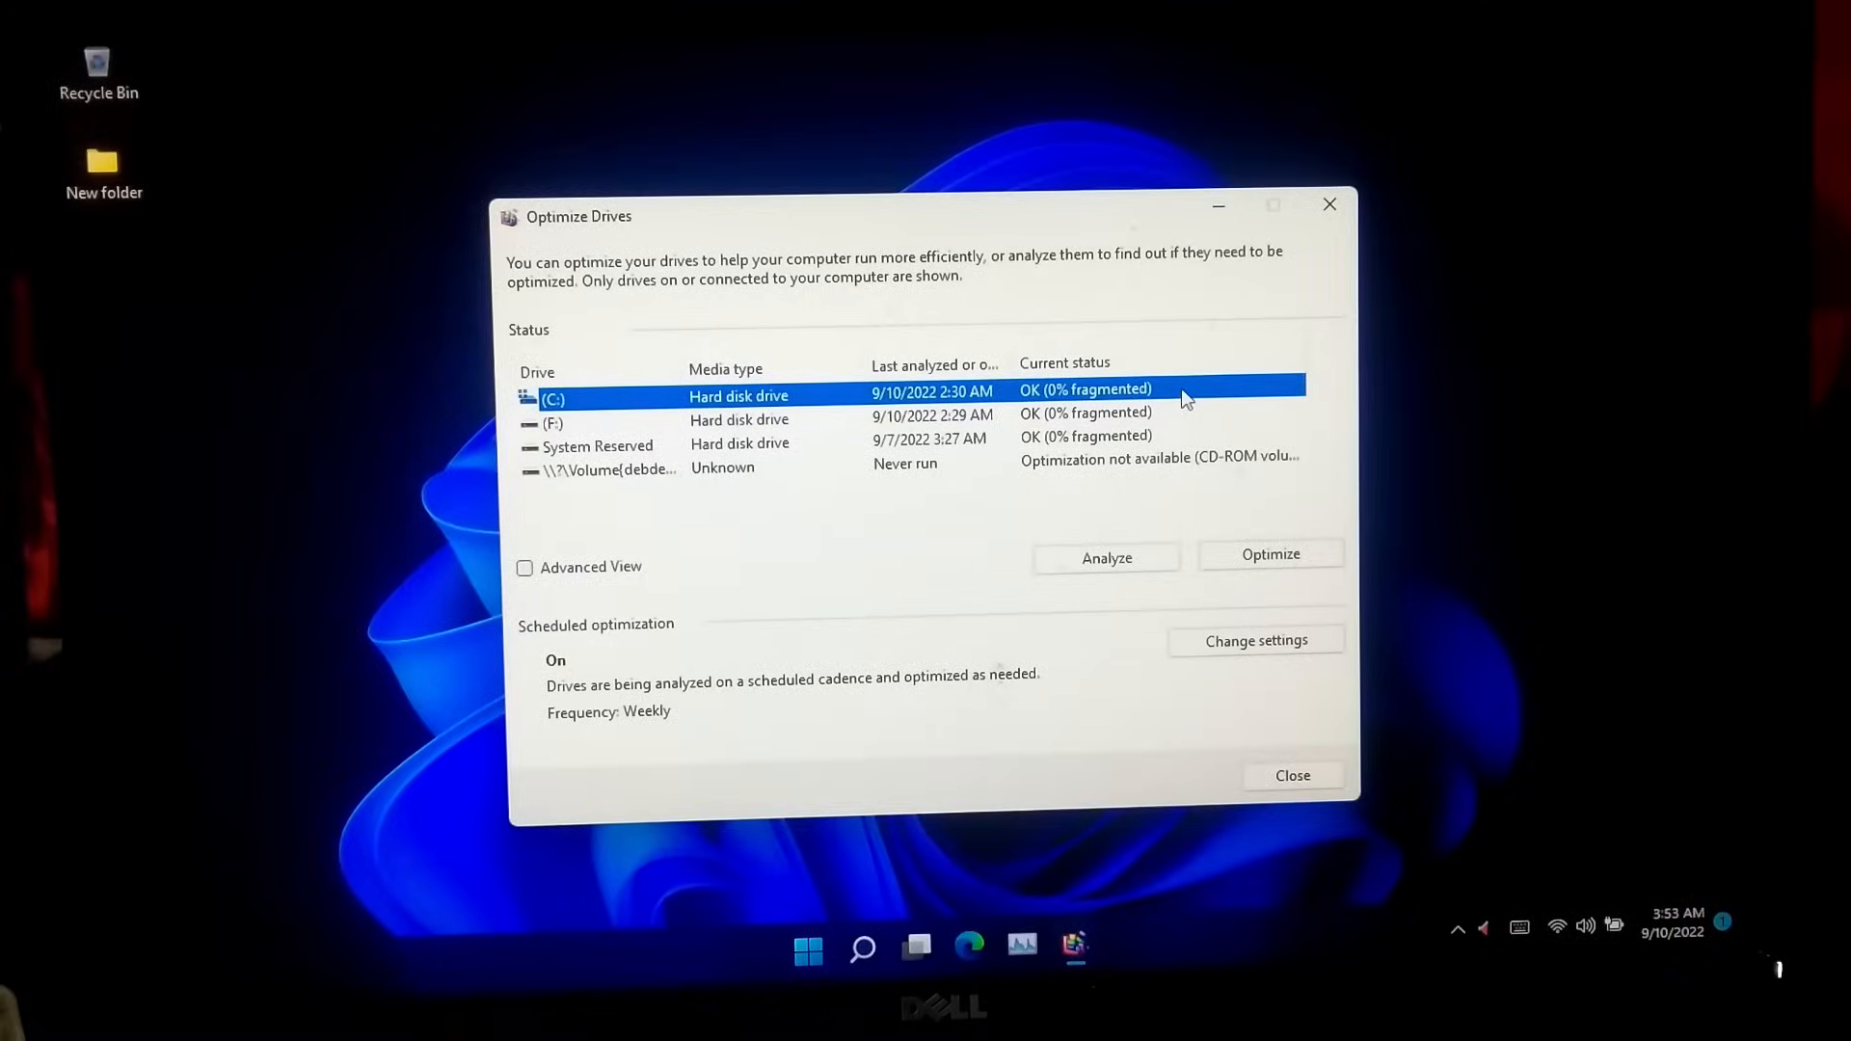
pyautogui.click(897, 1009)
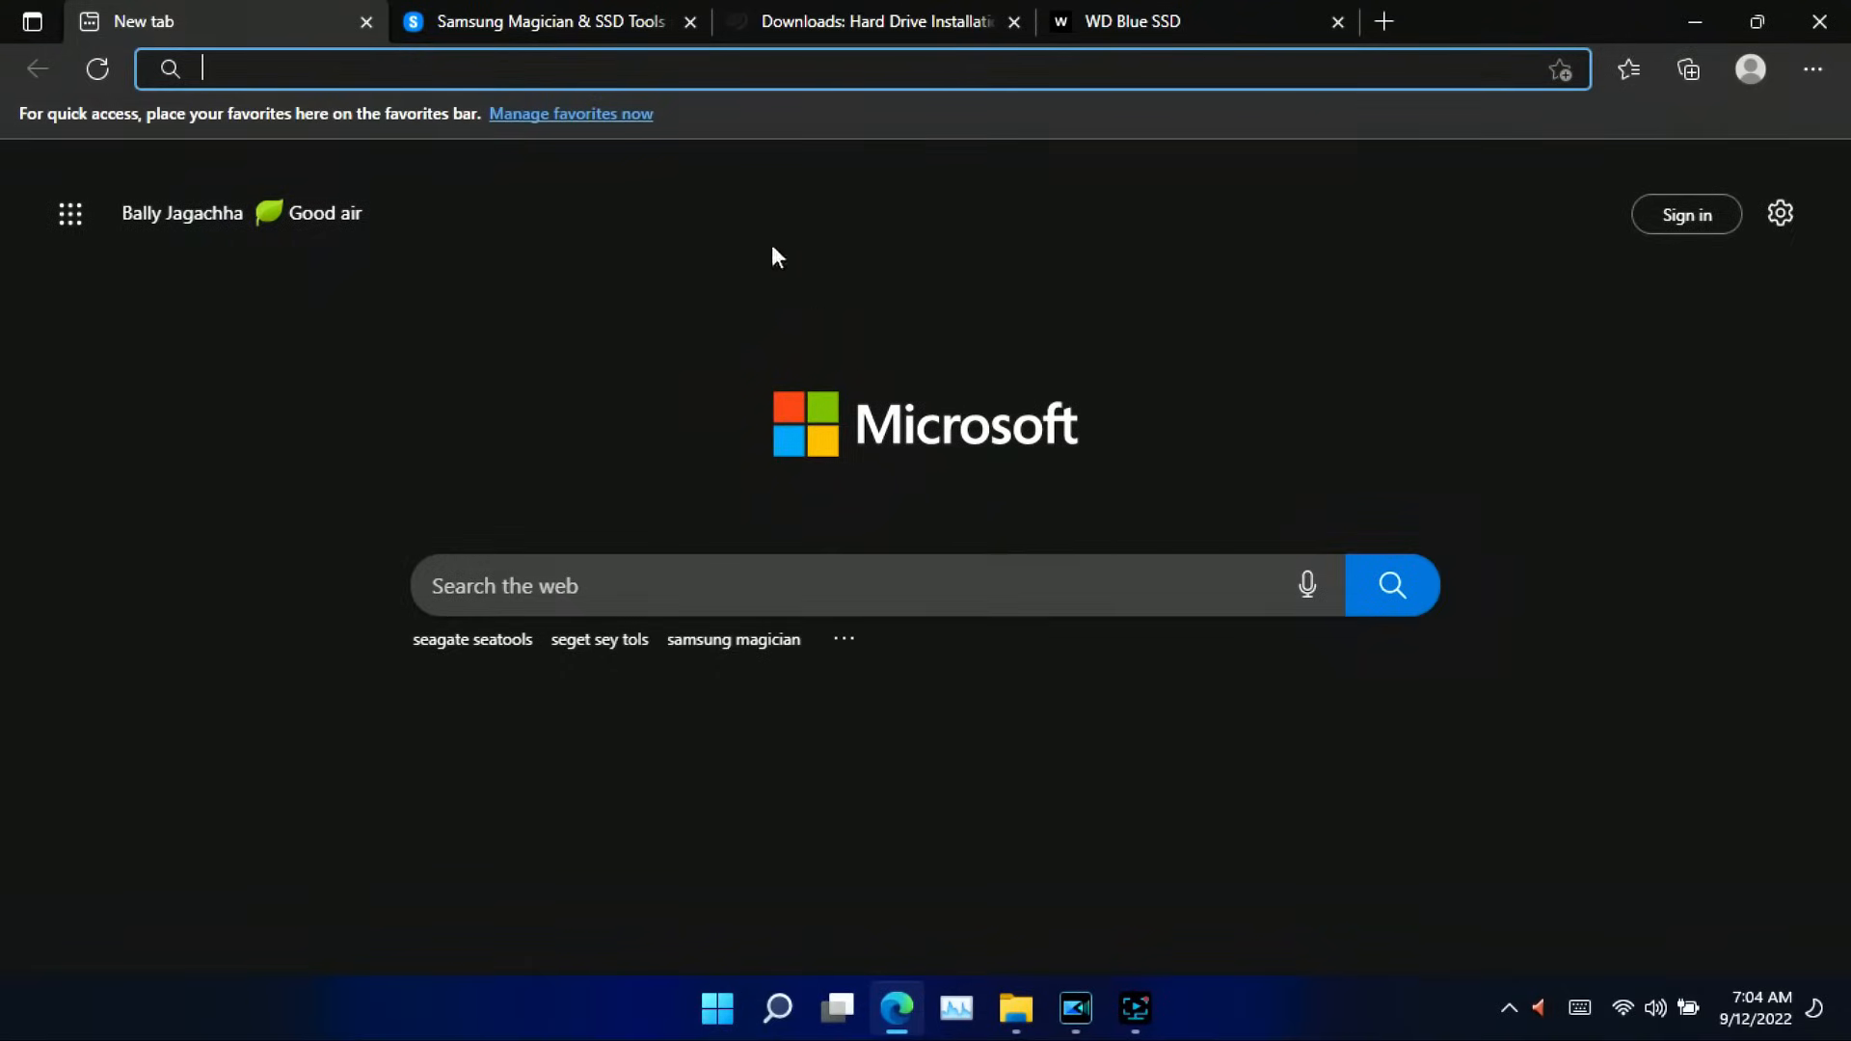
# Browse the Samsung Magician, Seagate SeaTools and WD Blue SSD pages down to their download sections
pyautogui.click(543, 21)
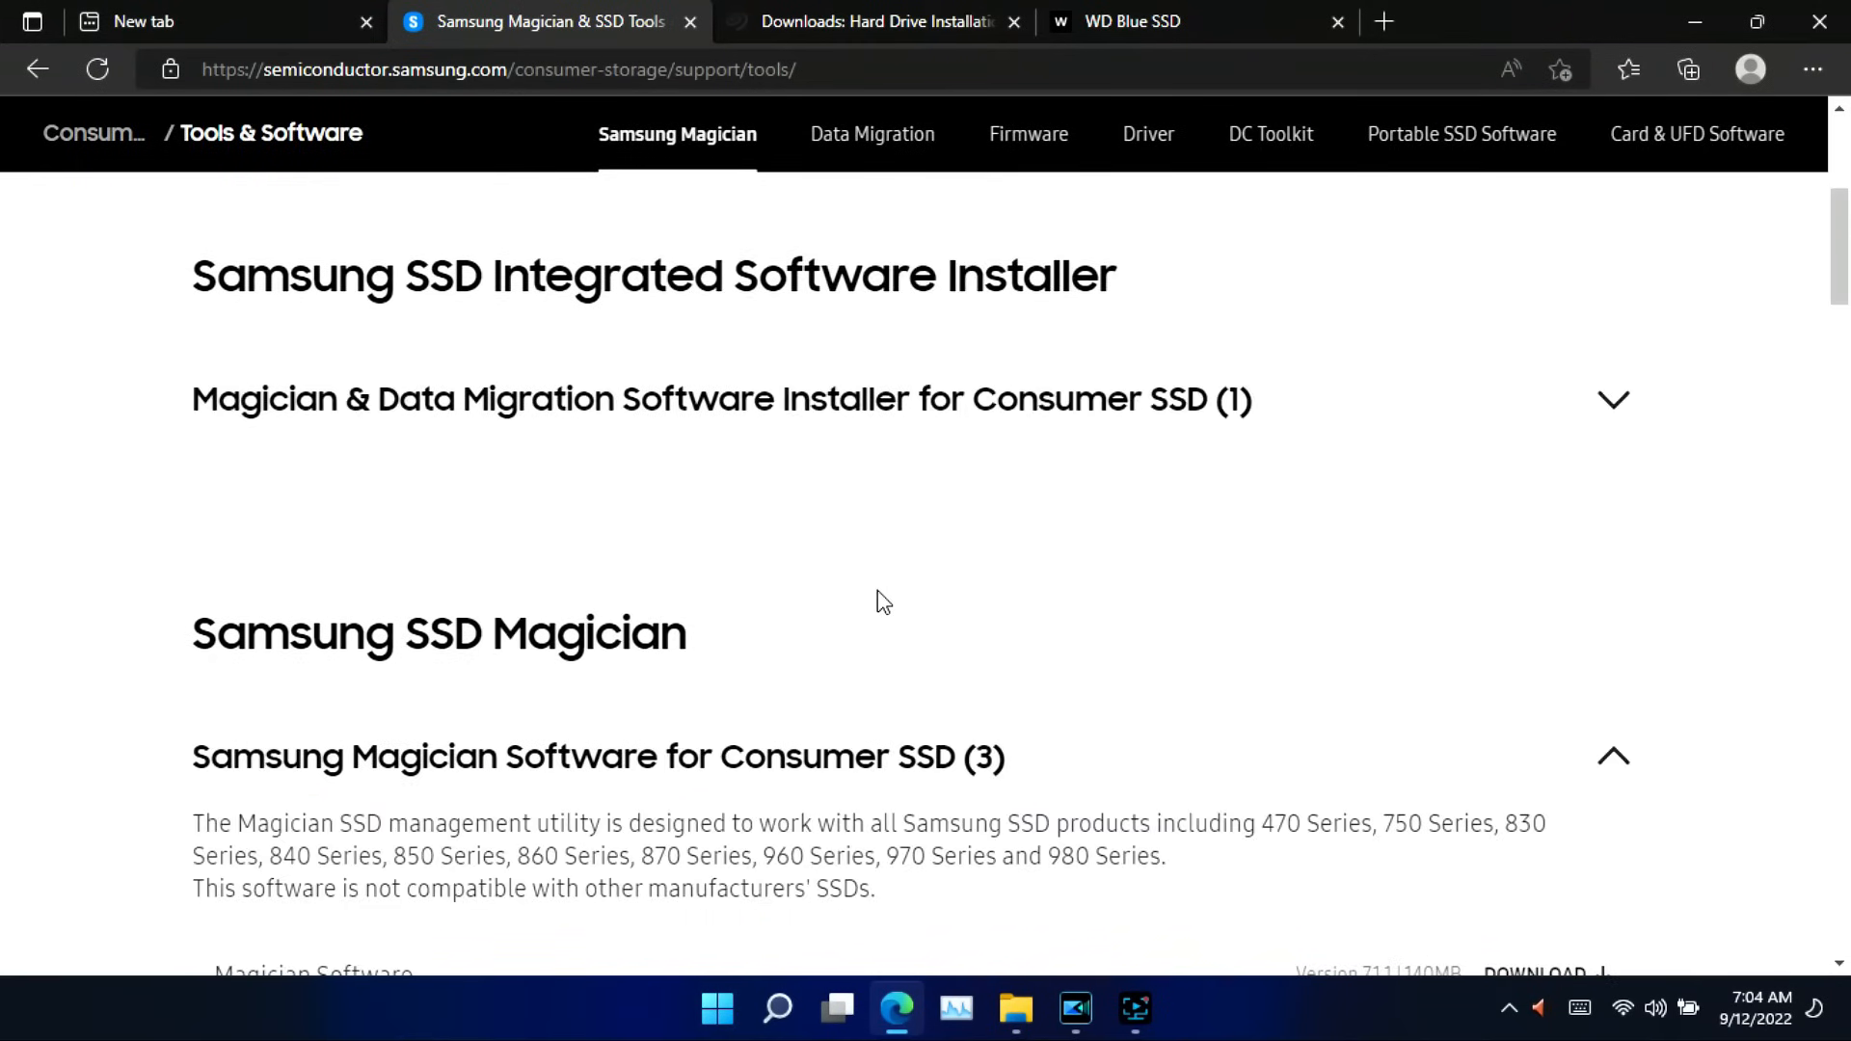
pyautogui.scroll(-3)
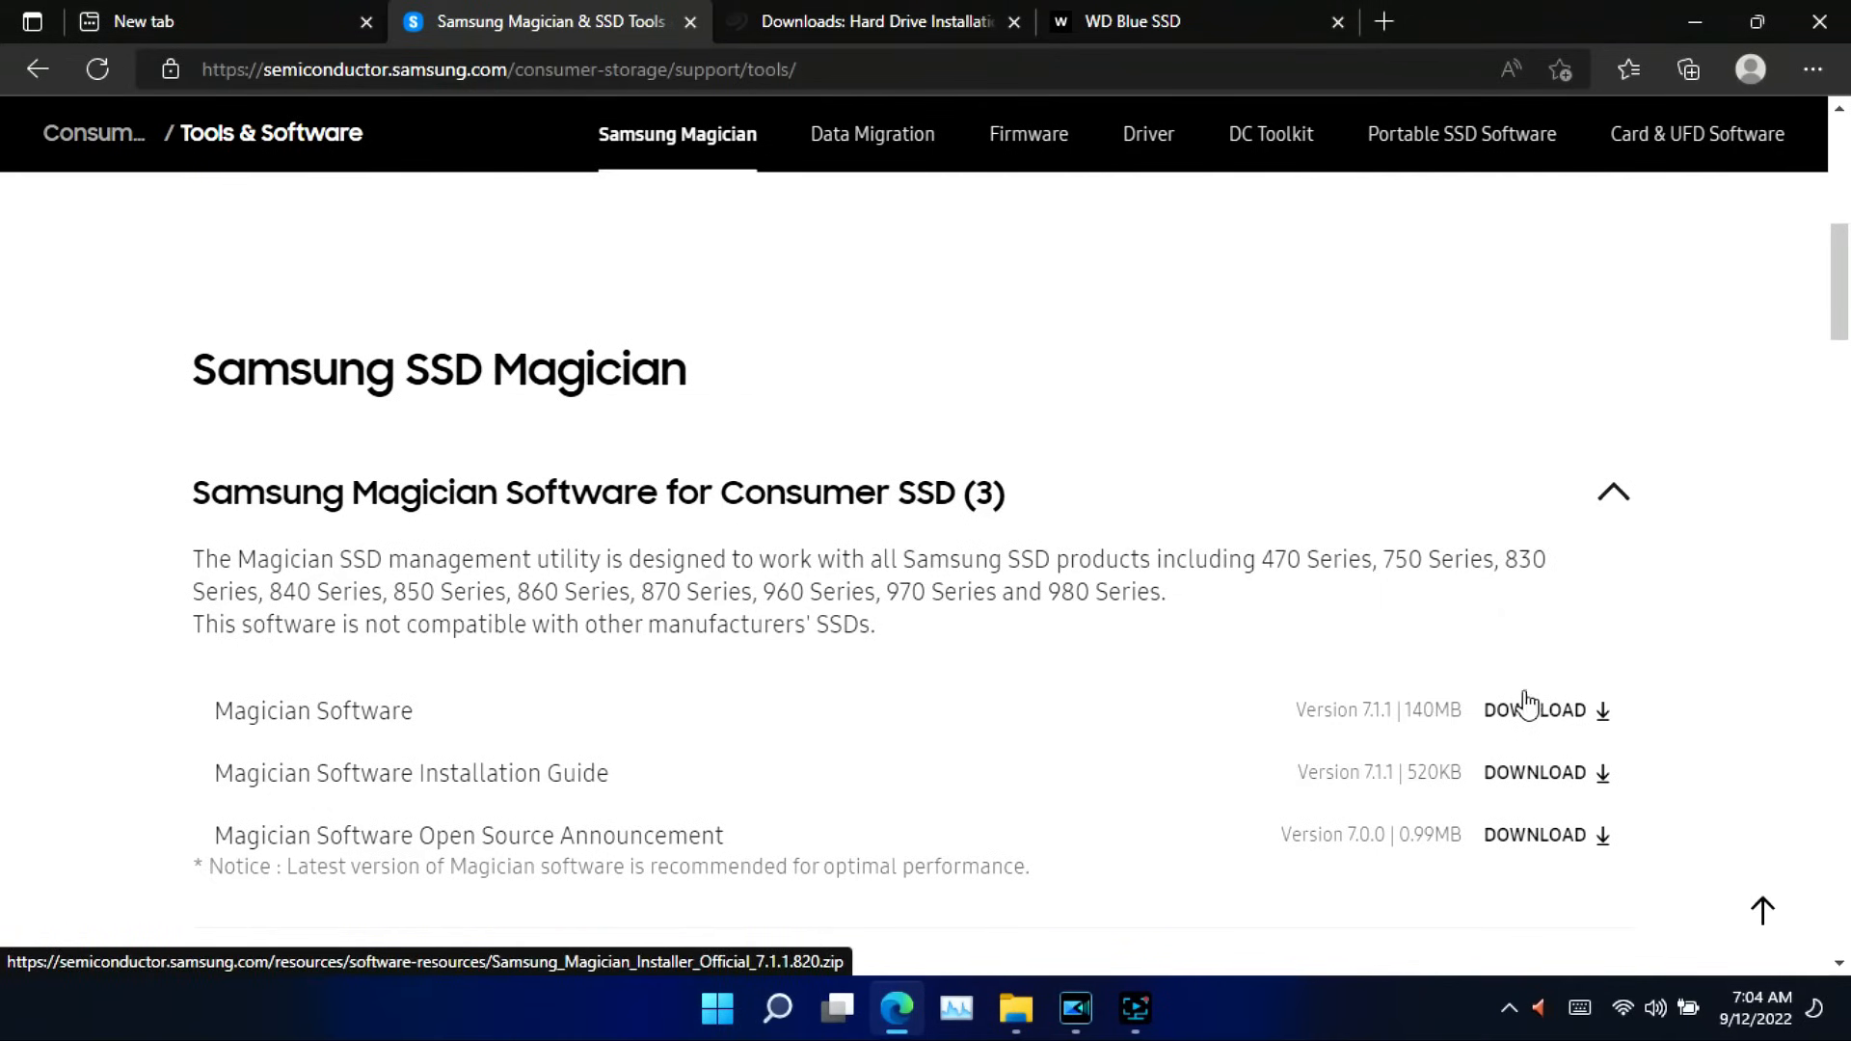
pyautogui.click(873, 21)
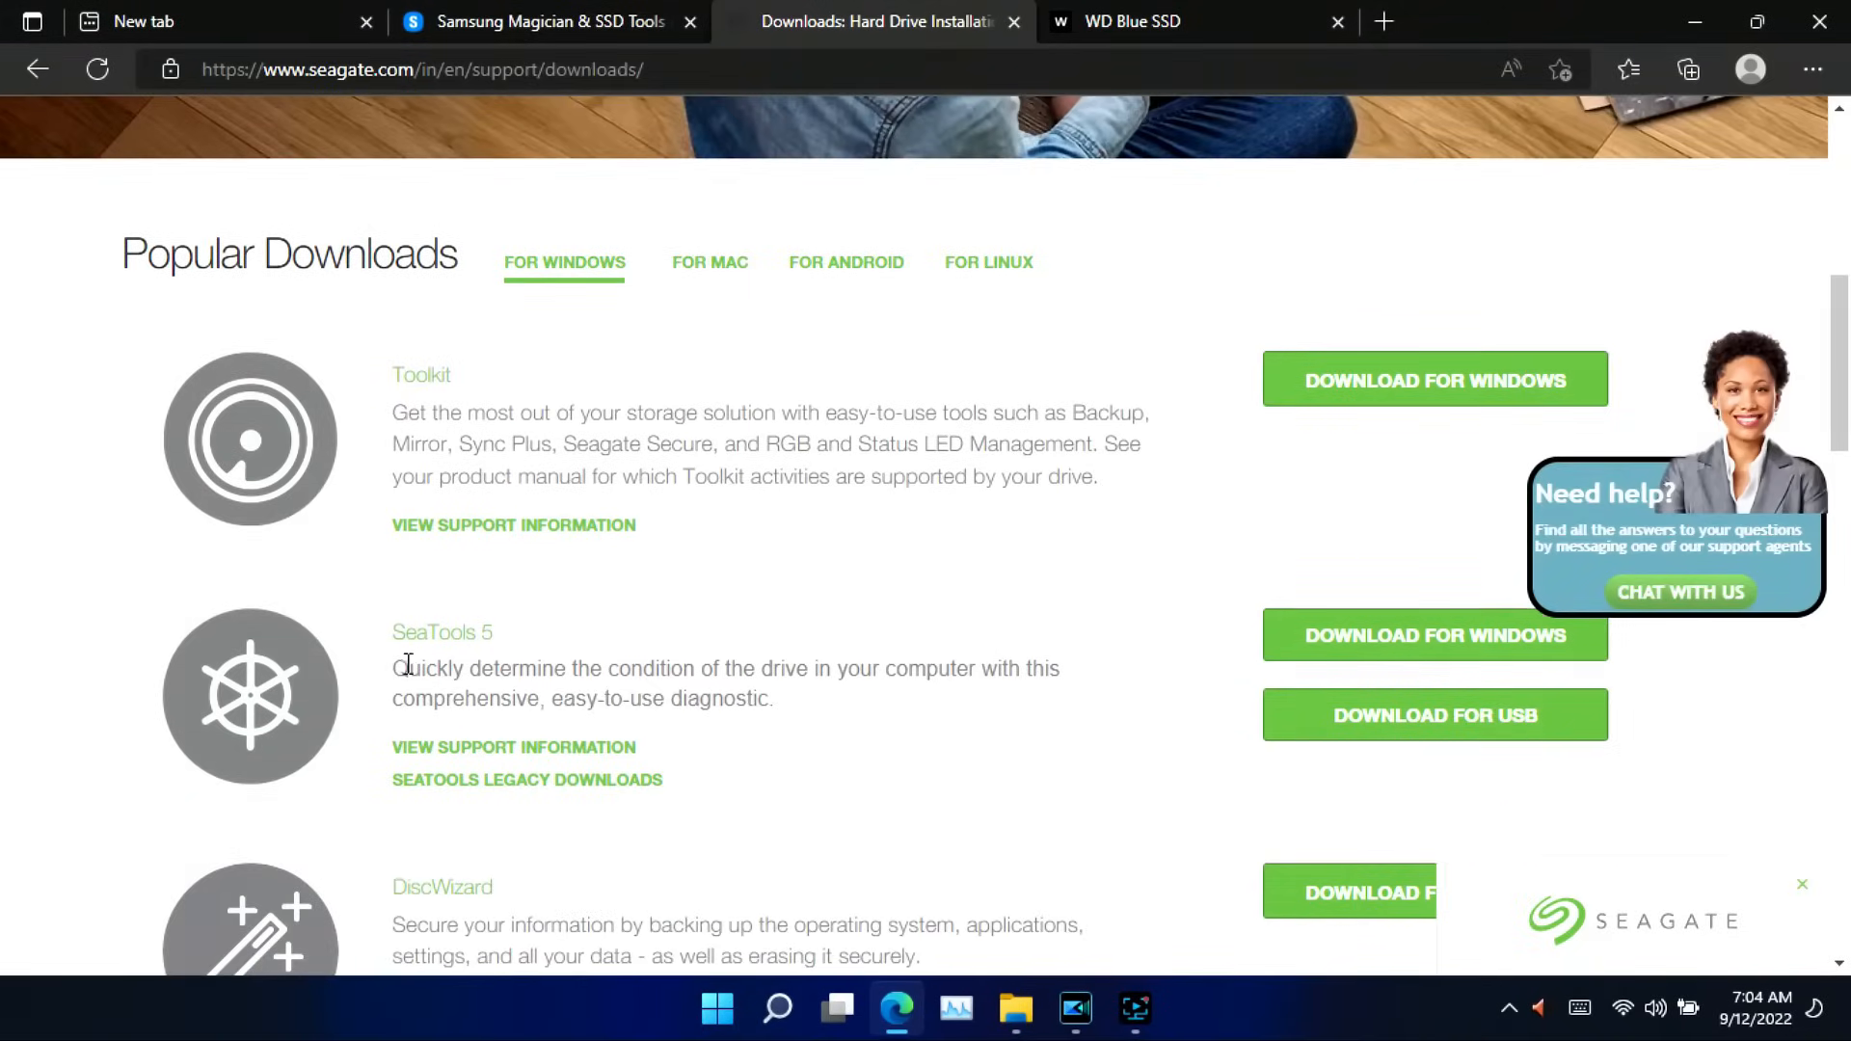
pyautogui.click(1191, 21)
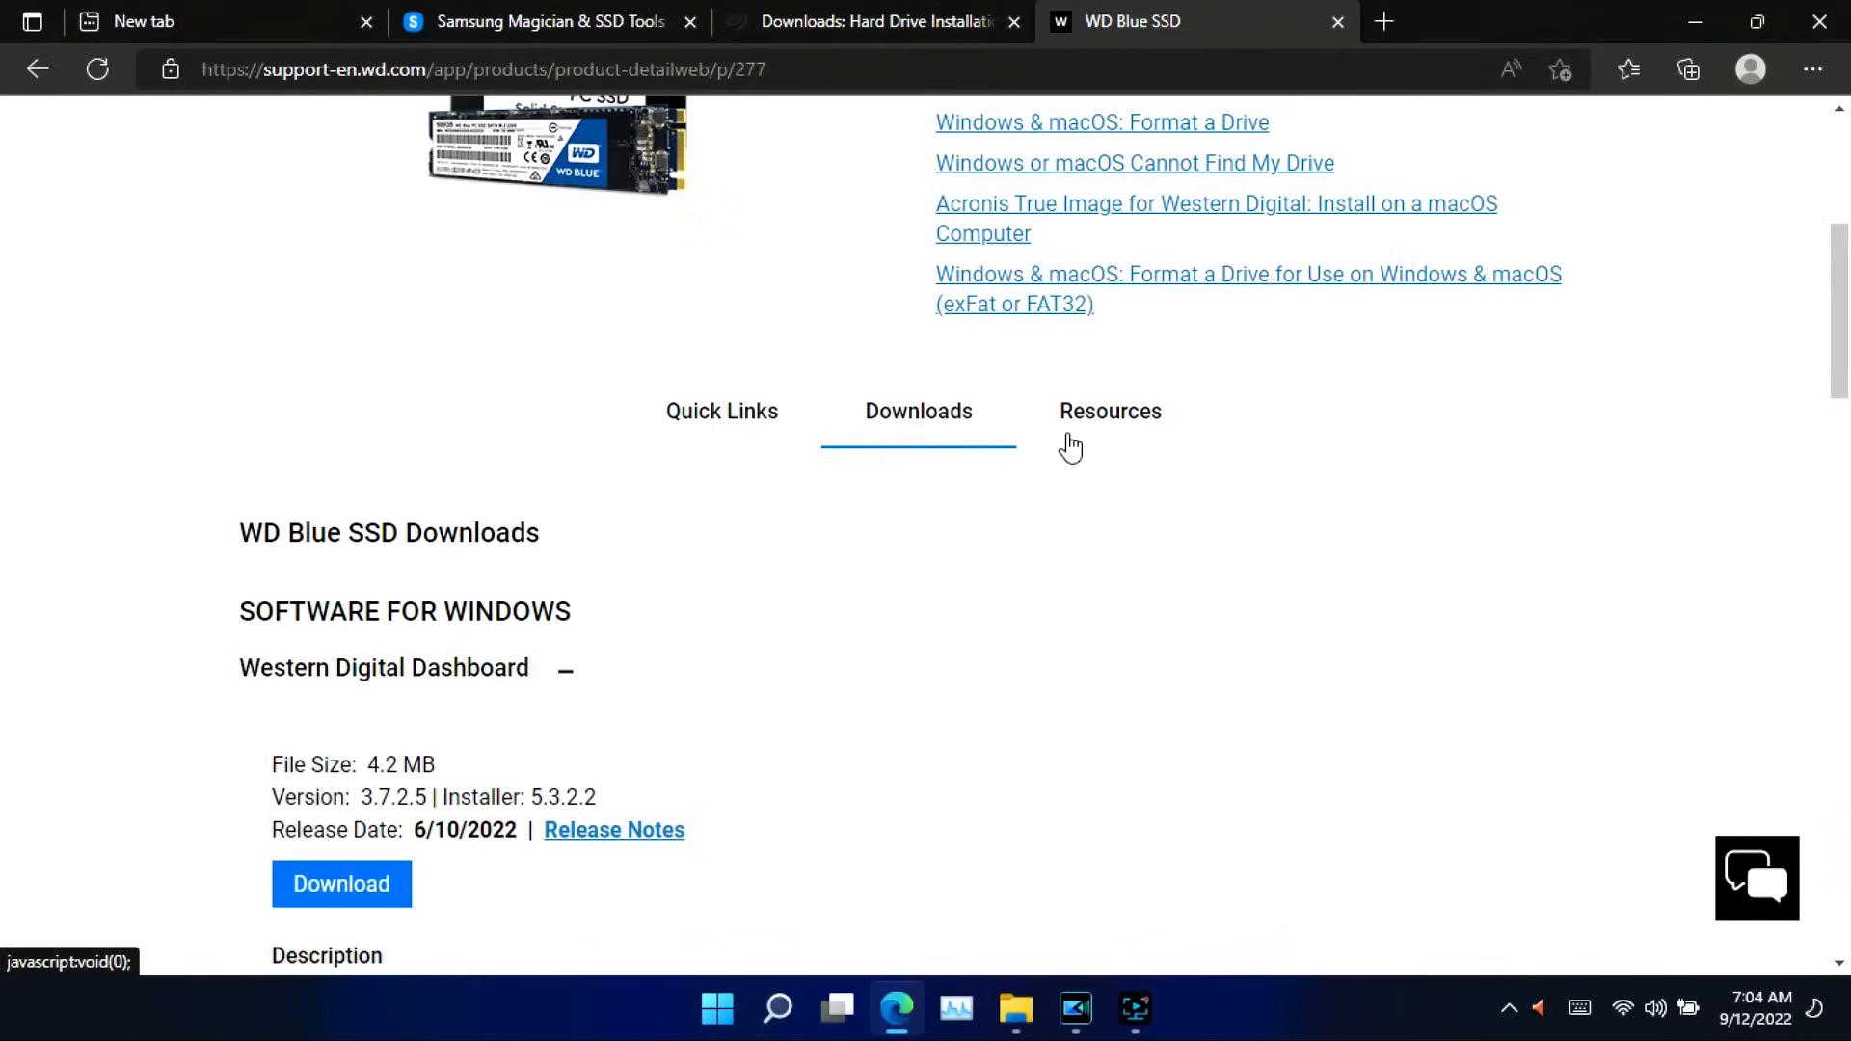
pyautogui.scroll(-3)
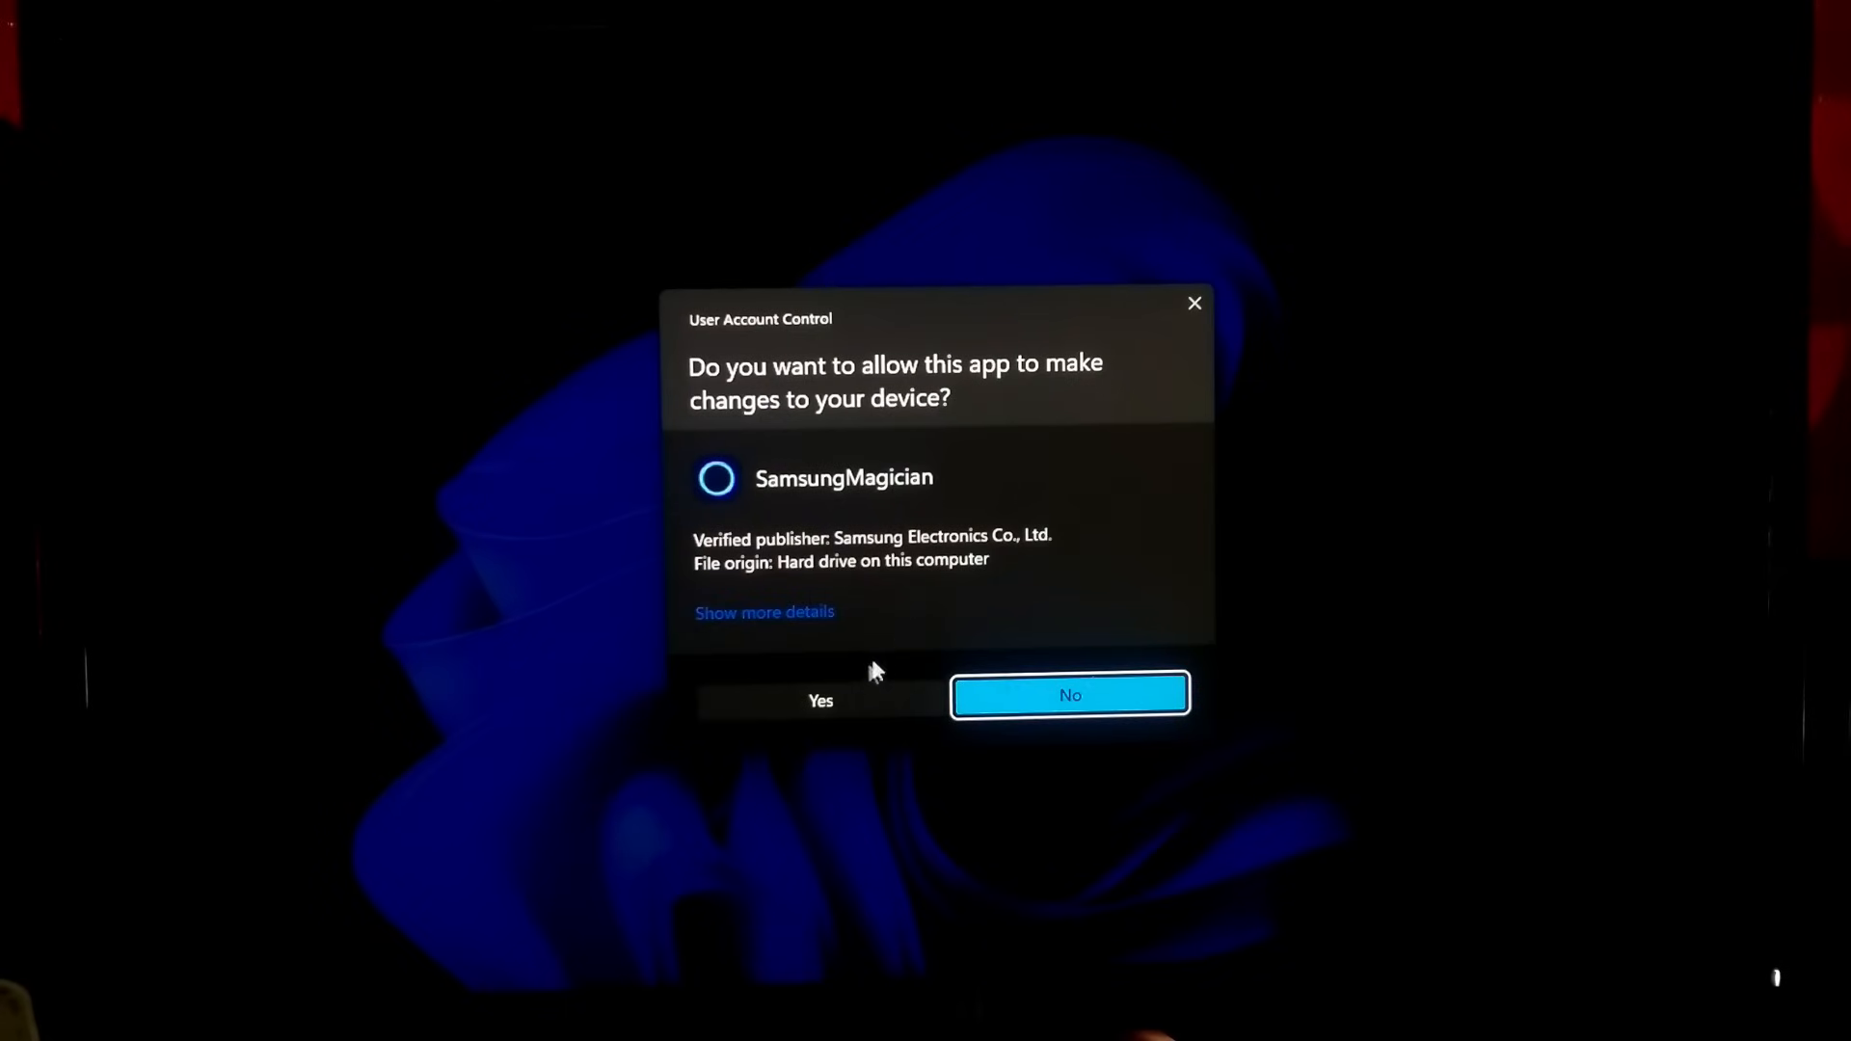
# Allow Samsung Magician to run and enable TRIM for the 970 EVO under Performance Optimization
pyautogui.click(822, 700)
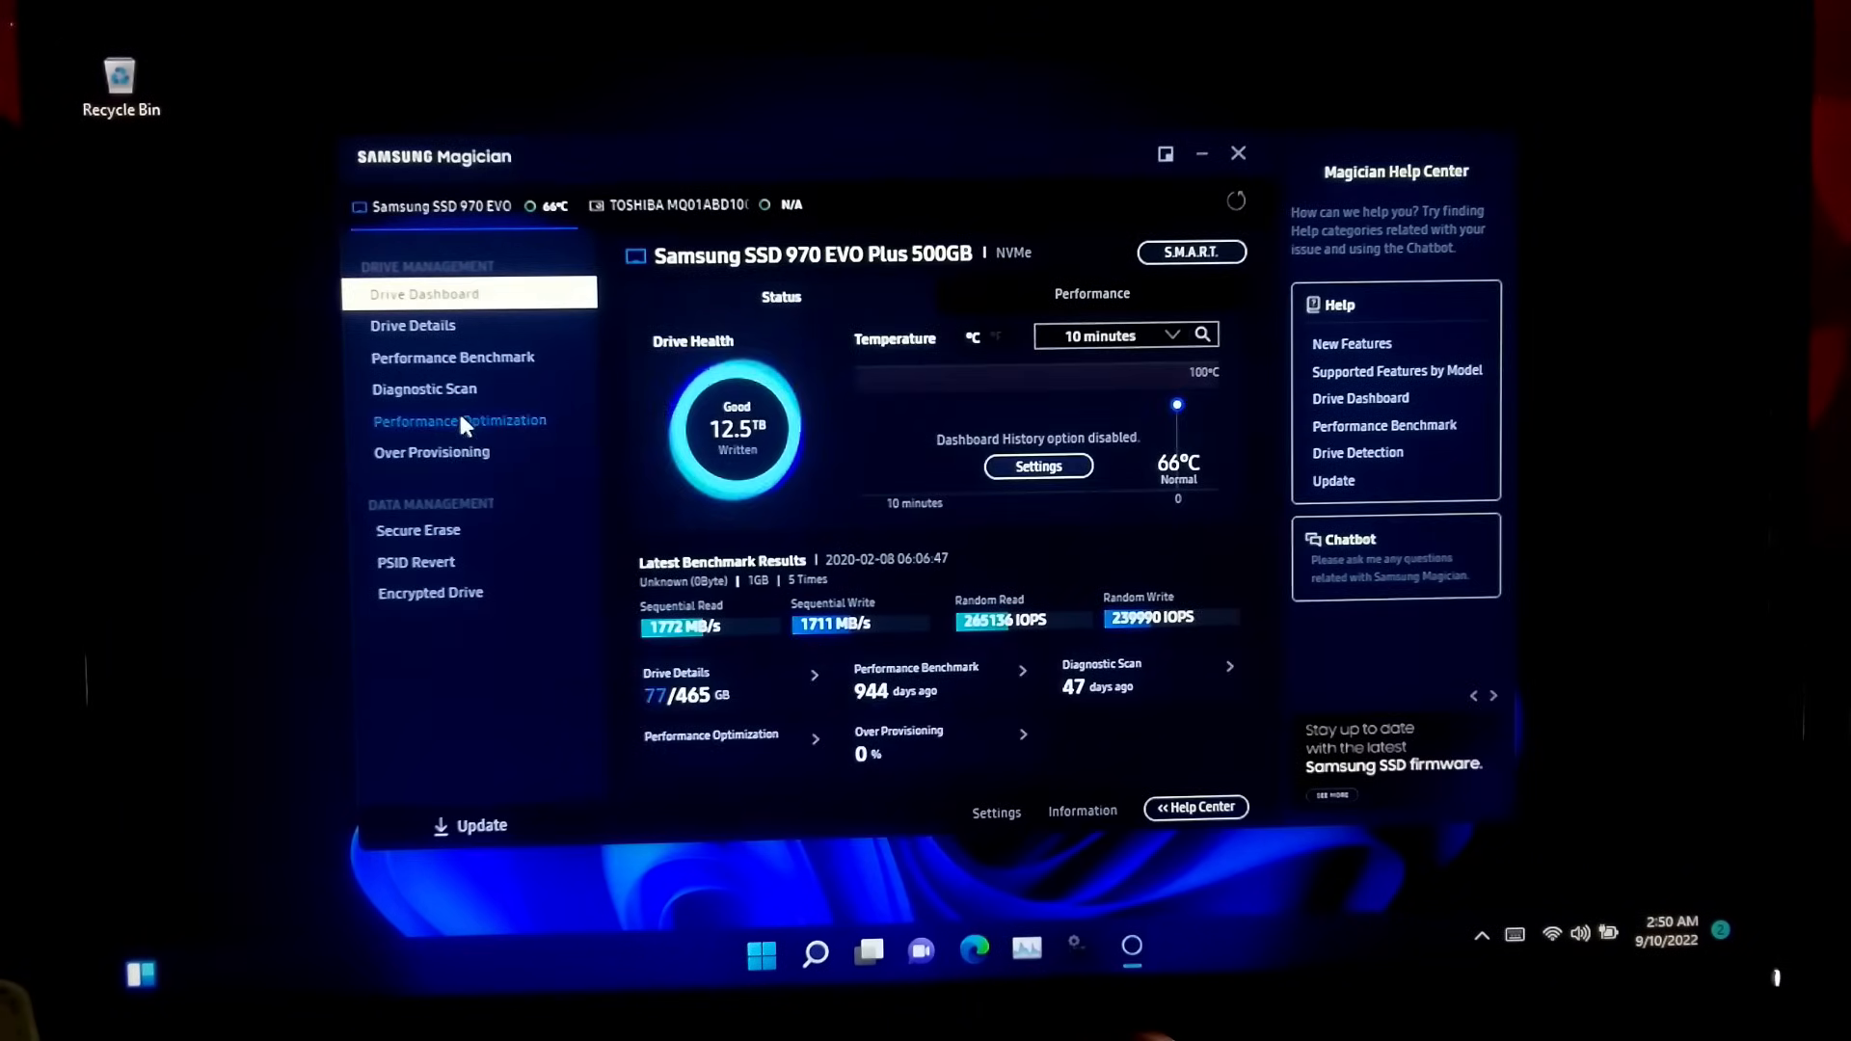
pyautogui.click(459, 421)
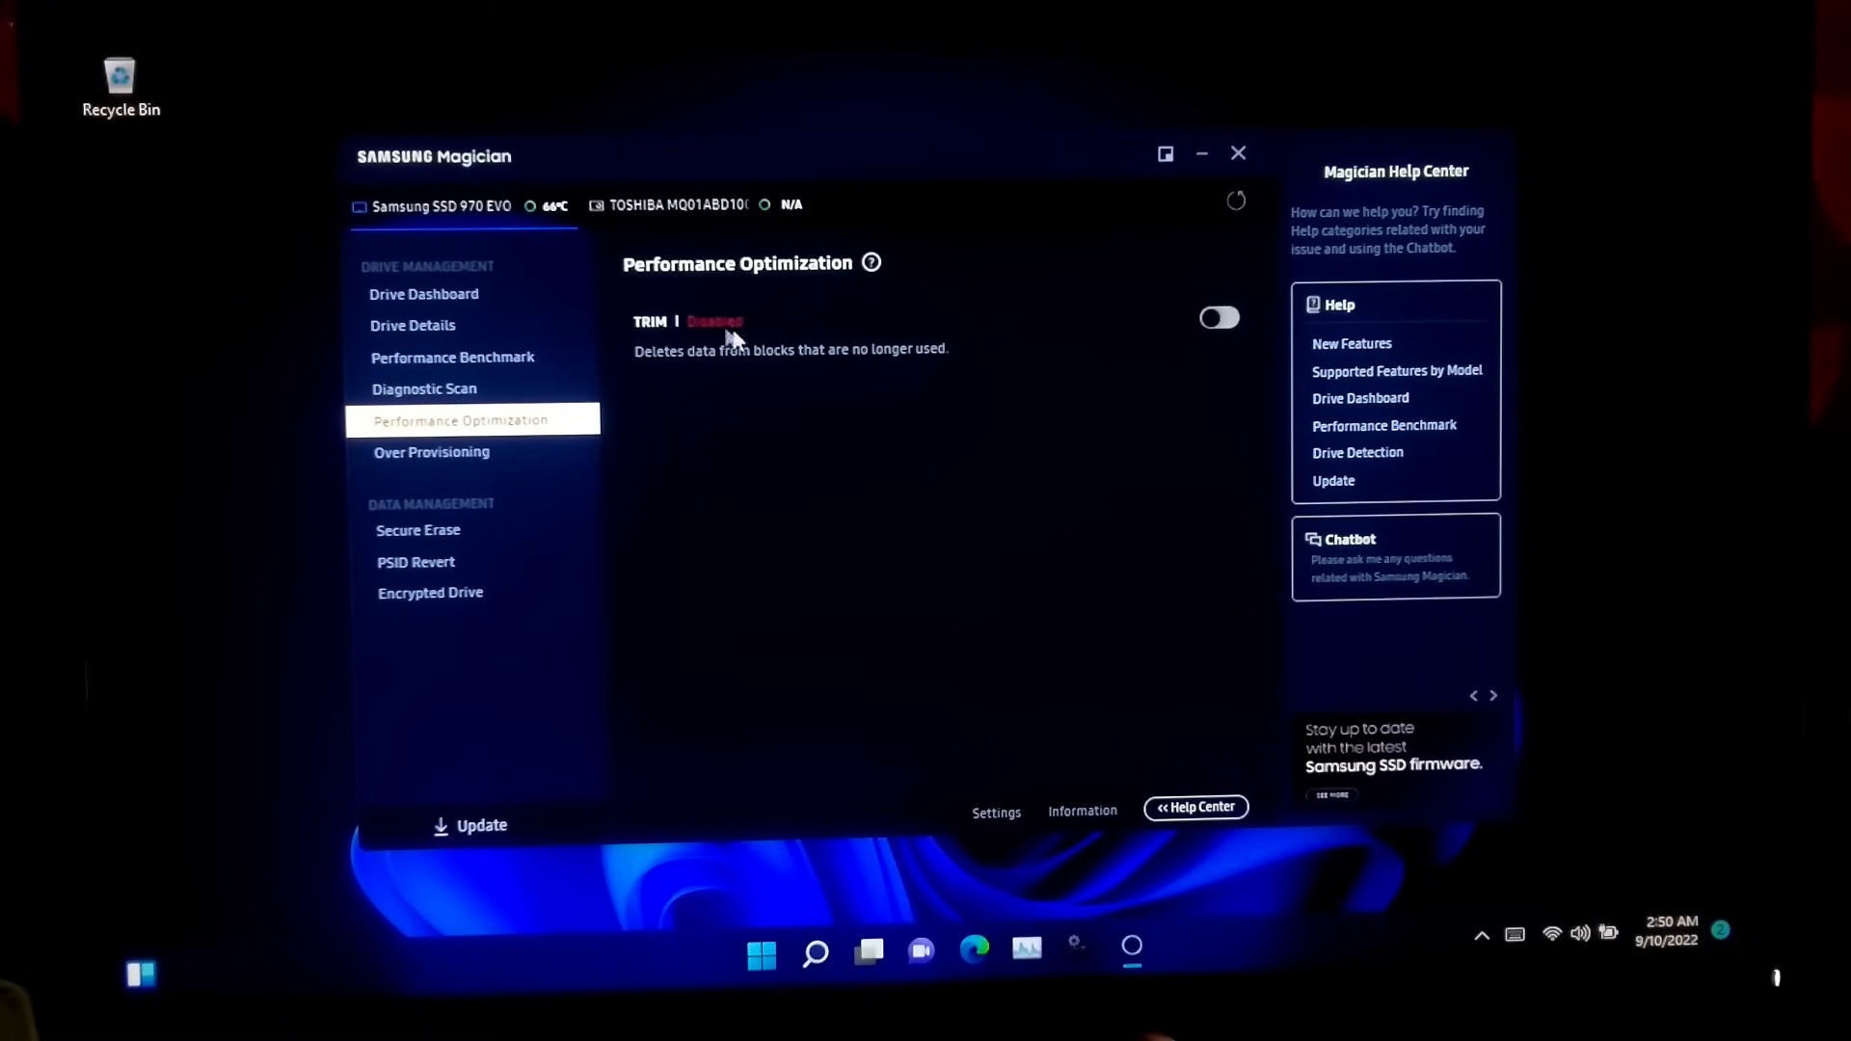
pyautogui.click(1218, 318)
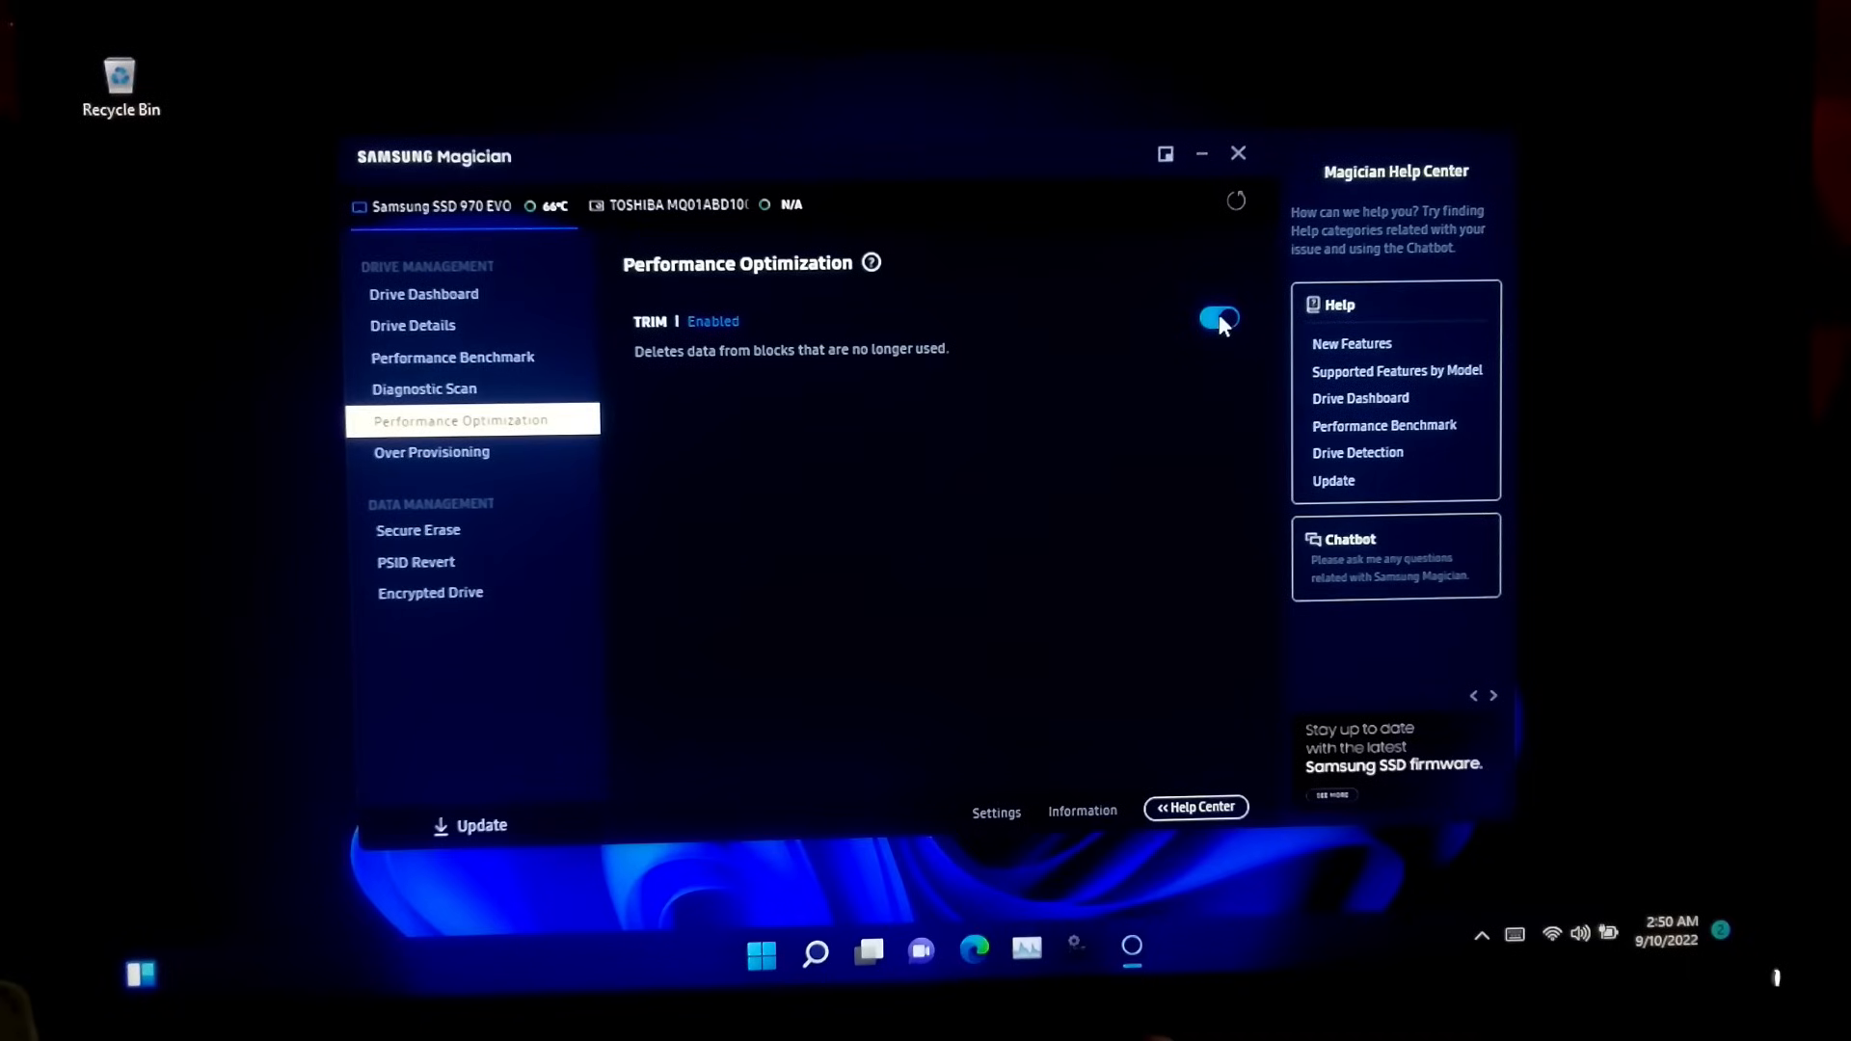
pyautogui.moveTo(931, 571)
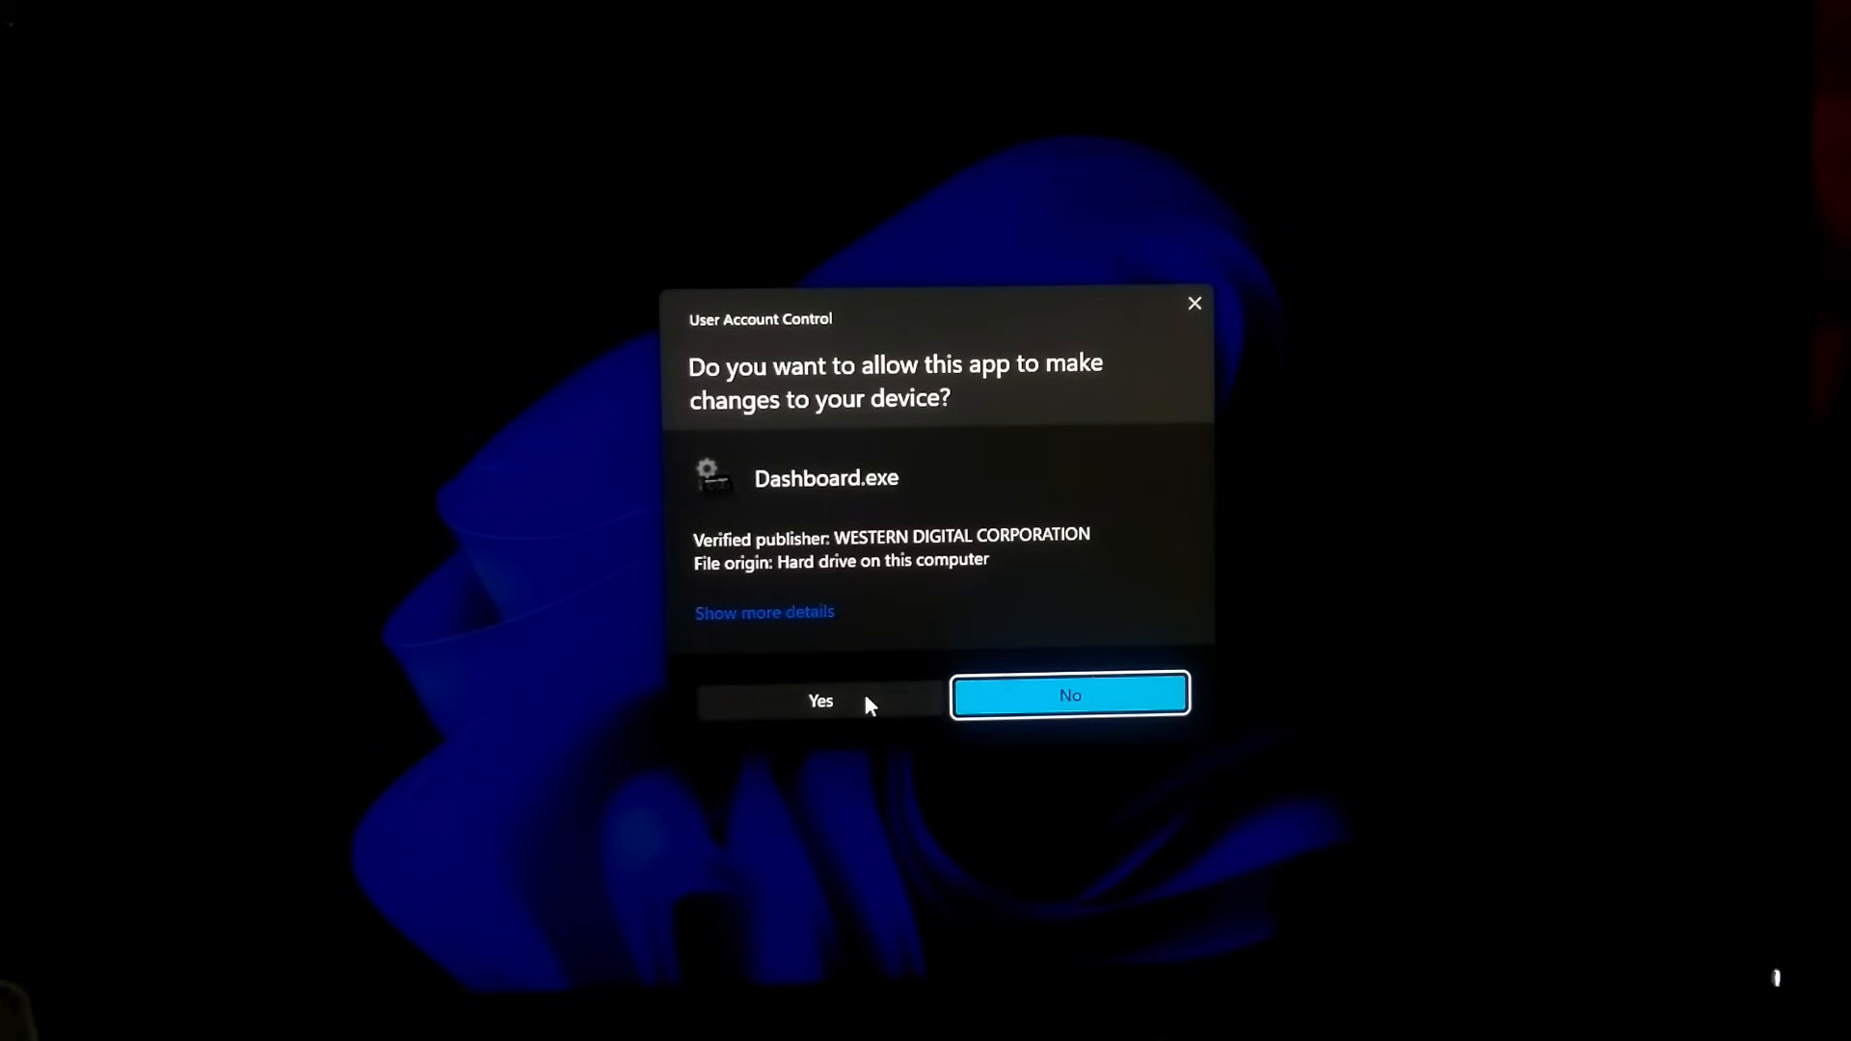
# Allow WD Dashboard to run and reach the WD Blue SSD's Performance TRIM tools
pyautogui.click(819, 700)
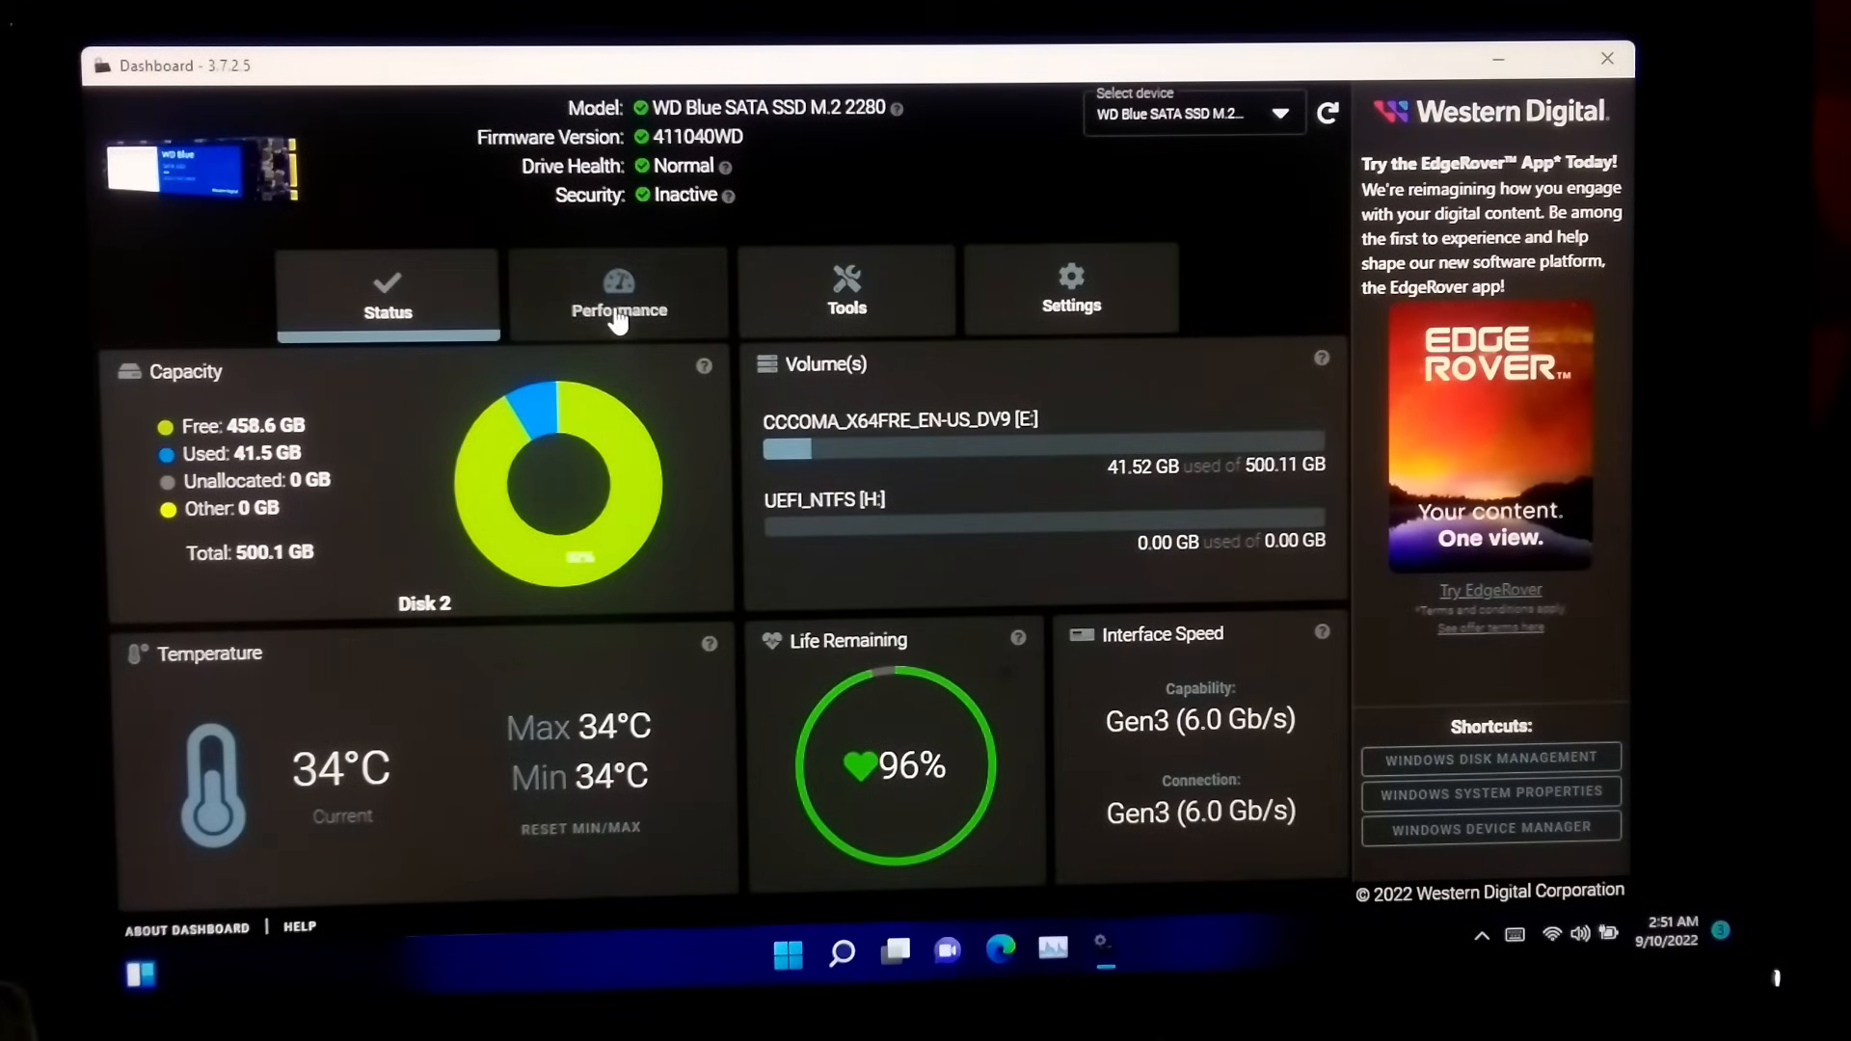
pyautogui.click(617, 293)
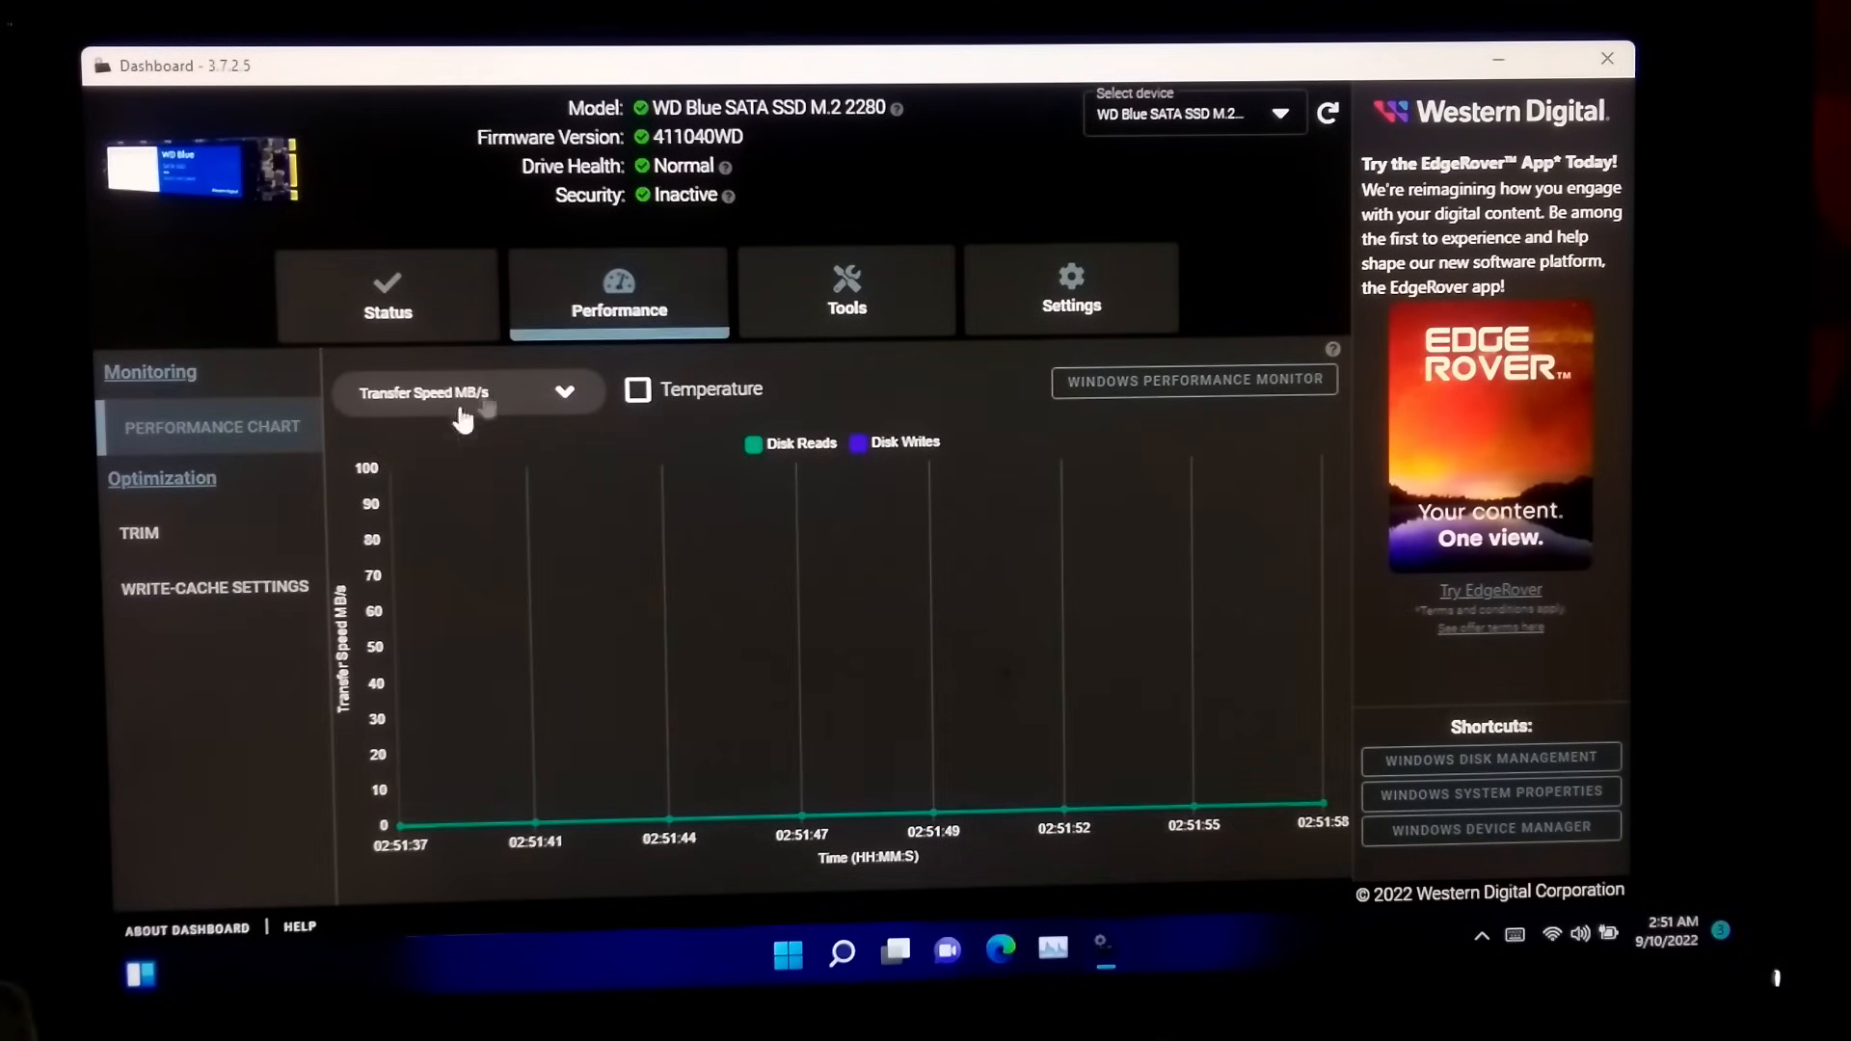
pyautogui.click(139, 532)
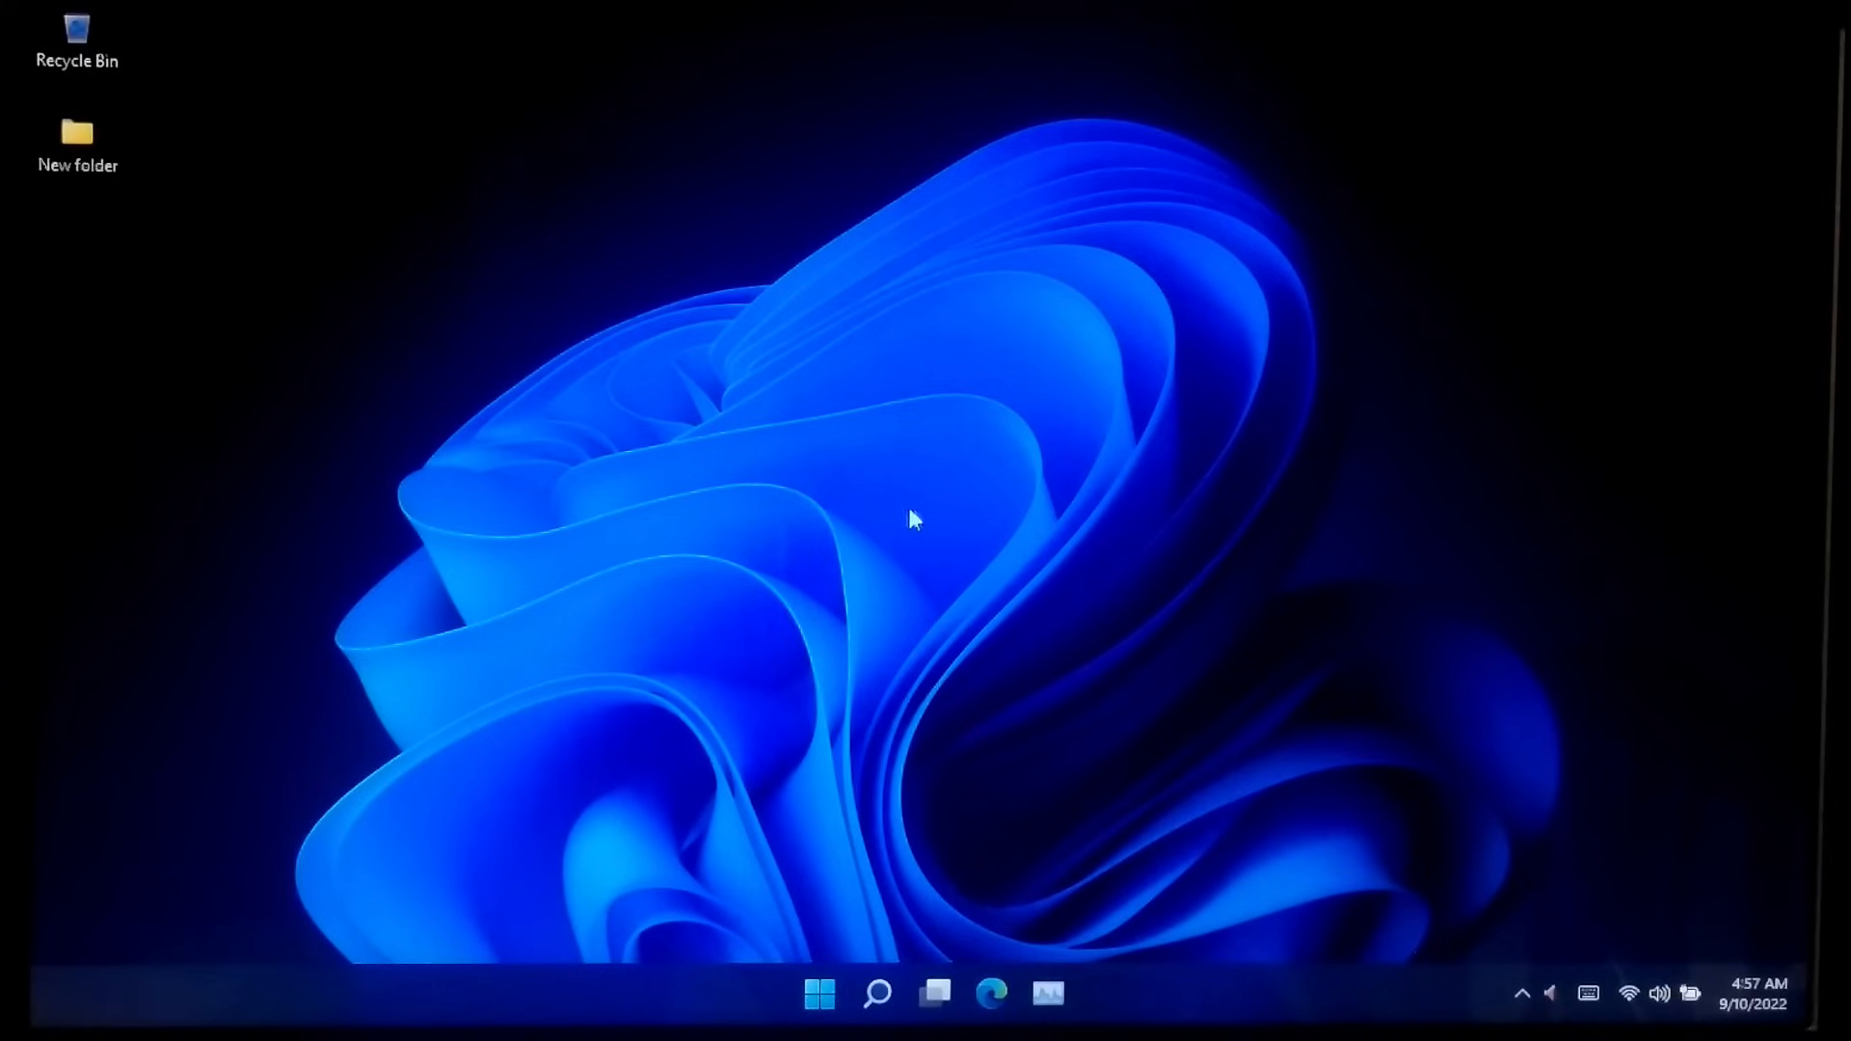
pyautogui.moveTo(951, 522)
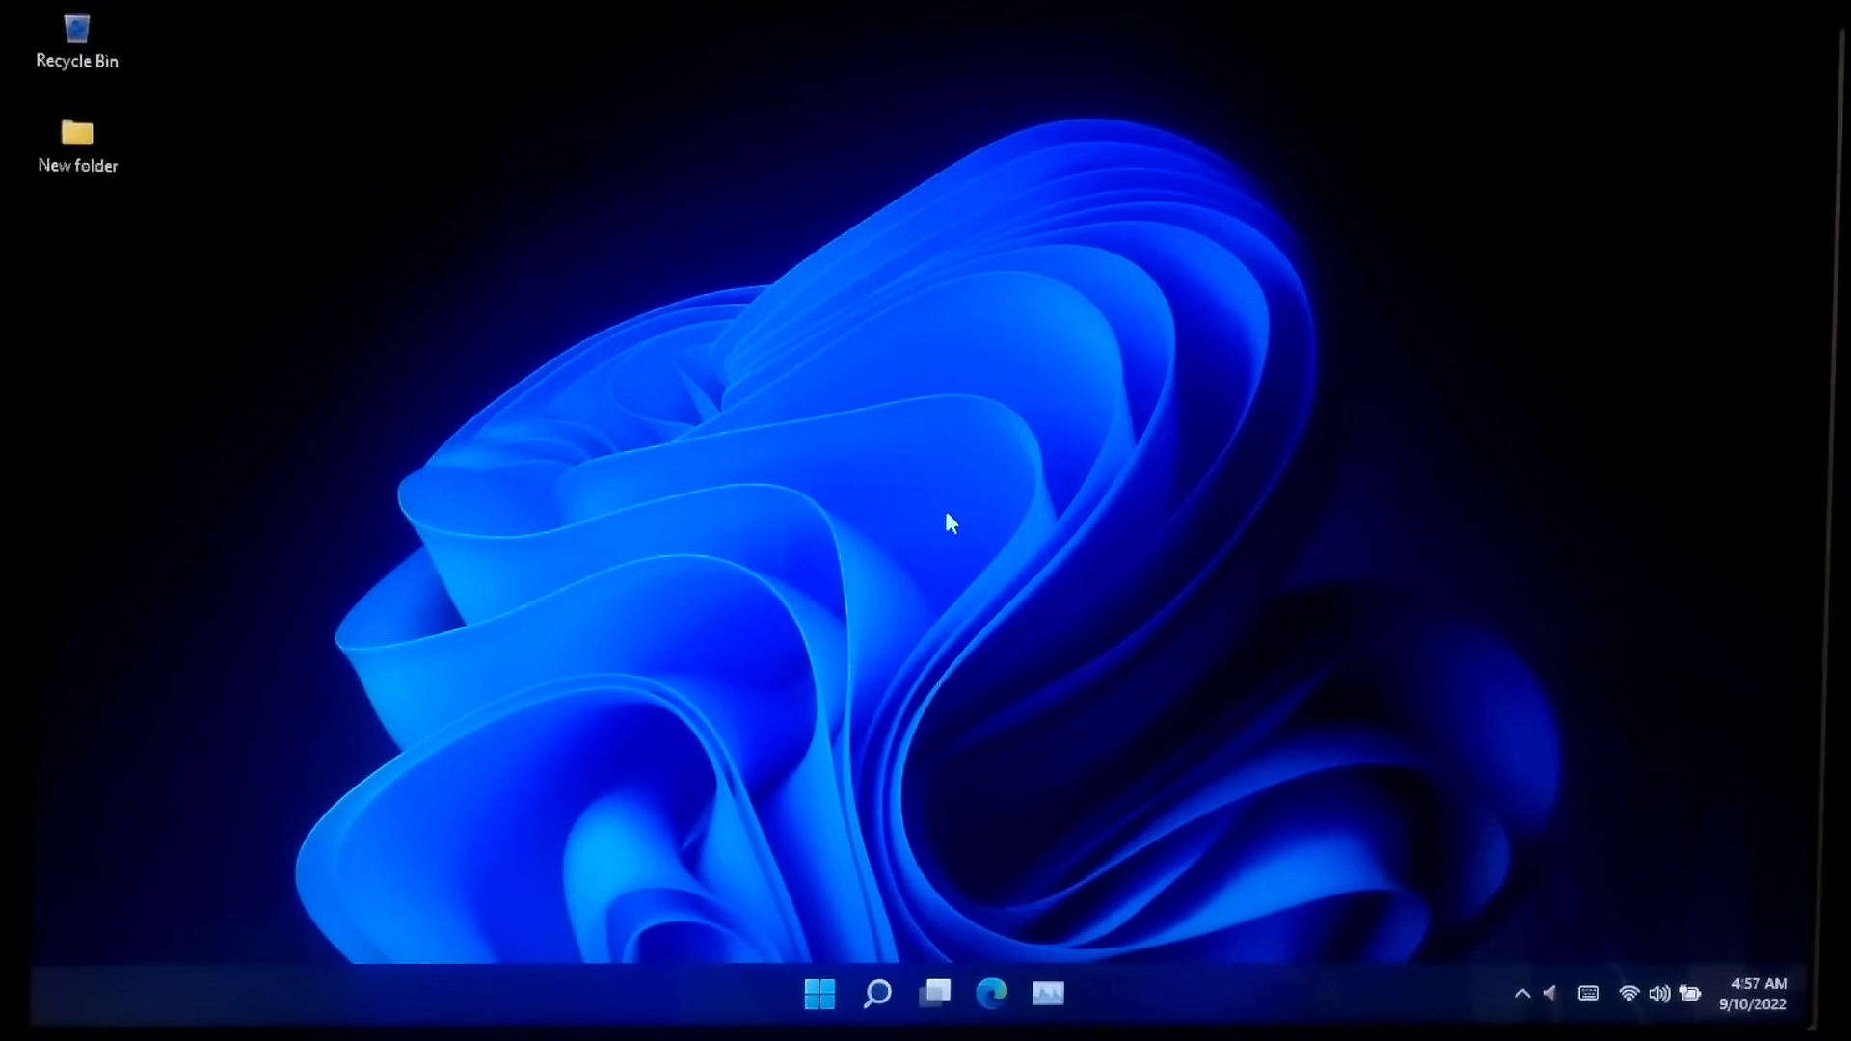
# Find Windows Memory Diagnostic by searching 'memor' and choose Restart now and check for problems
pyautogui.write('memor')
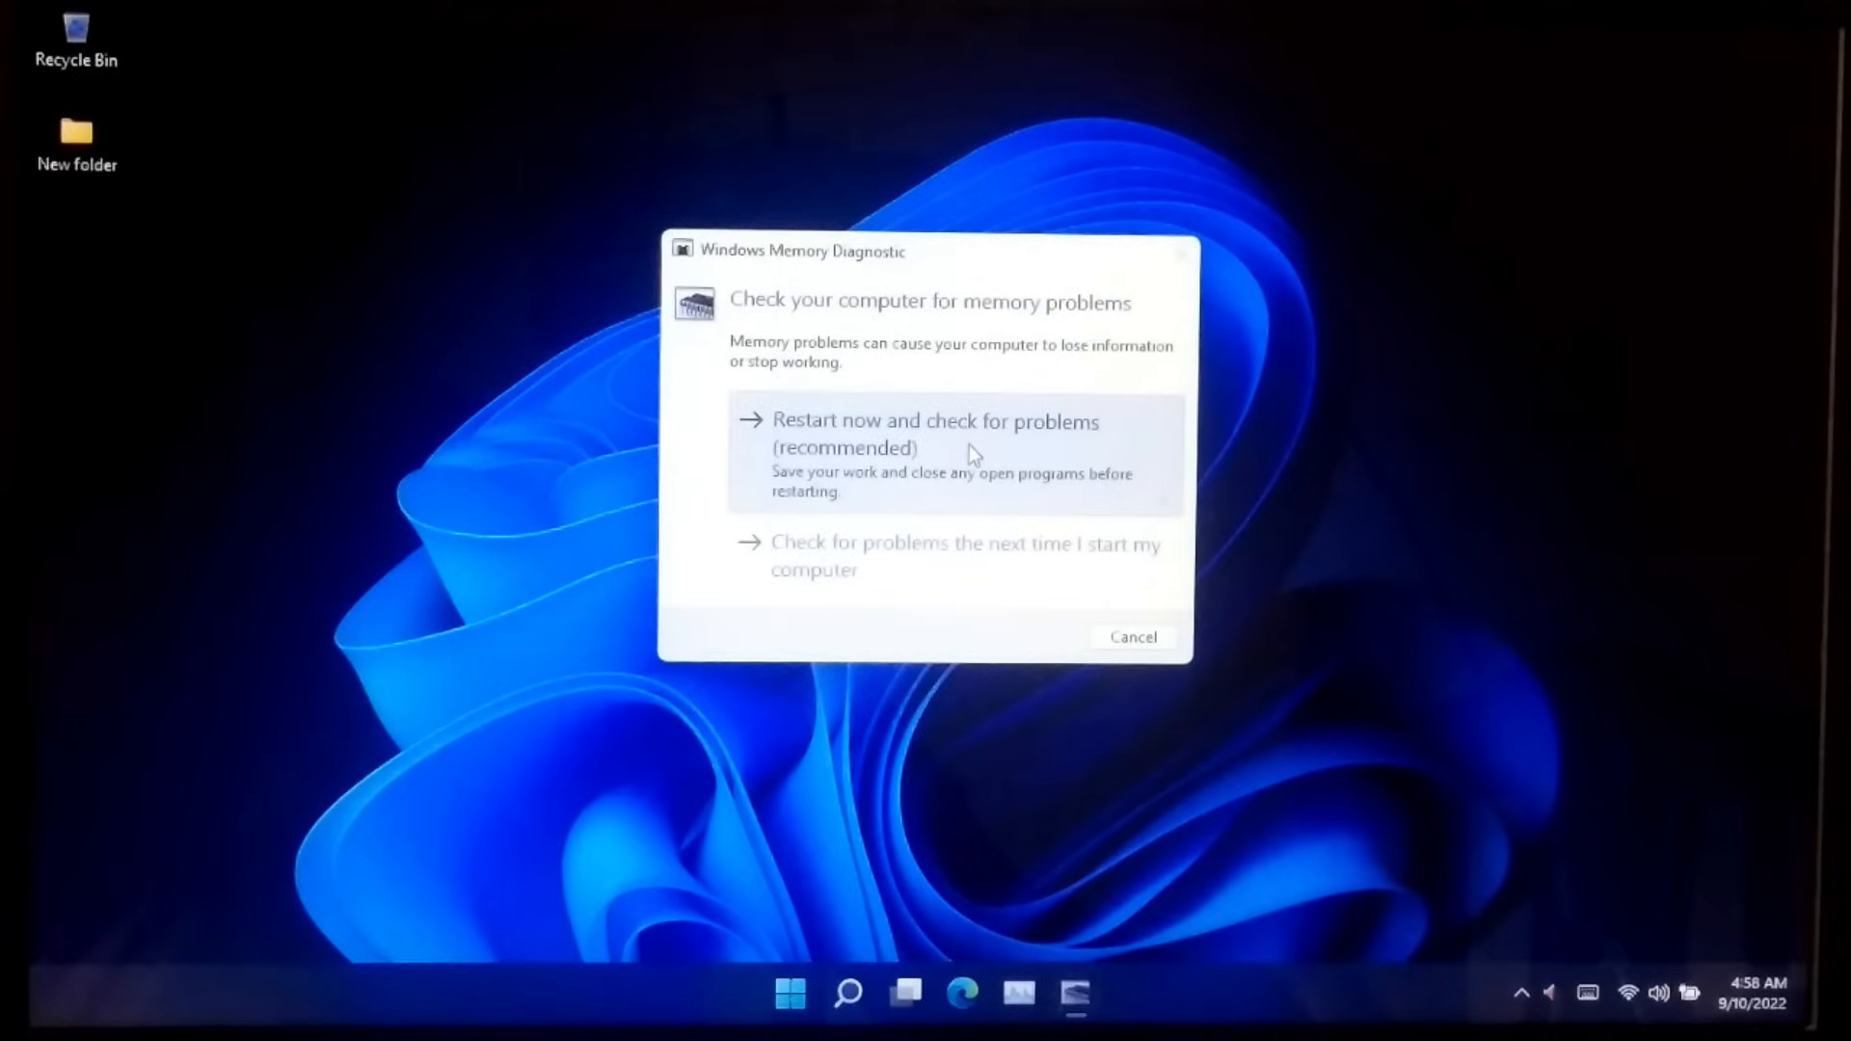
pyautogui.click(933, 434)
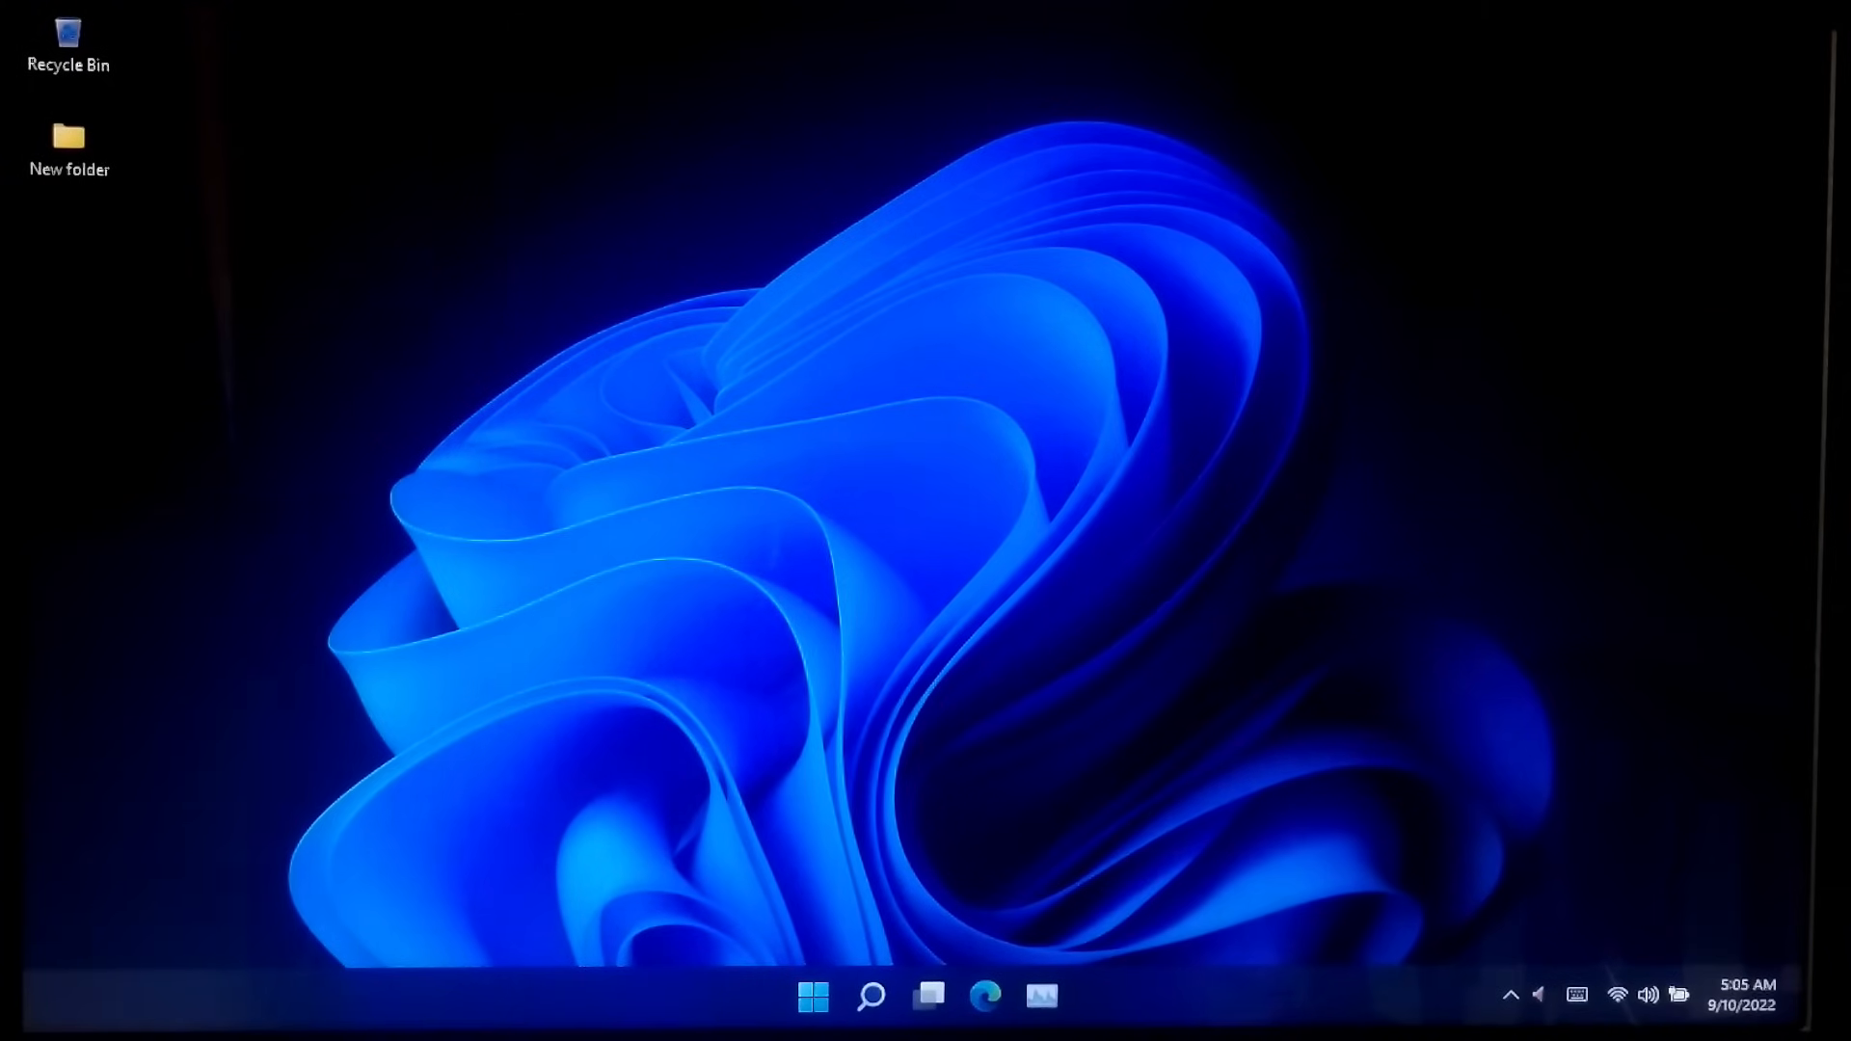
pyautogui.moveTo(1413, 702)
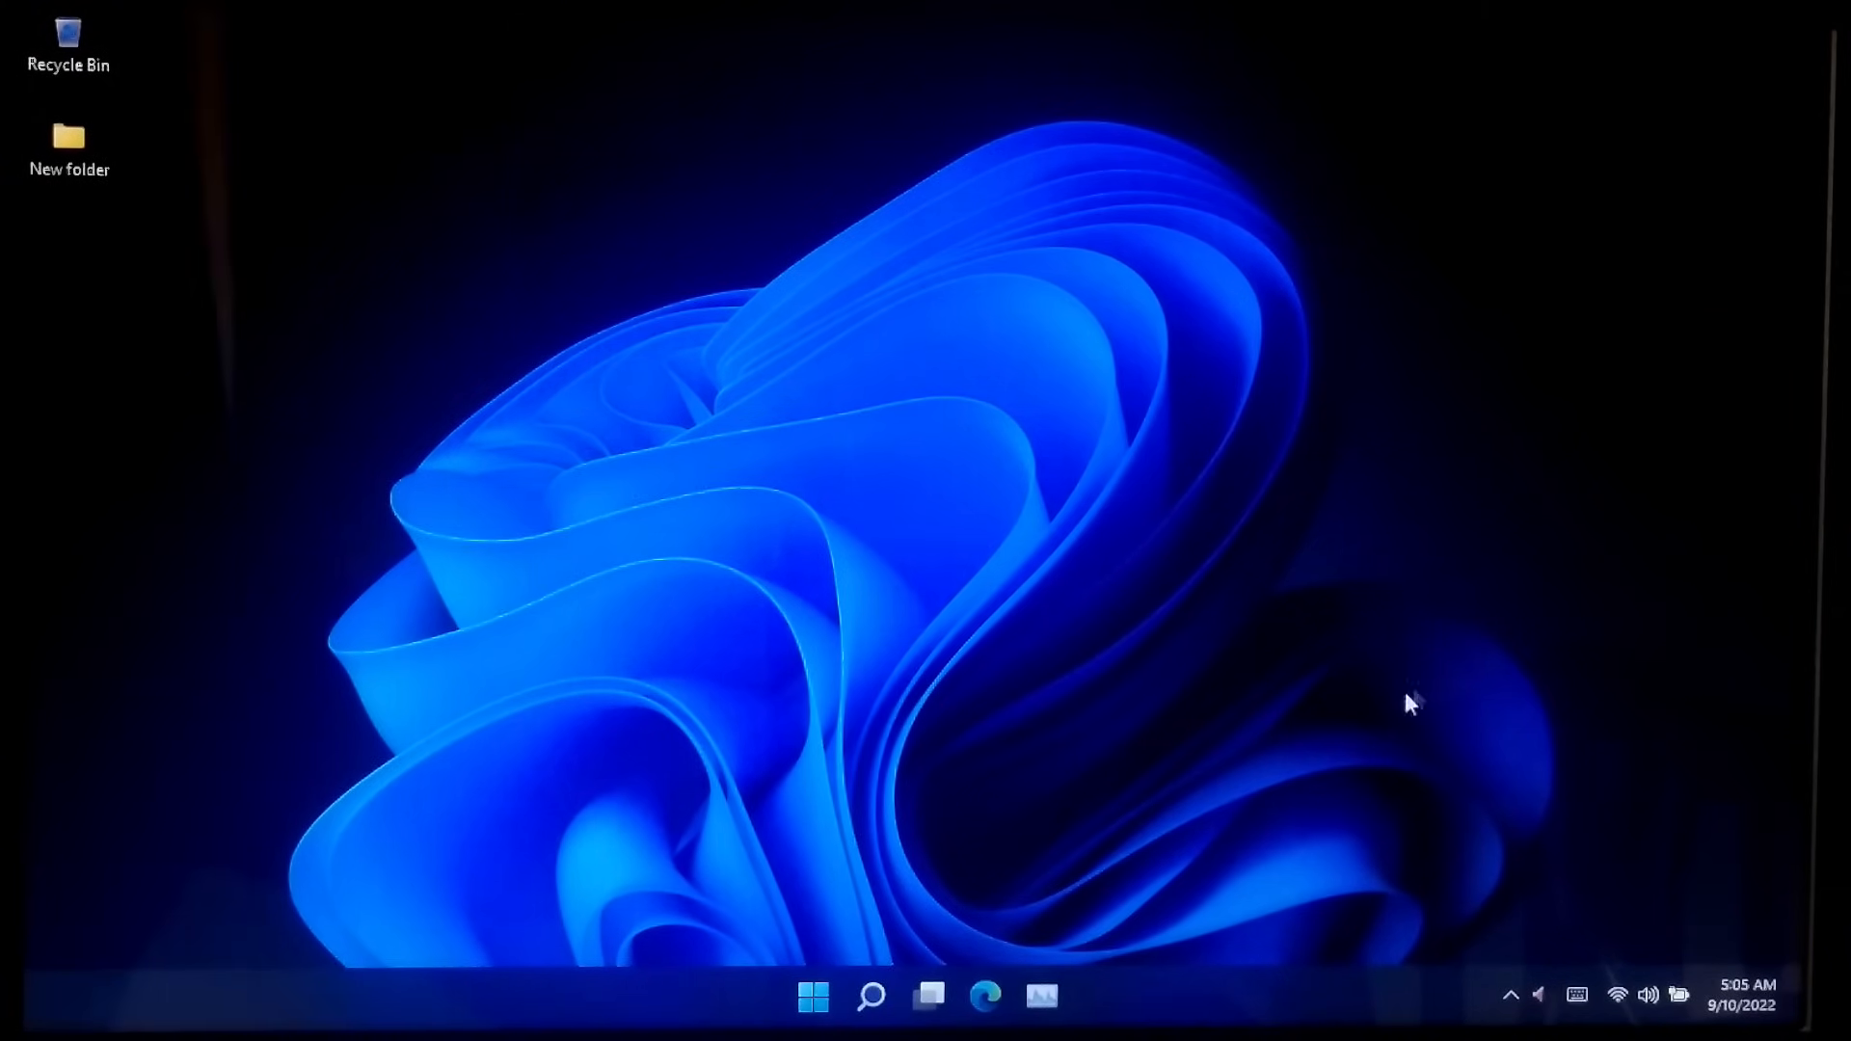
pyautogui.moveTo(1662, 933)
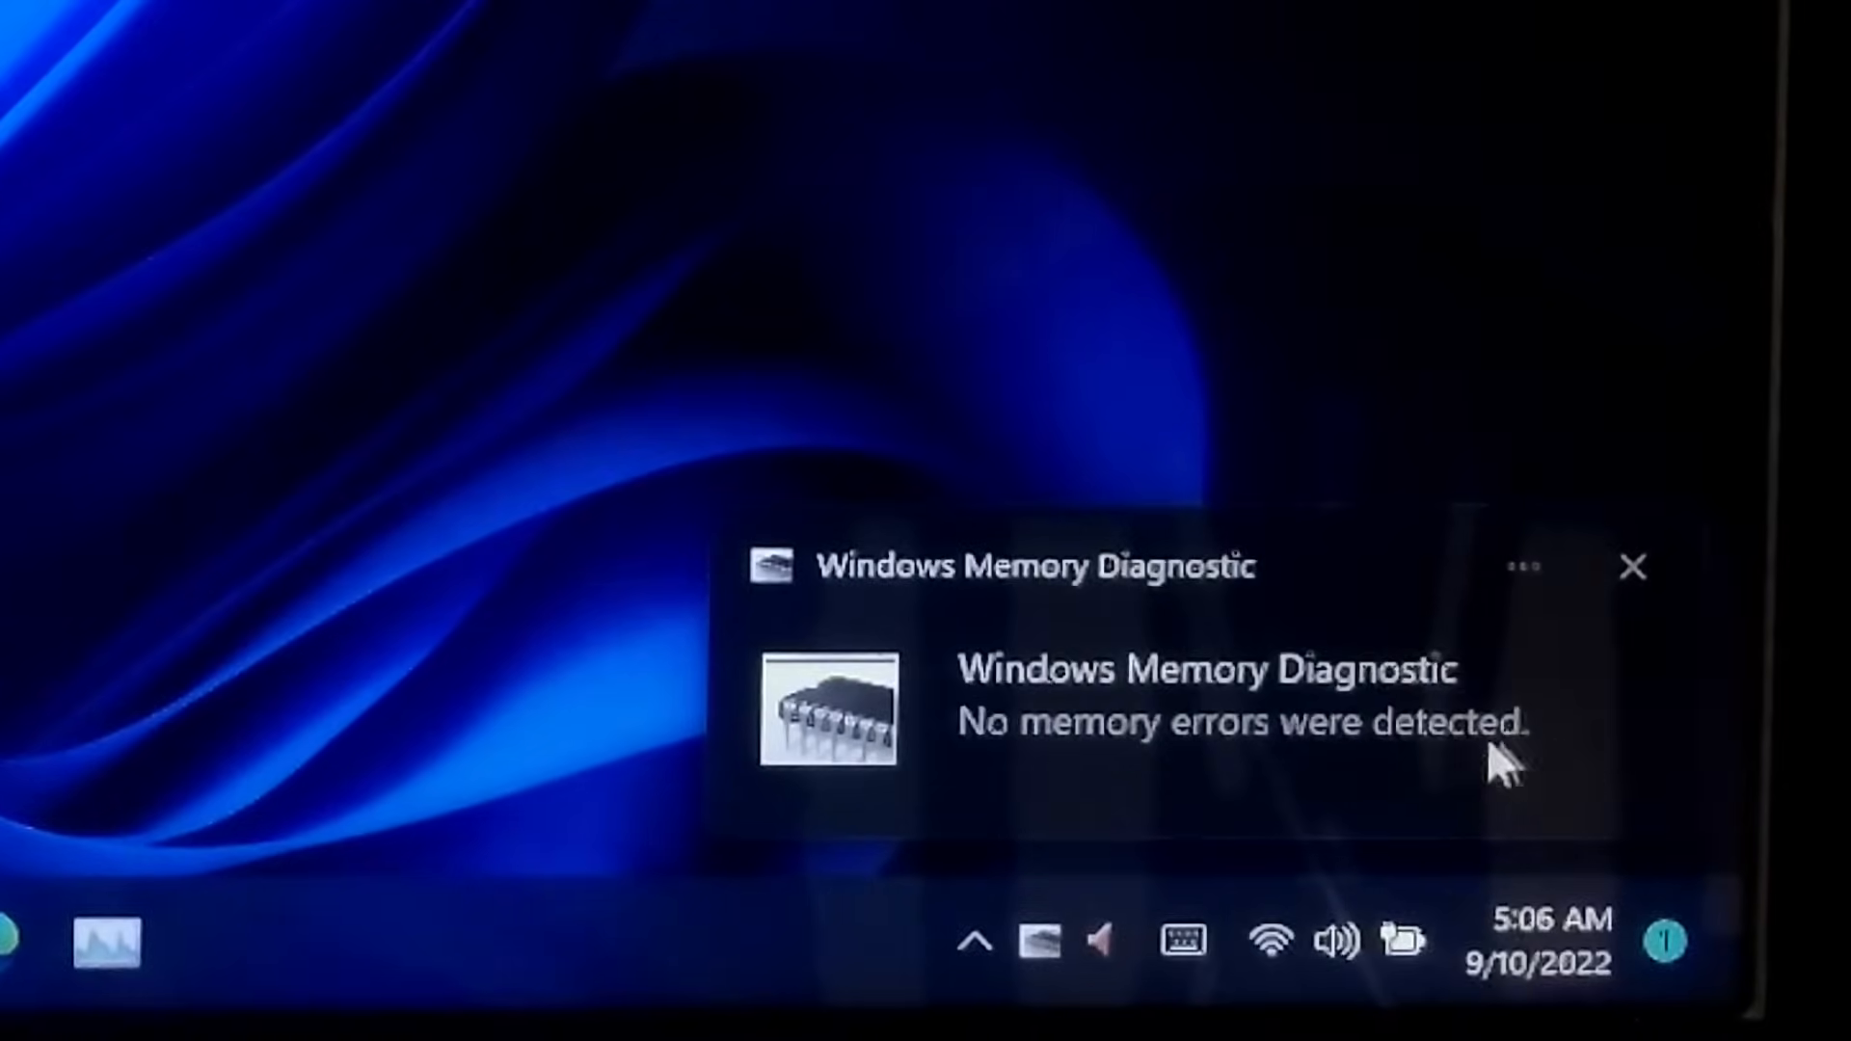
# Dismiss the Windows Memory Diagnostic notice that no memory errors were detected
pyautogui.click(1635, 567)
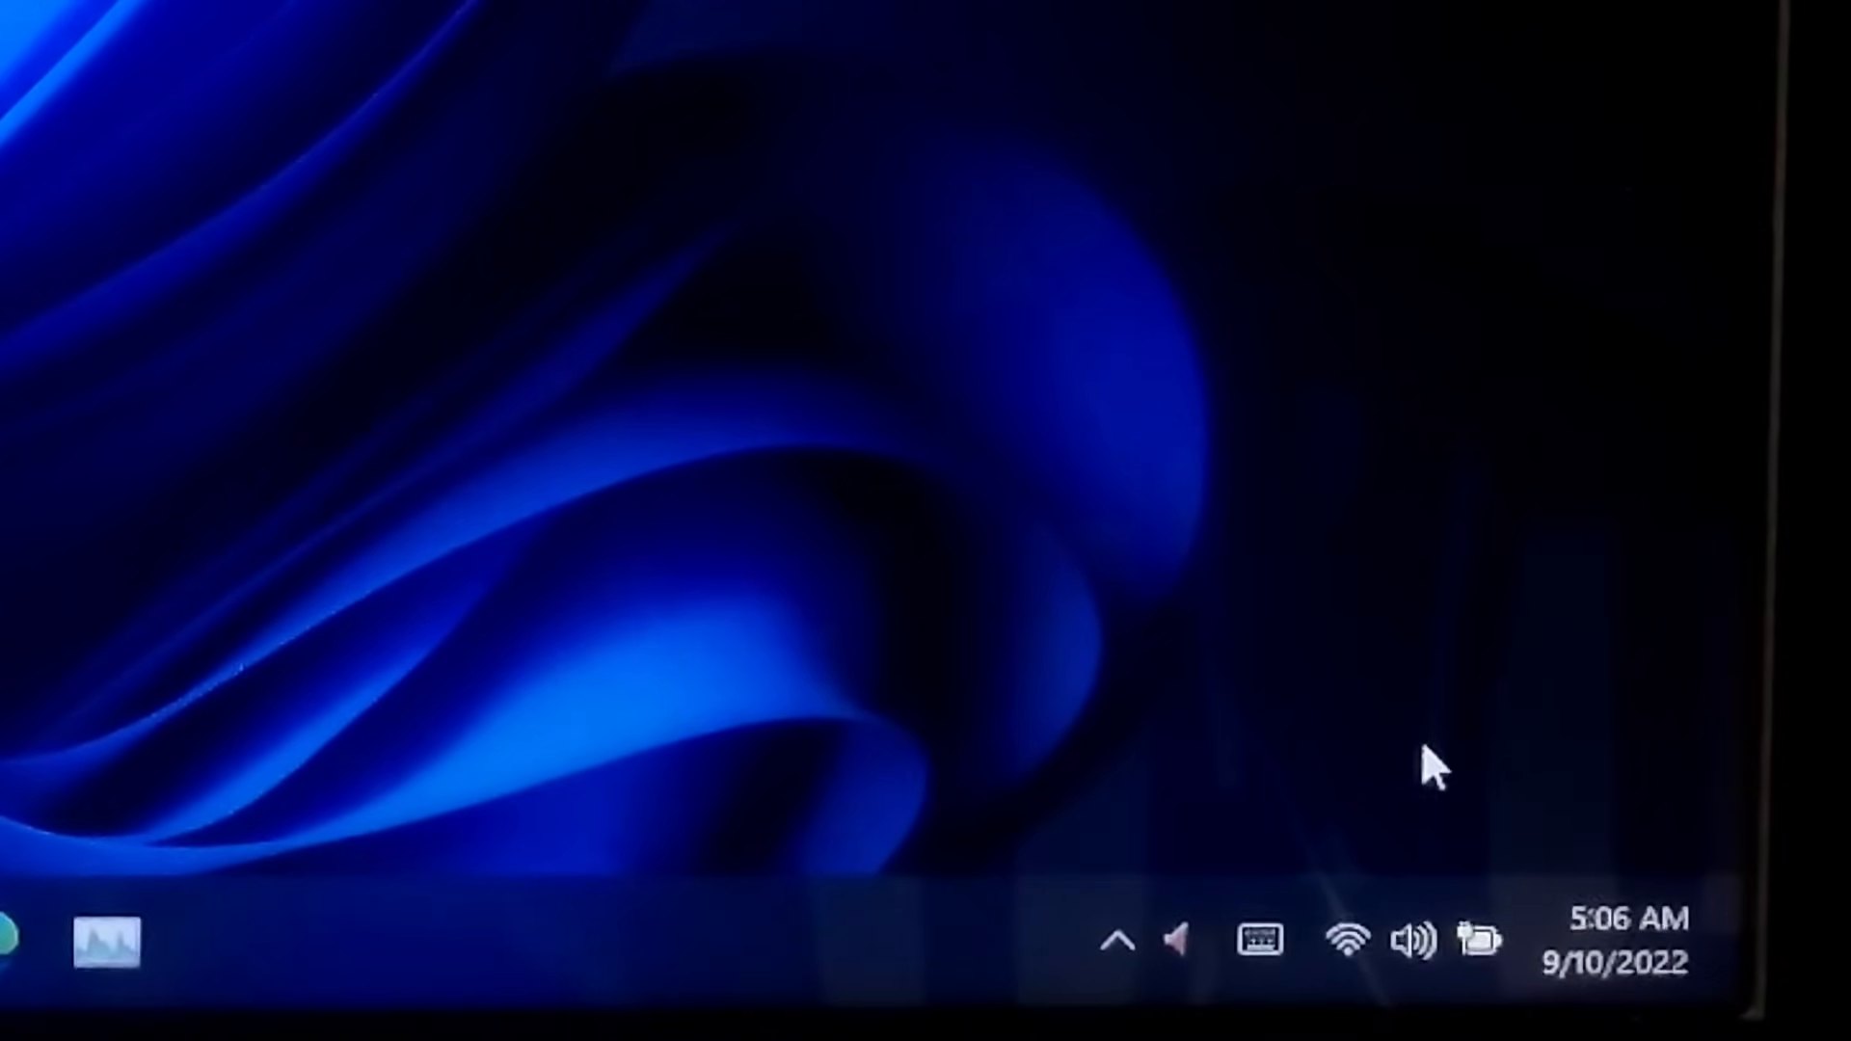